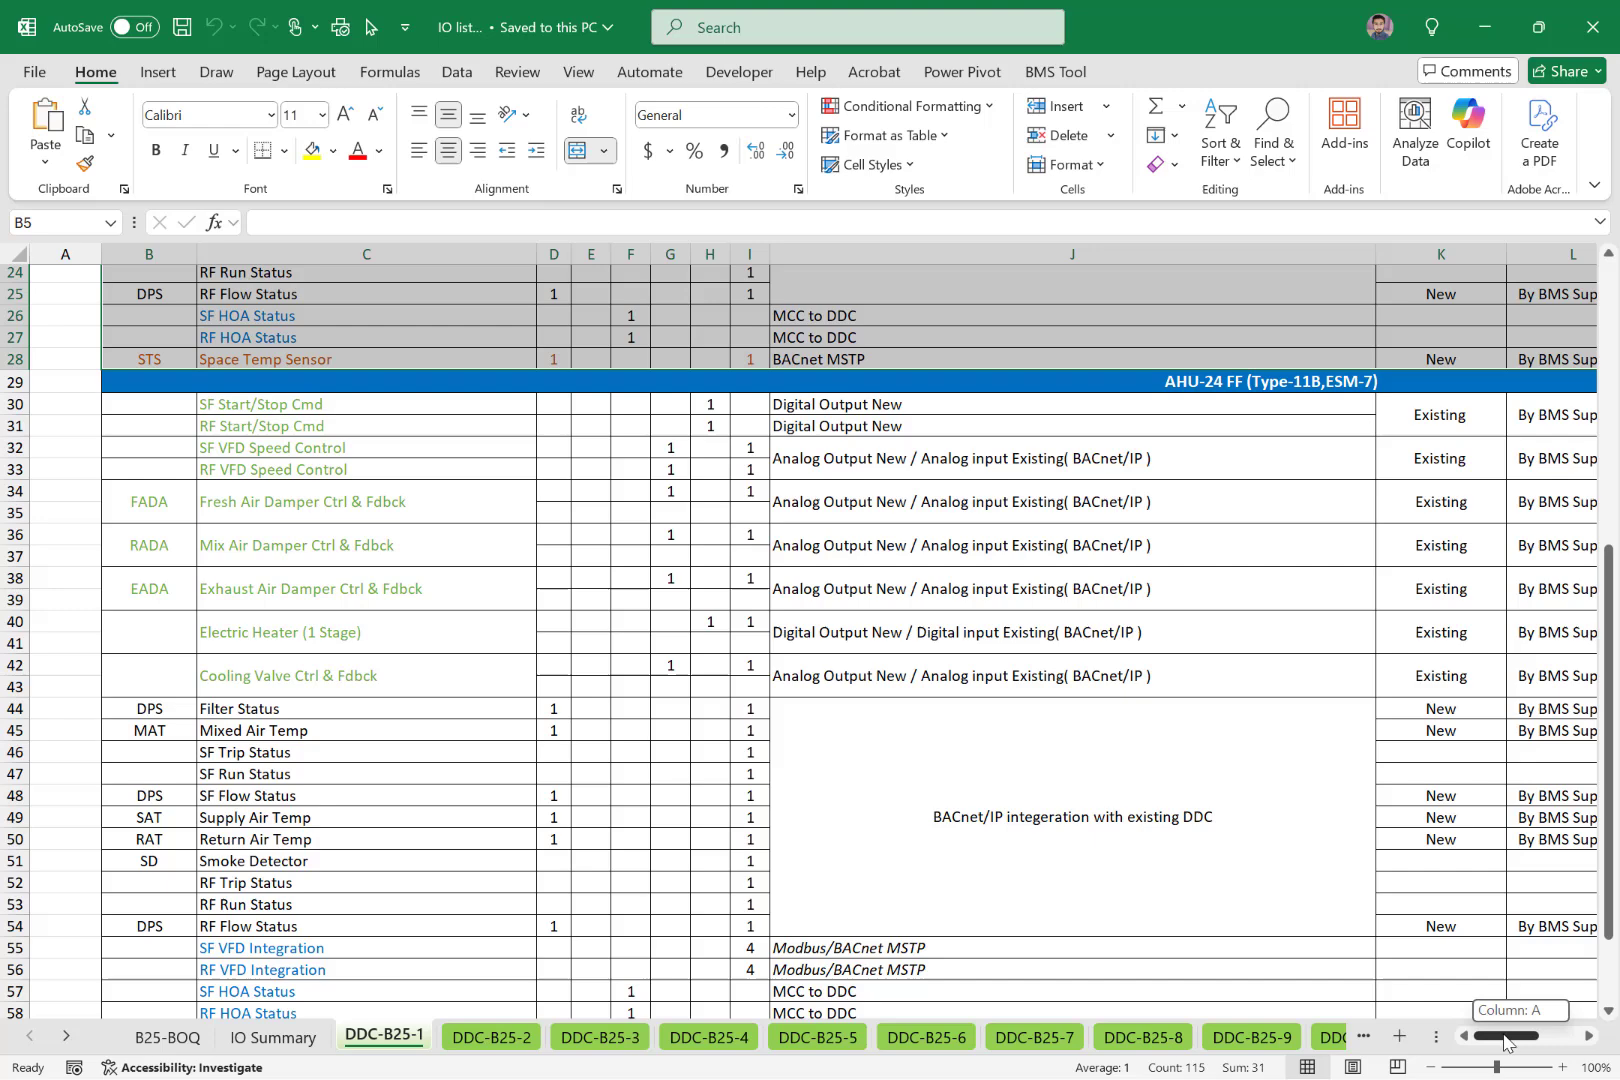
Switch to the Automated IO List workbook's Equipment IO Library sheet.
{"action": "left_click", "coordinate": [490, 1038]}
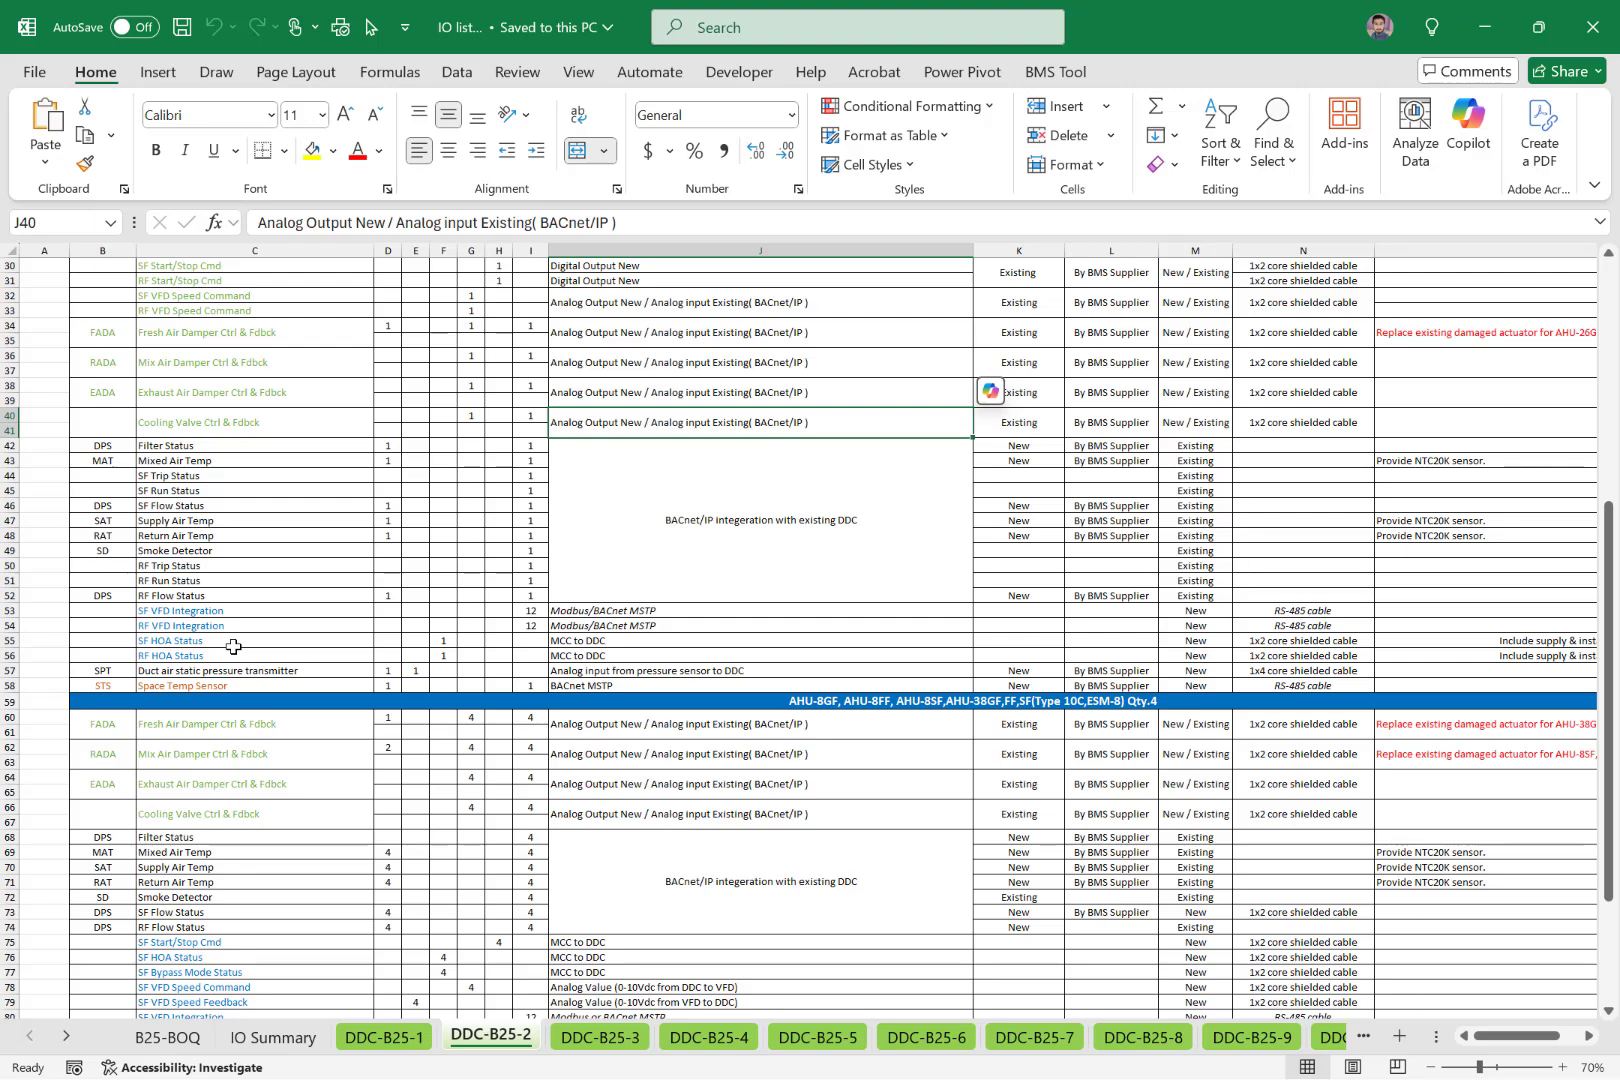
{"action": "left_click", "coordinate": [706, 1038]}
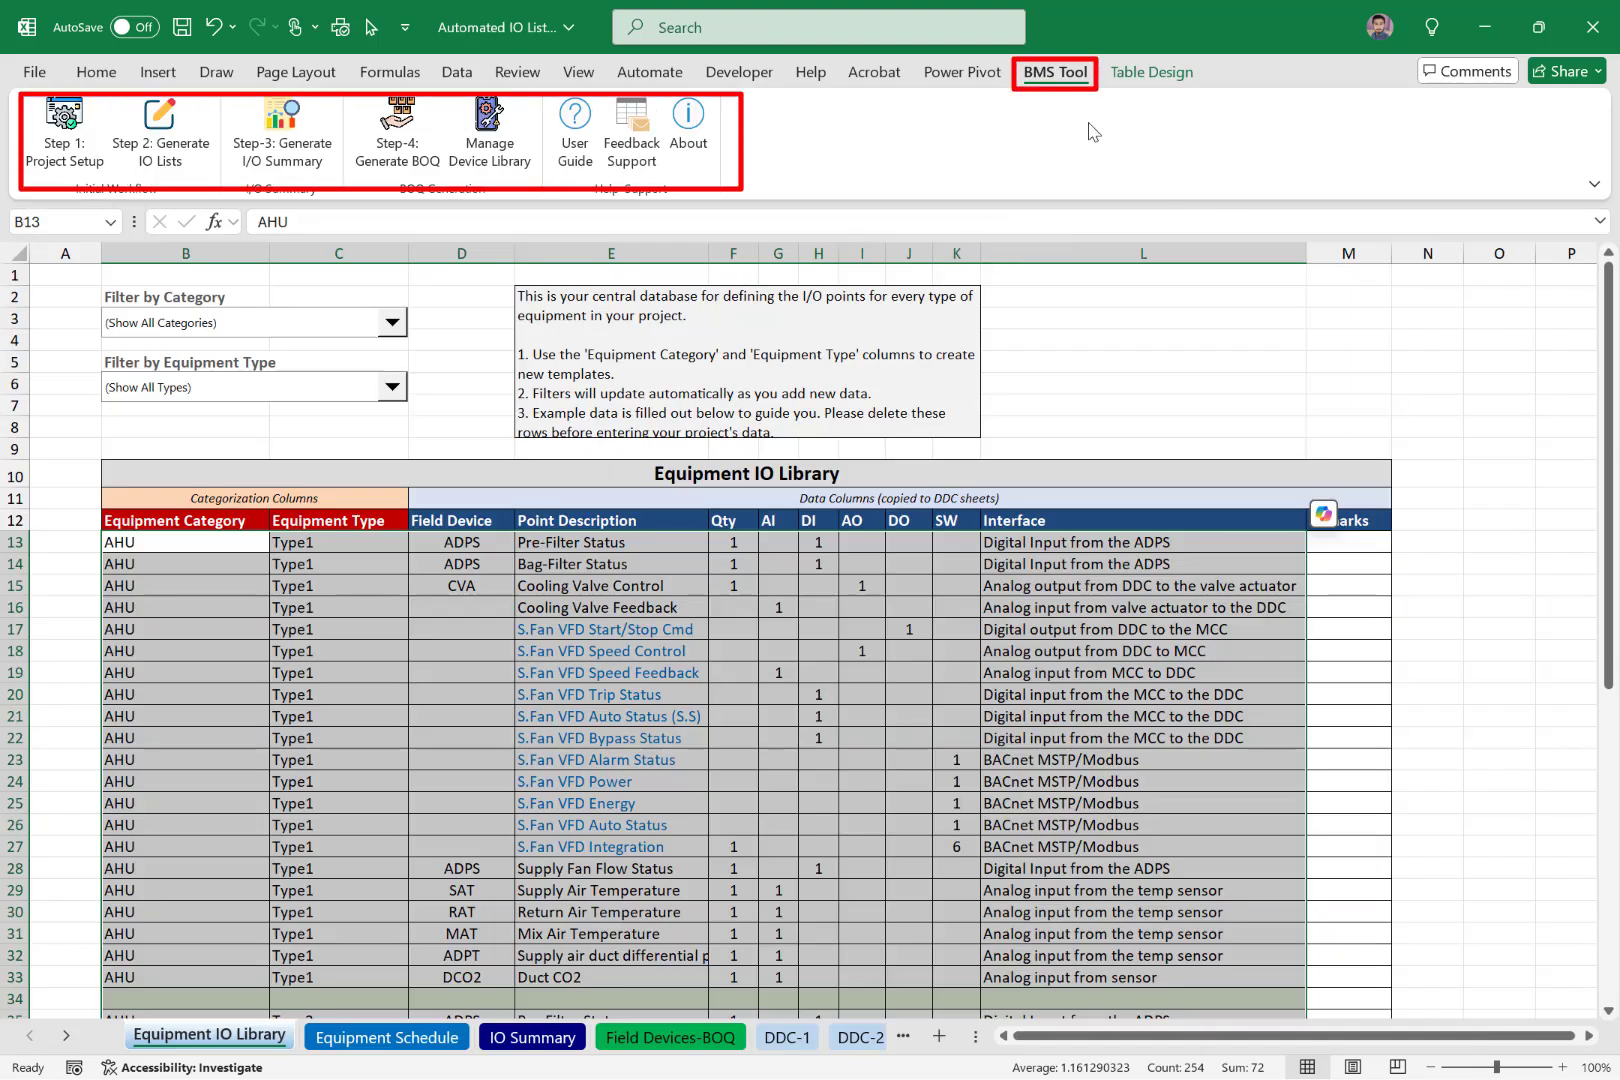
{"action": "mouse_move", "coordinate": [188, 120]}
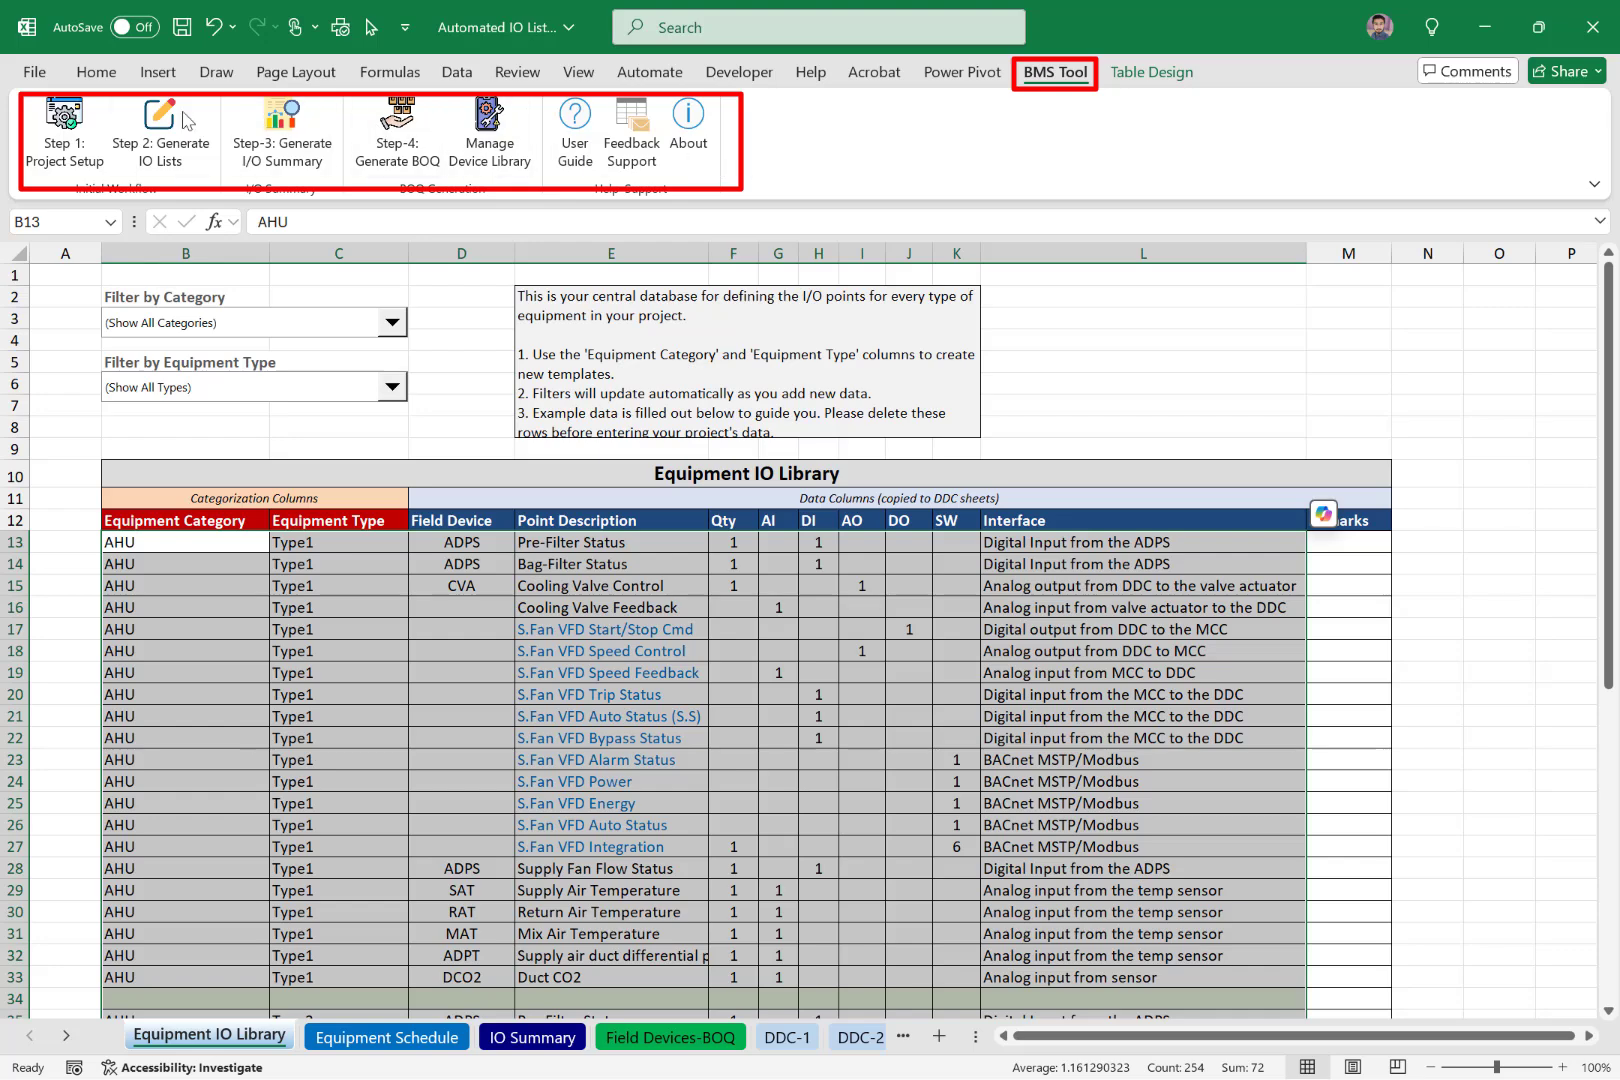
{"action": "left_click", "coordinate": [64, 130]}
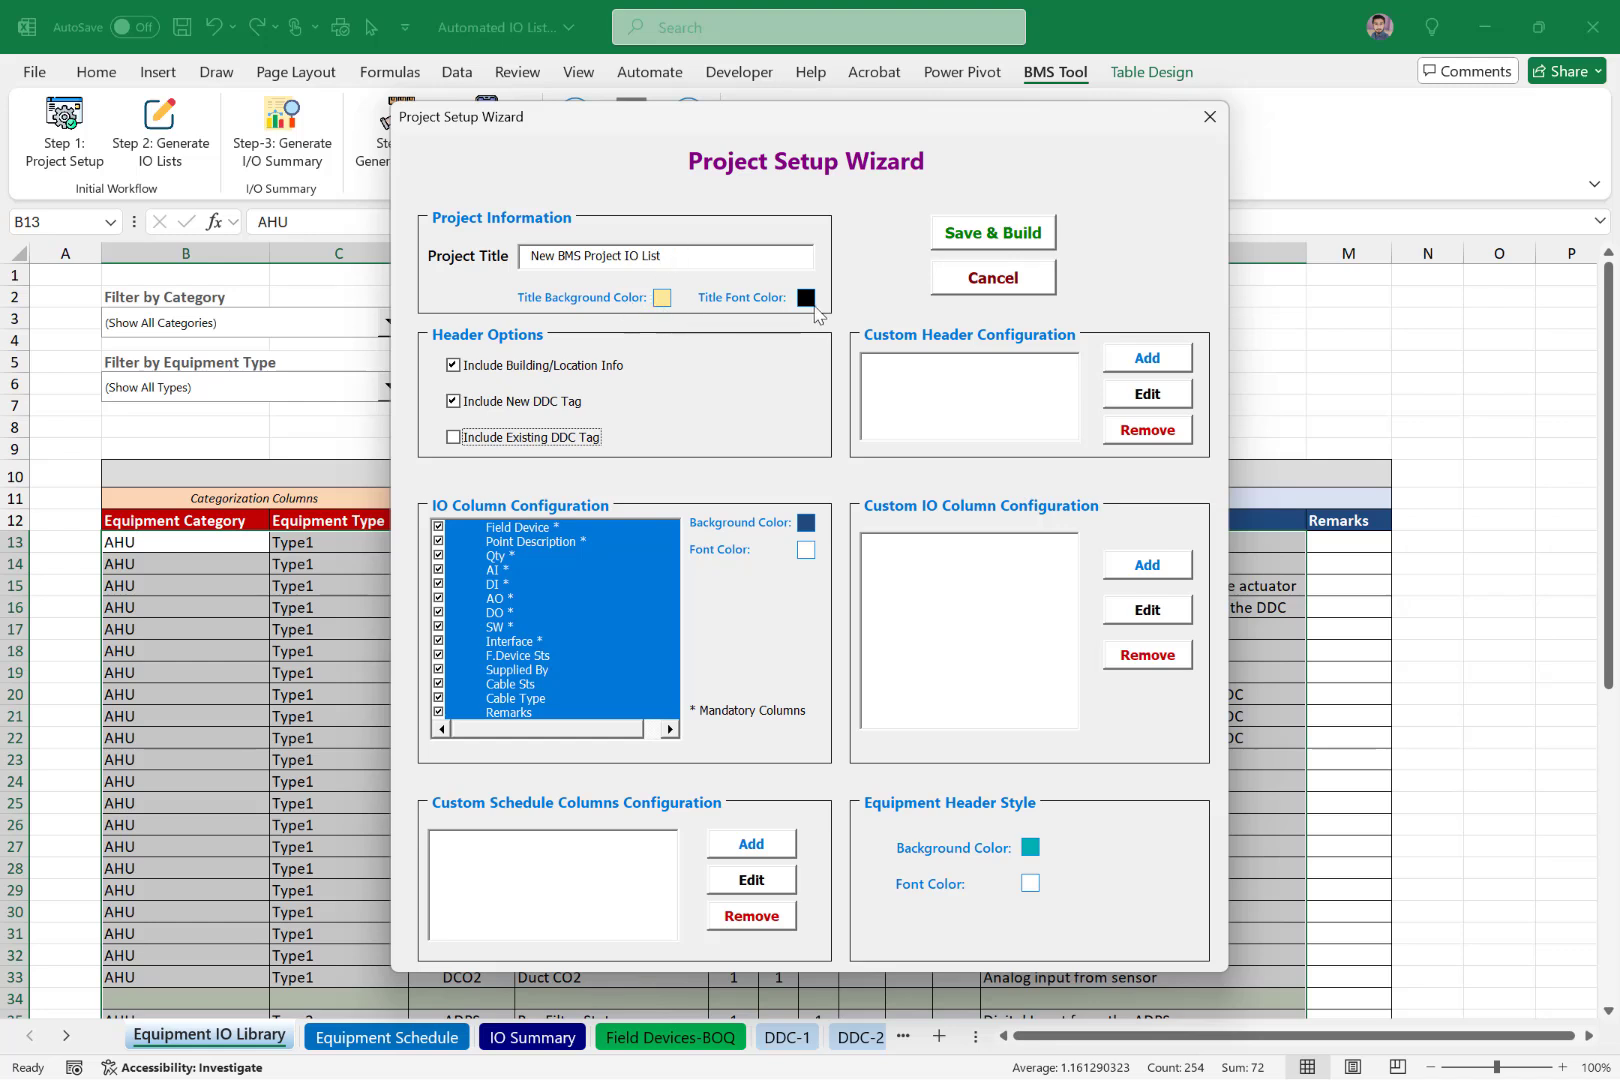
{"action": "mouse_move", "coordinate": [808, 310]}
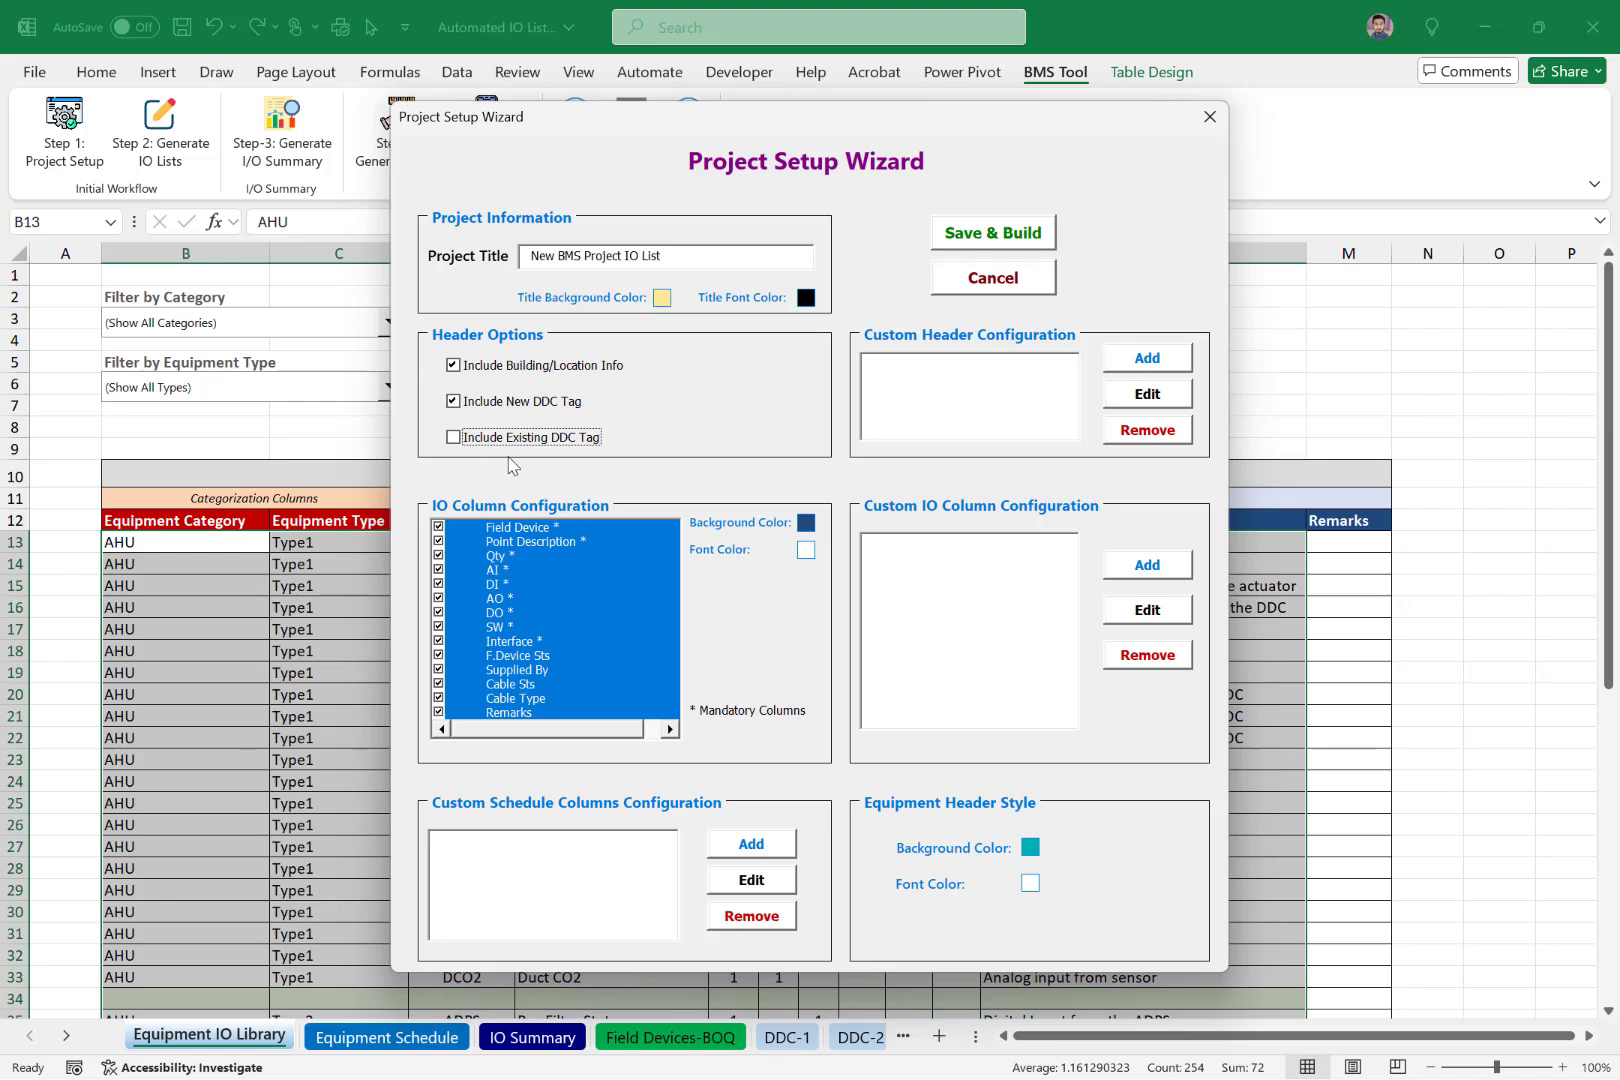
{"action": "mouse_move", "coordinate": [1000, 406]}
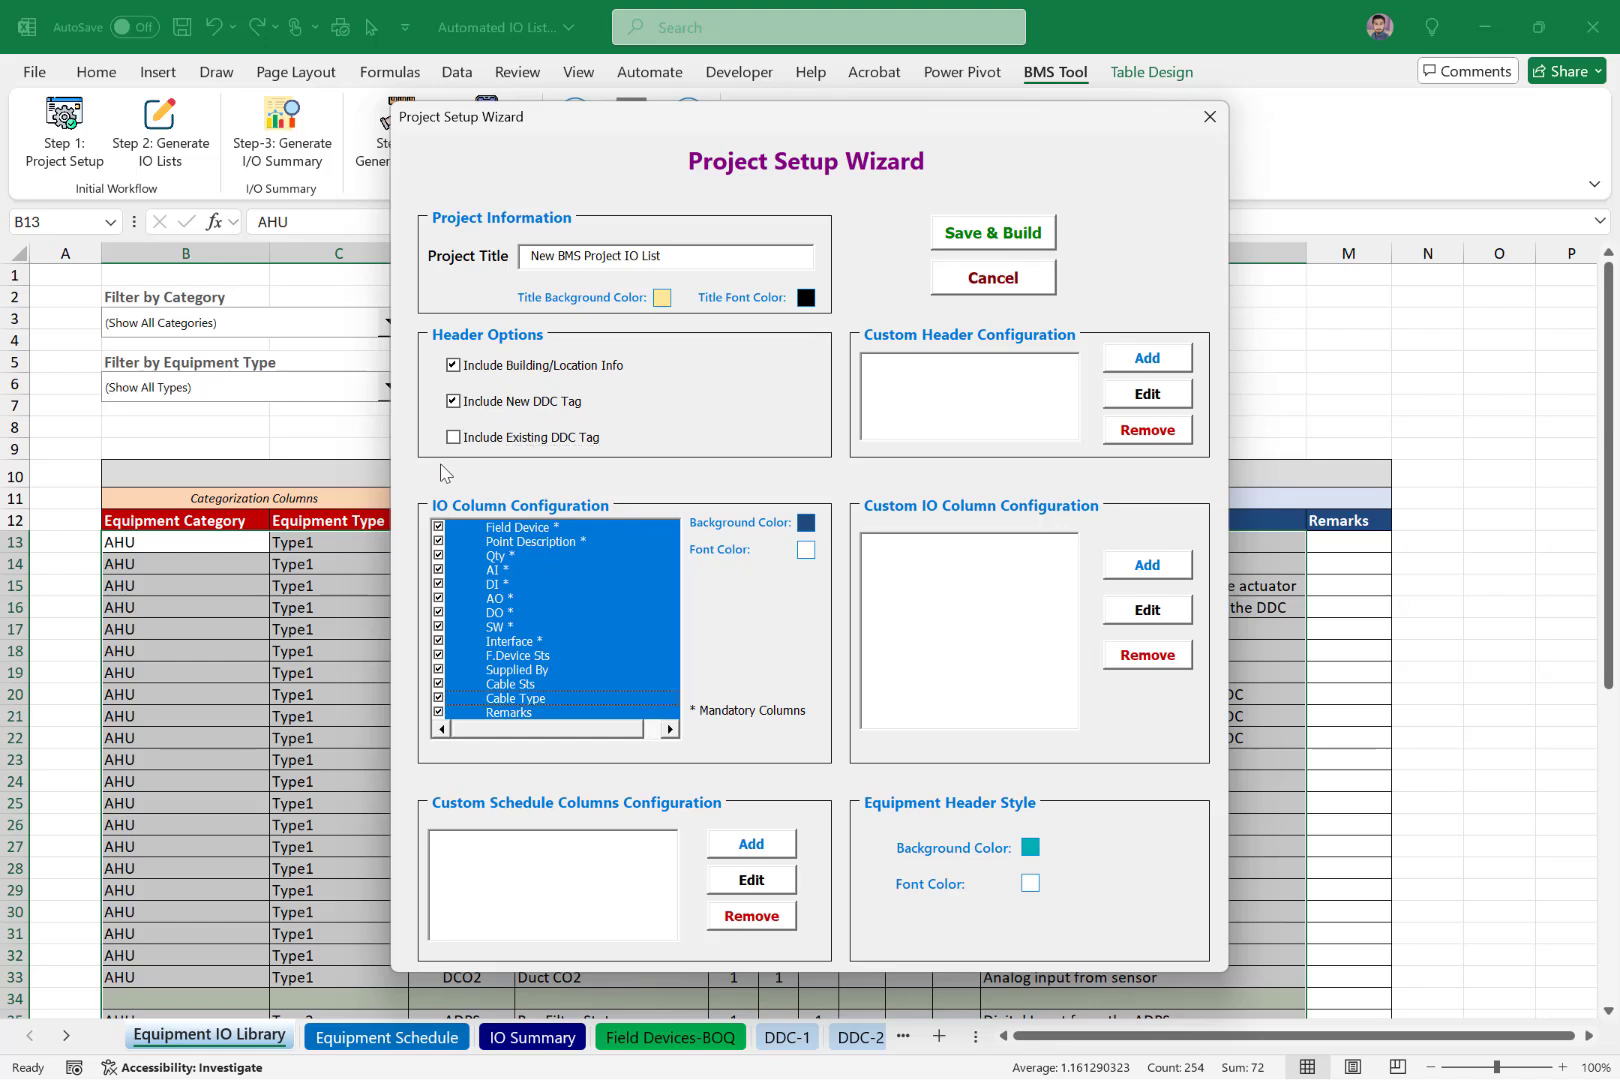
{"action": "mouse_move", "coordinate": [476, 670]}
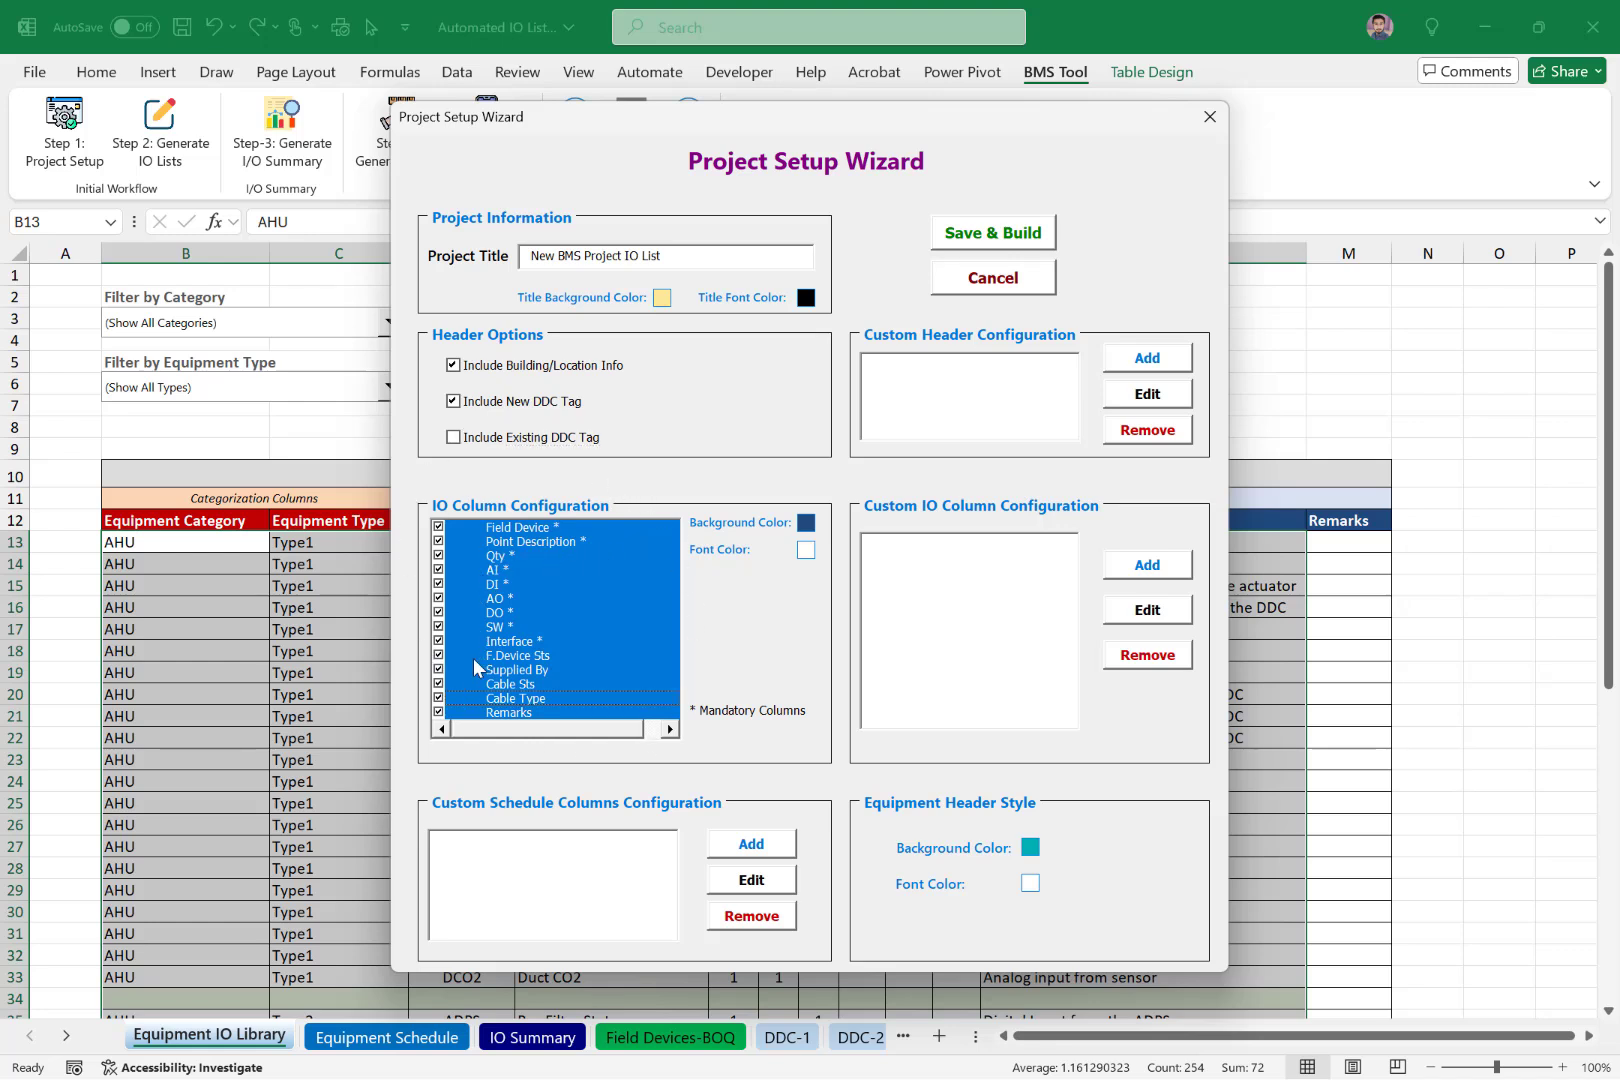
{"action": "left_click", "coordinate": [438, 656]}
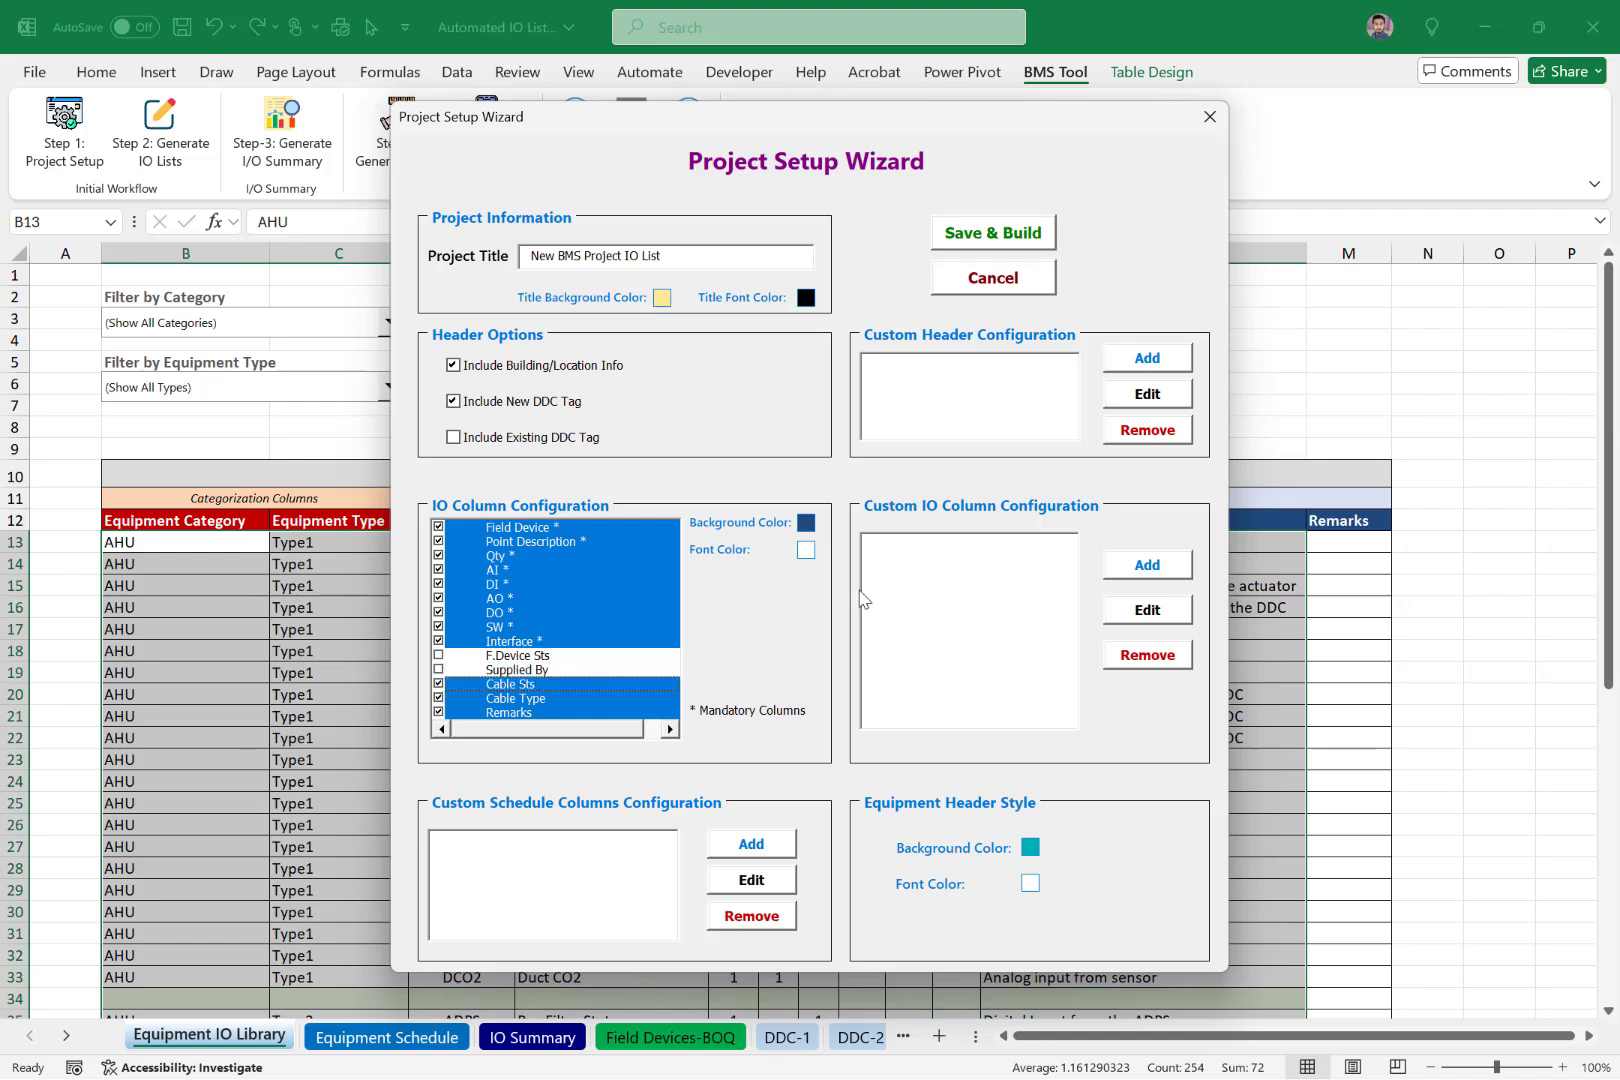
{"action": "mouse_move", "coordinate": [1024, 716]}
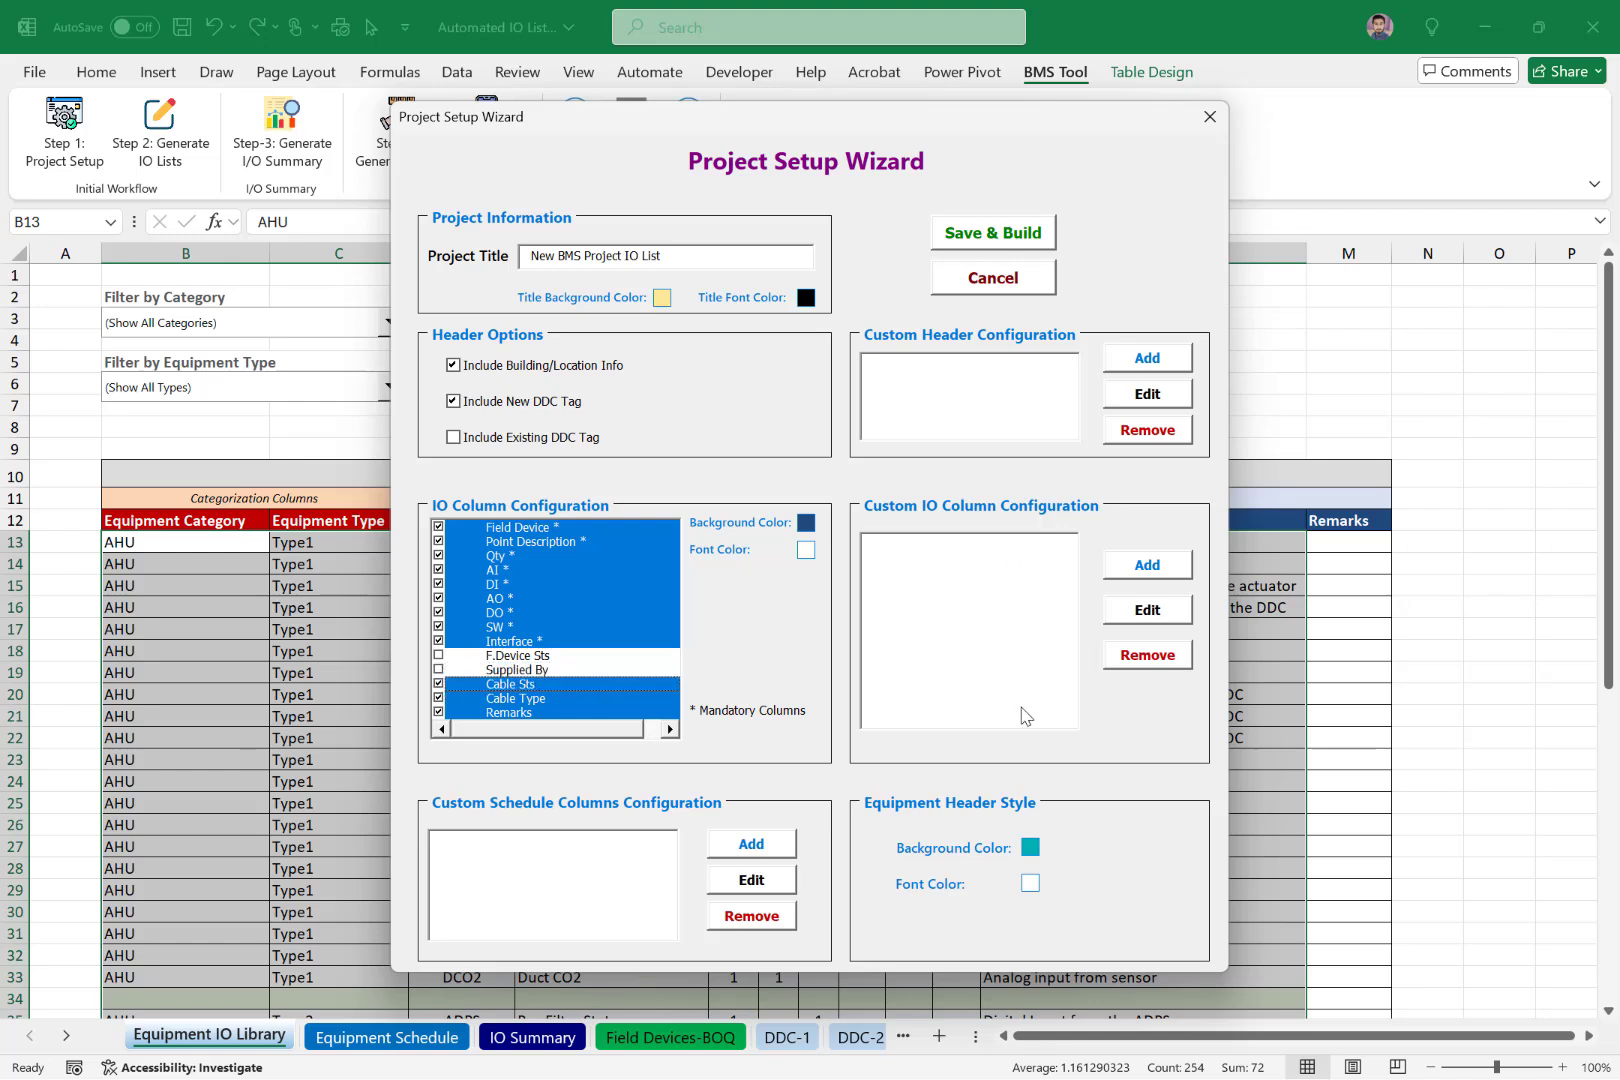
{"action": "mouse_move", "coordinate": [1060, 836]}
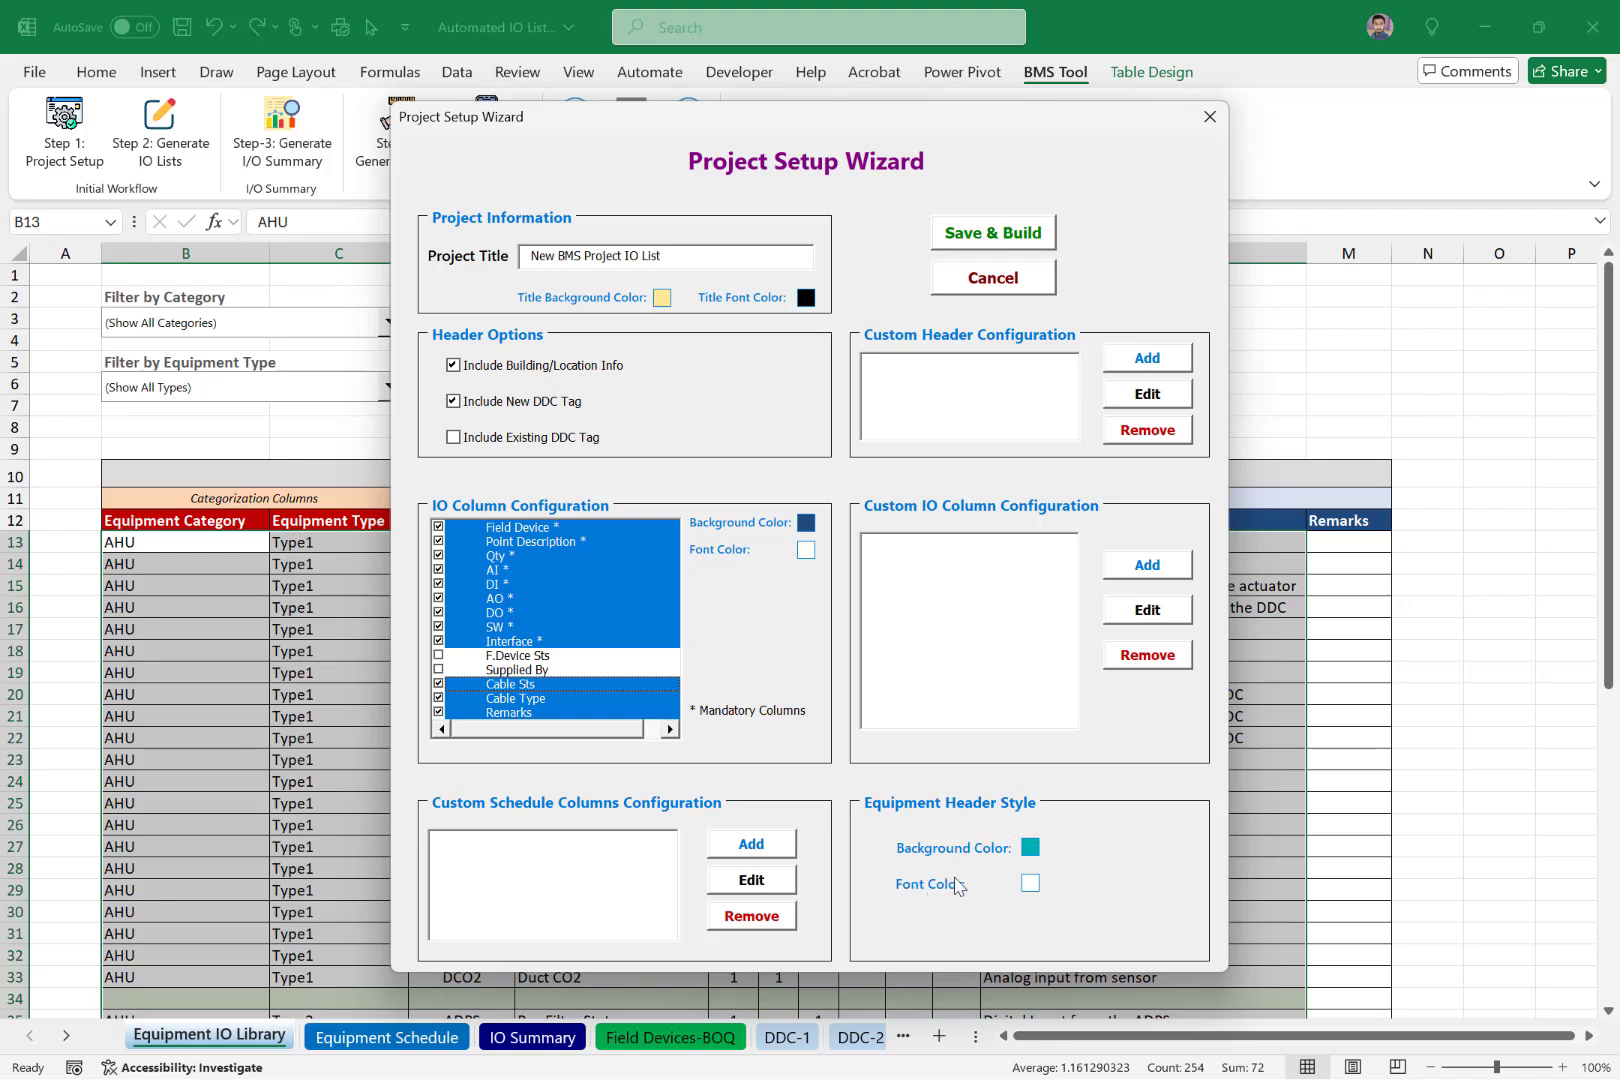
{"action": "mouse_move", "coordinate": [714, 332]}
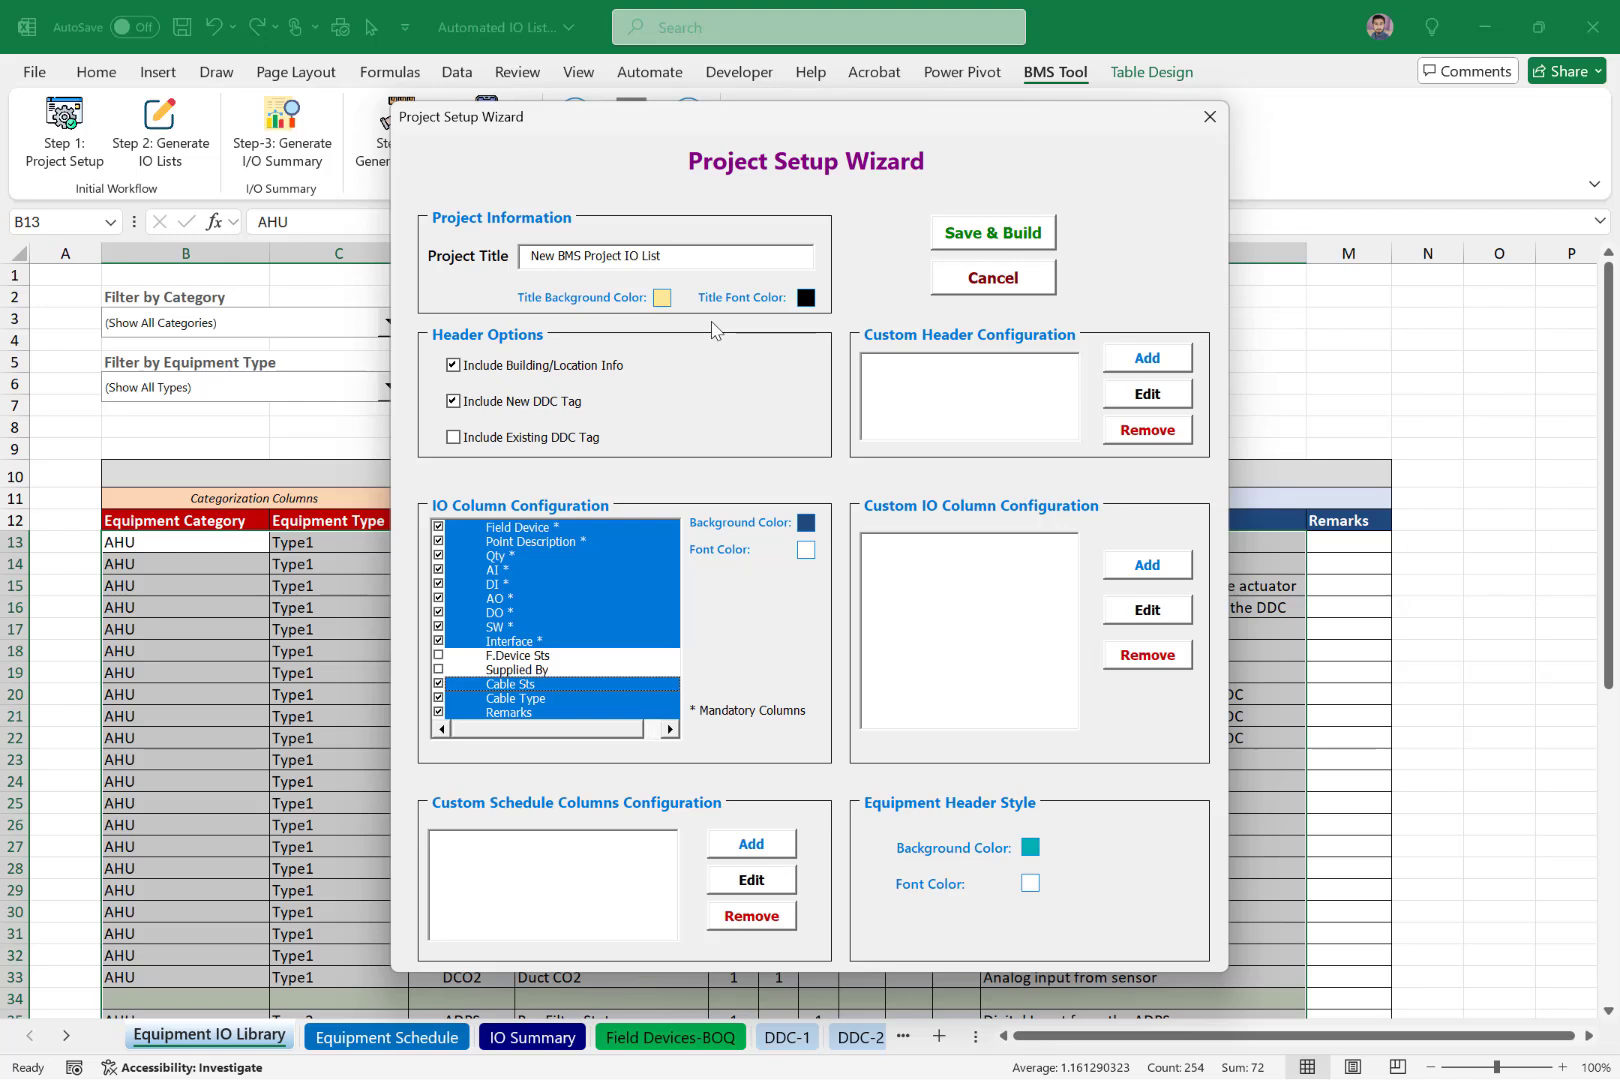
{"action": "mouse_move", "coordinate": [1044, 298]}
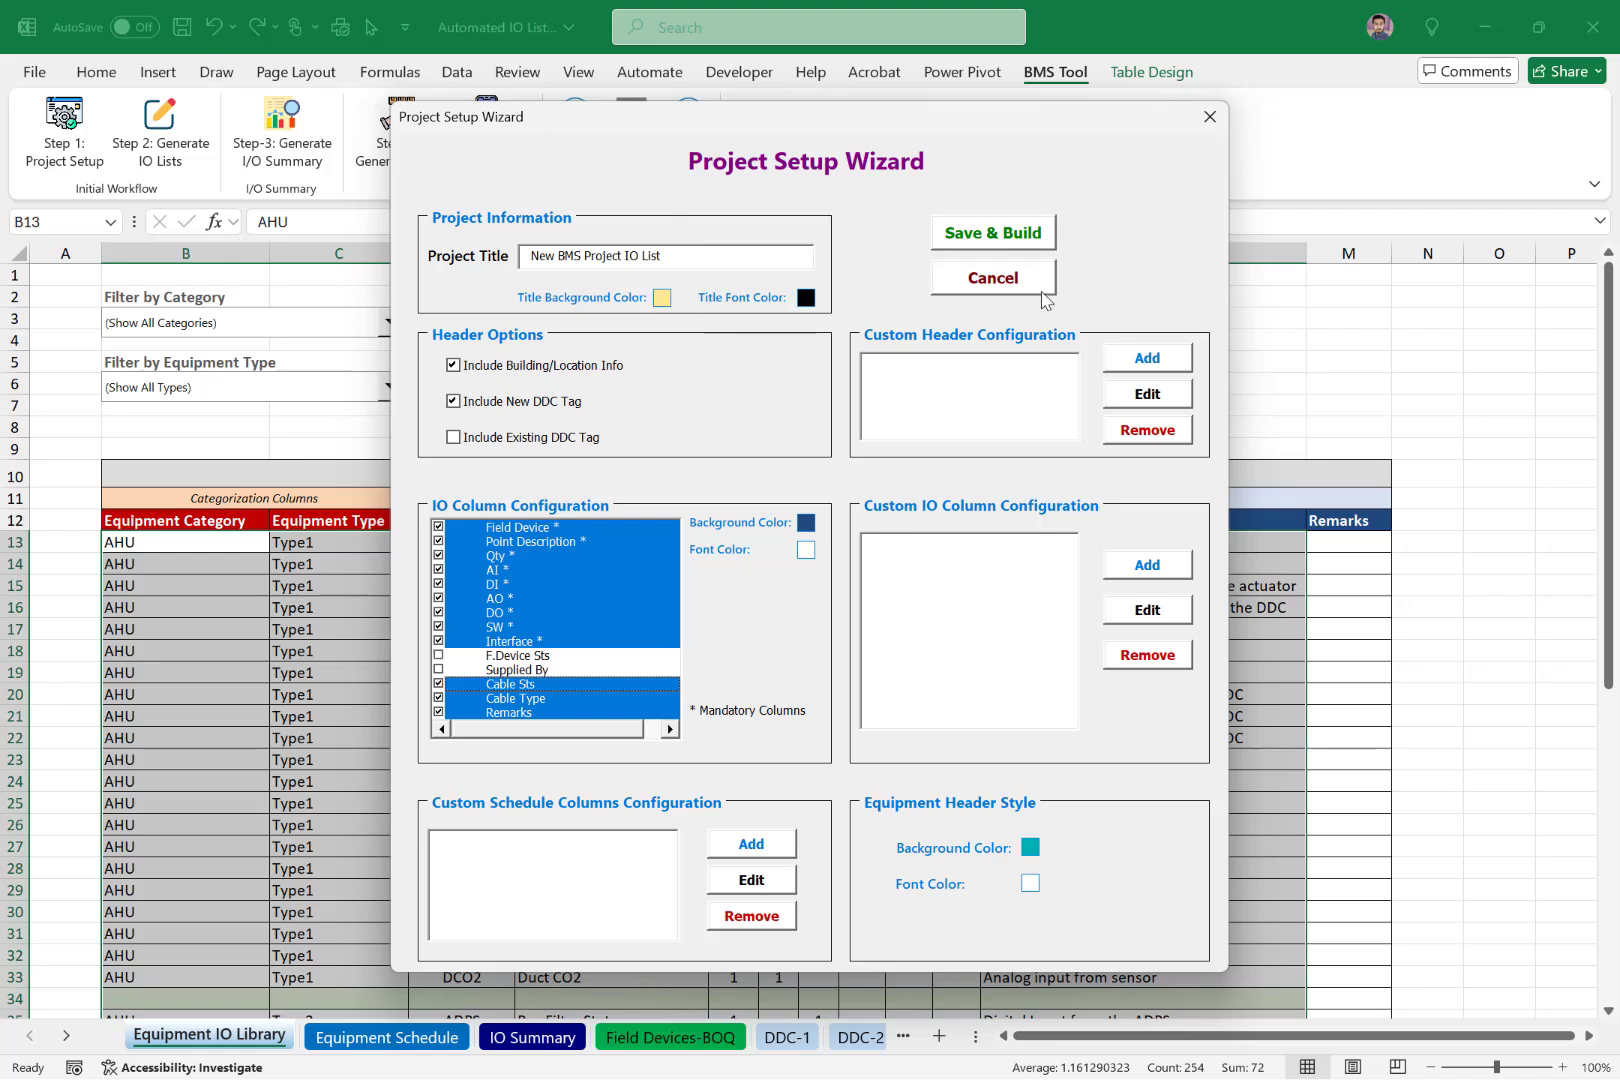
{"action": "mouse_move", "coordinate": [720, 460]}
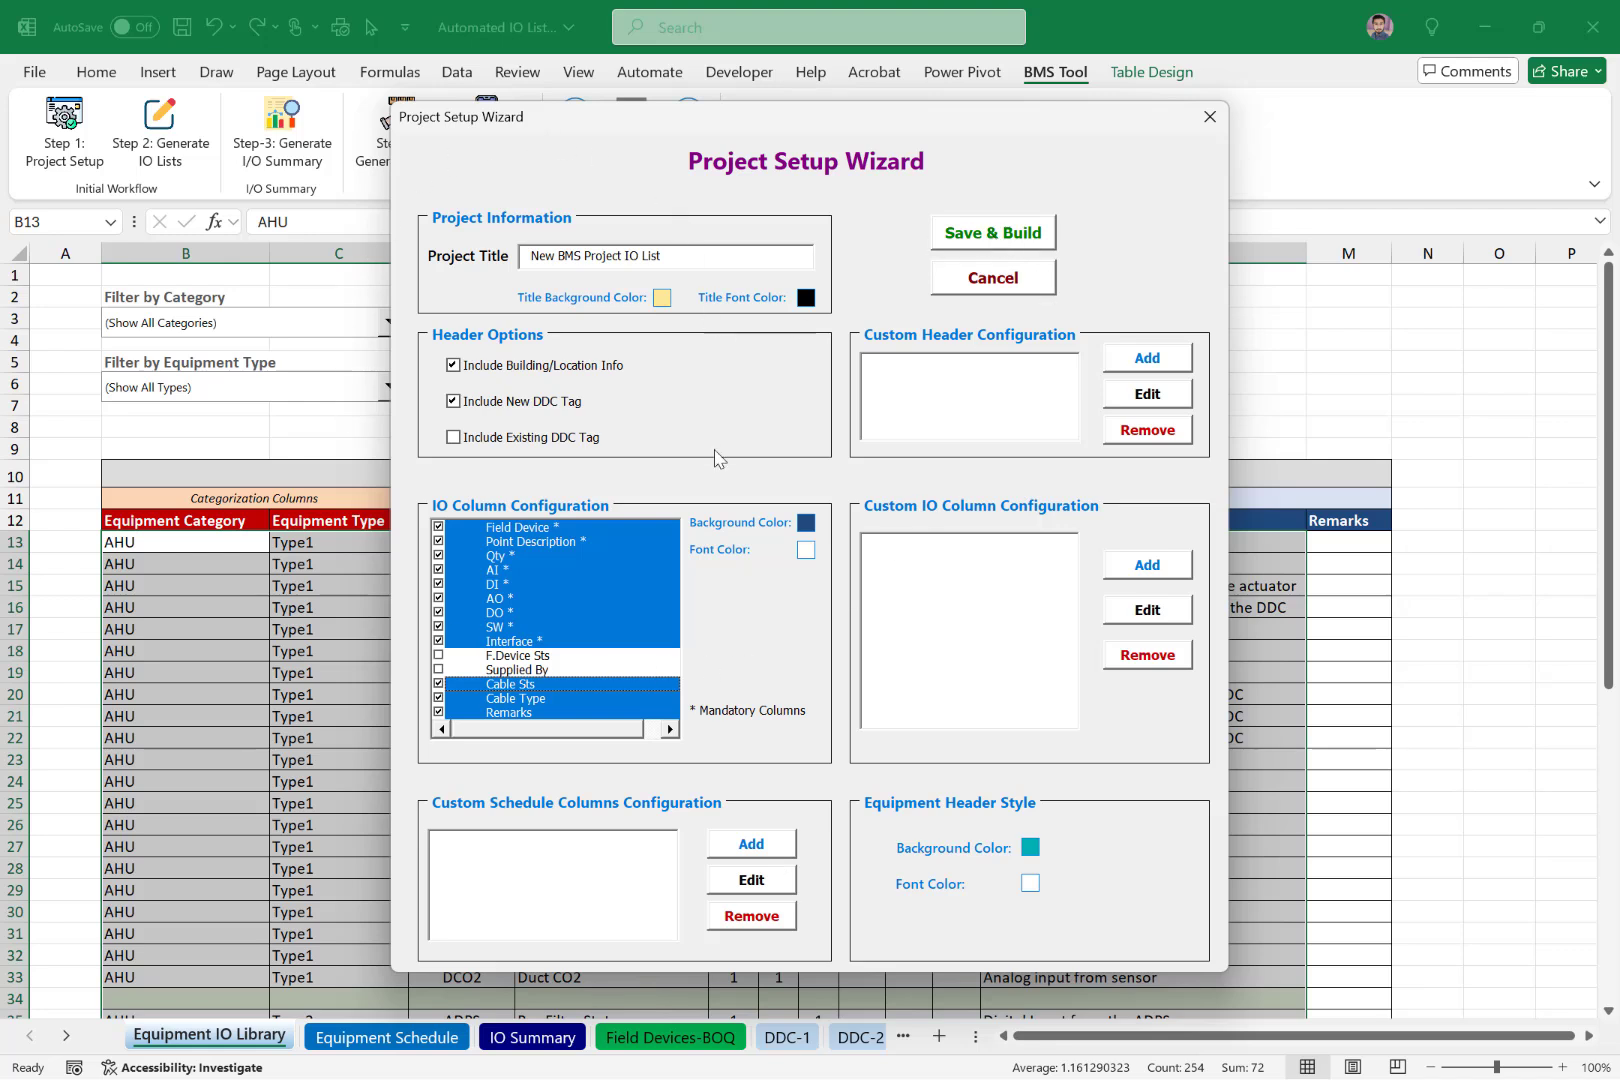
{"action": "left_click", "coordinate": [992, 278]}
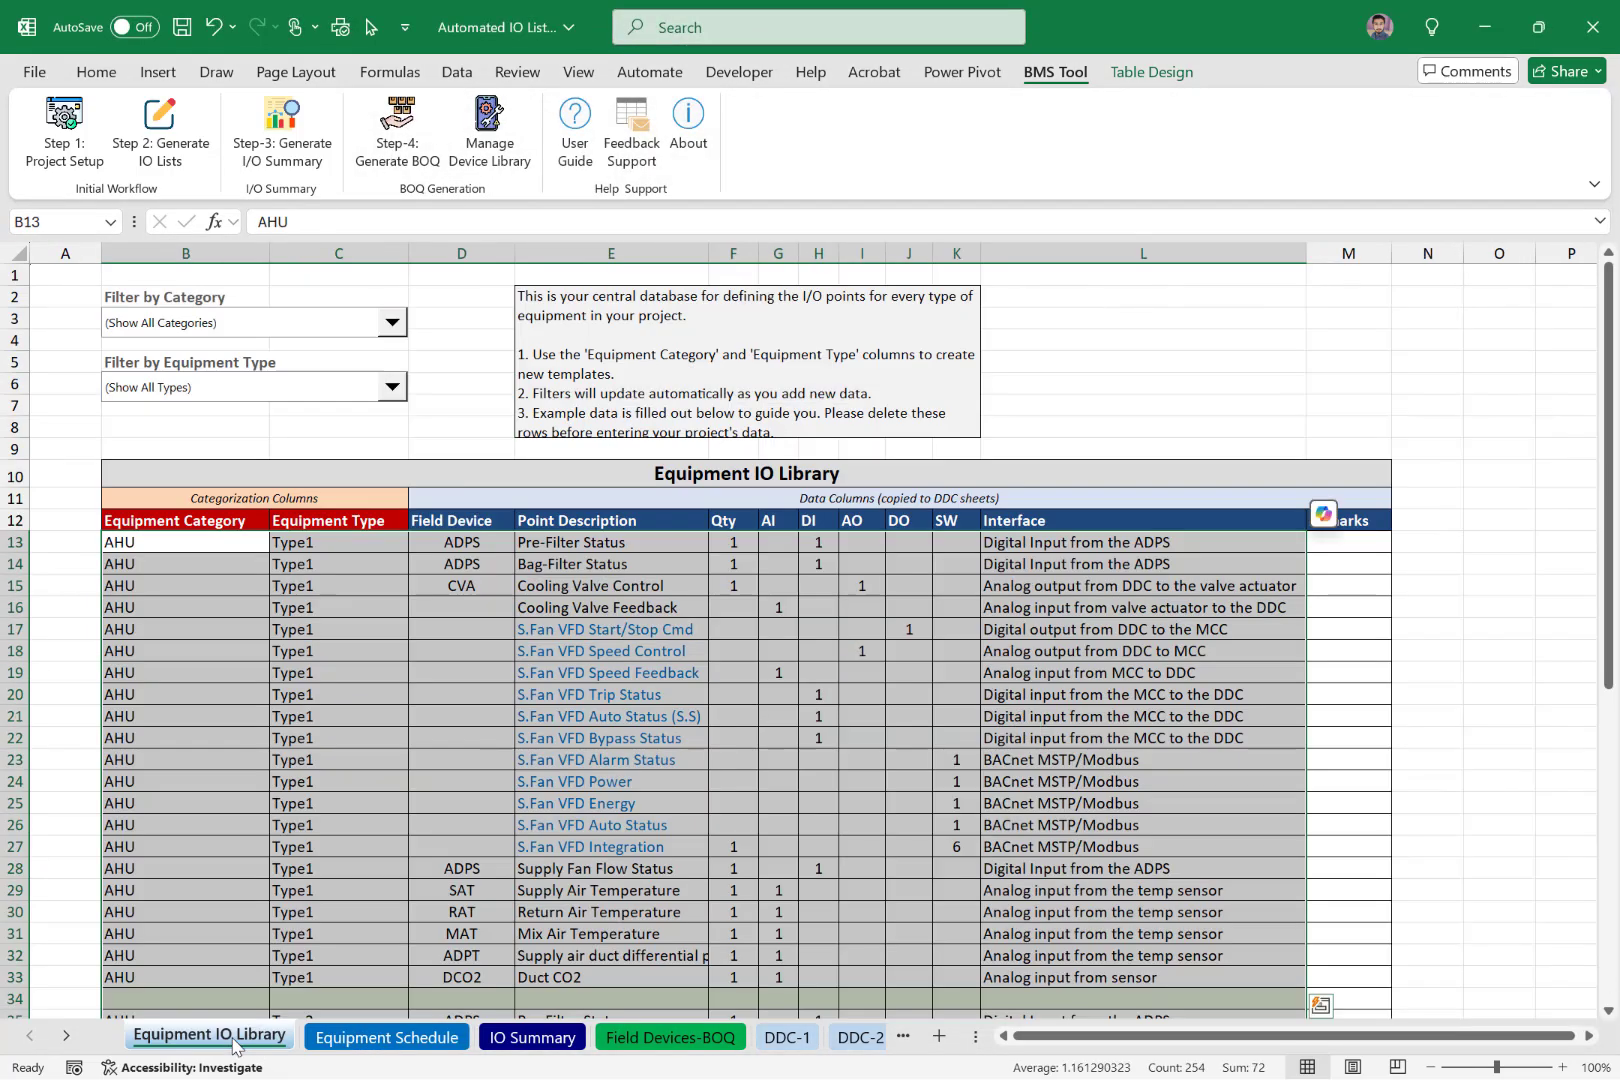
Review the Equipment Schedule and scroll through the Equipment IO Library points.
{"action": "left_click", "coordinate": [386, 1038]}
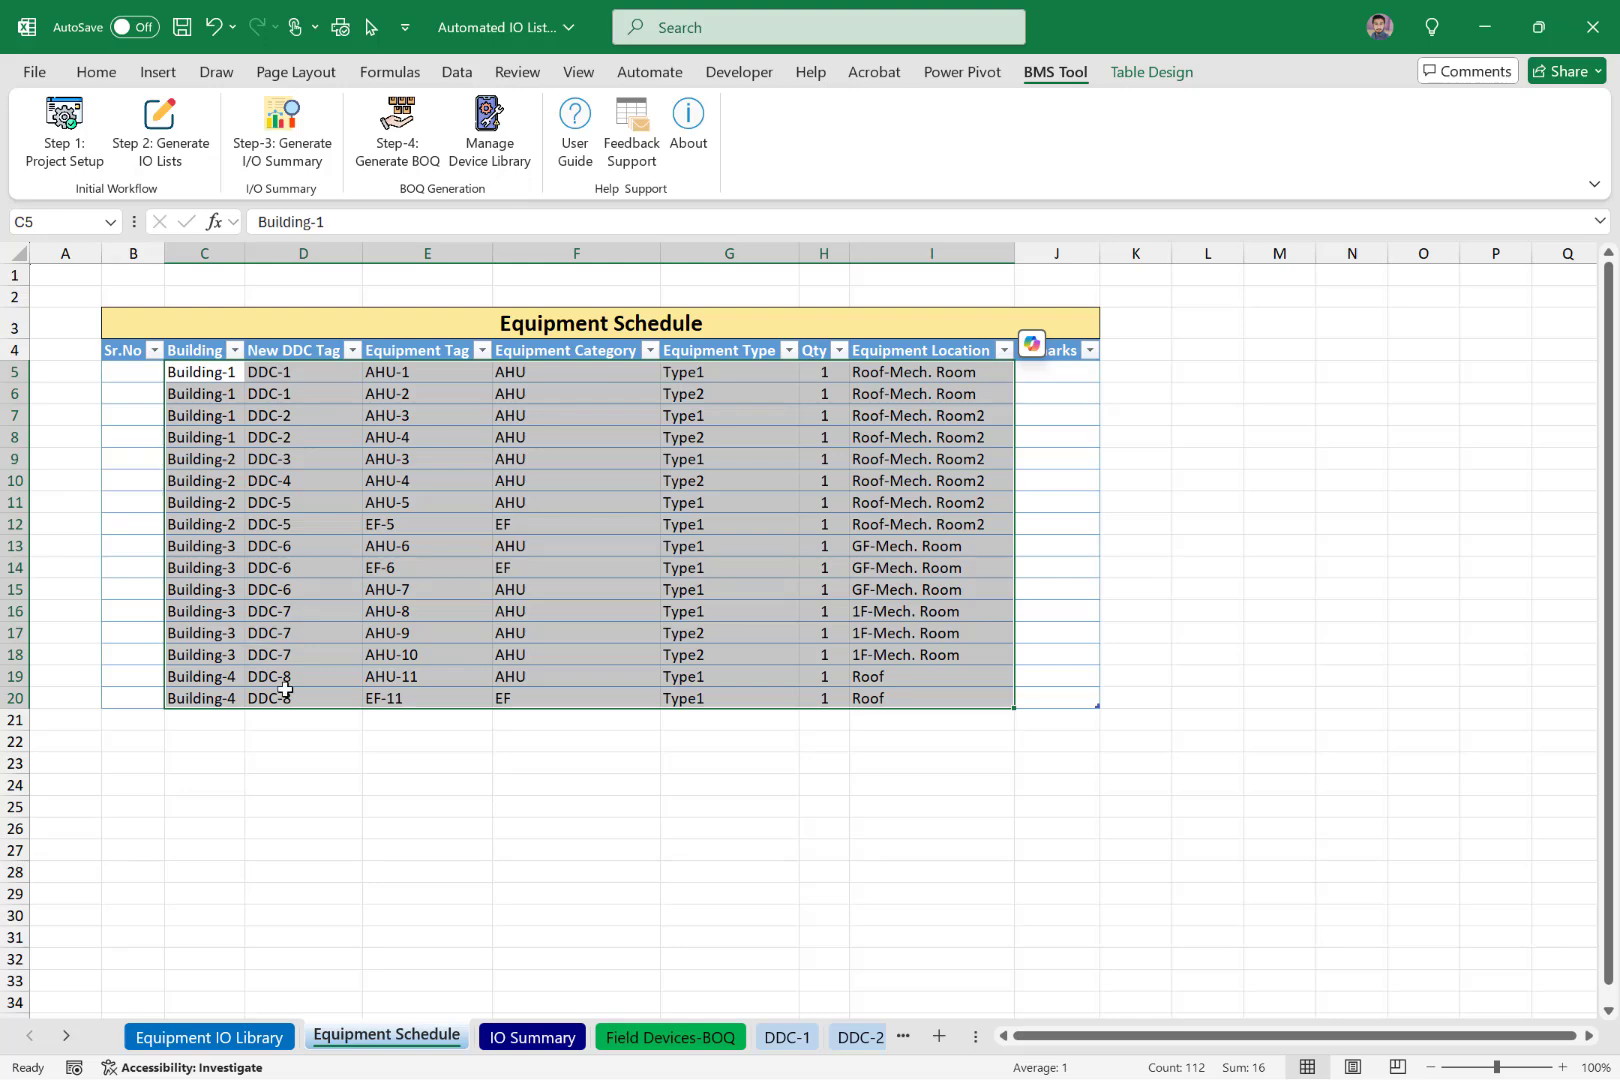
{"action": "left_click", "coordinate": [210, 1036]}
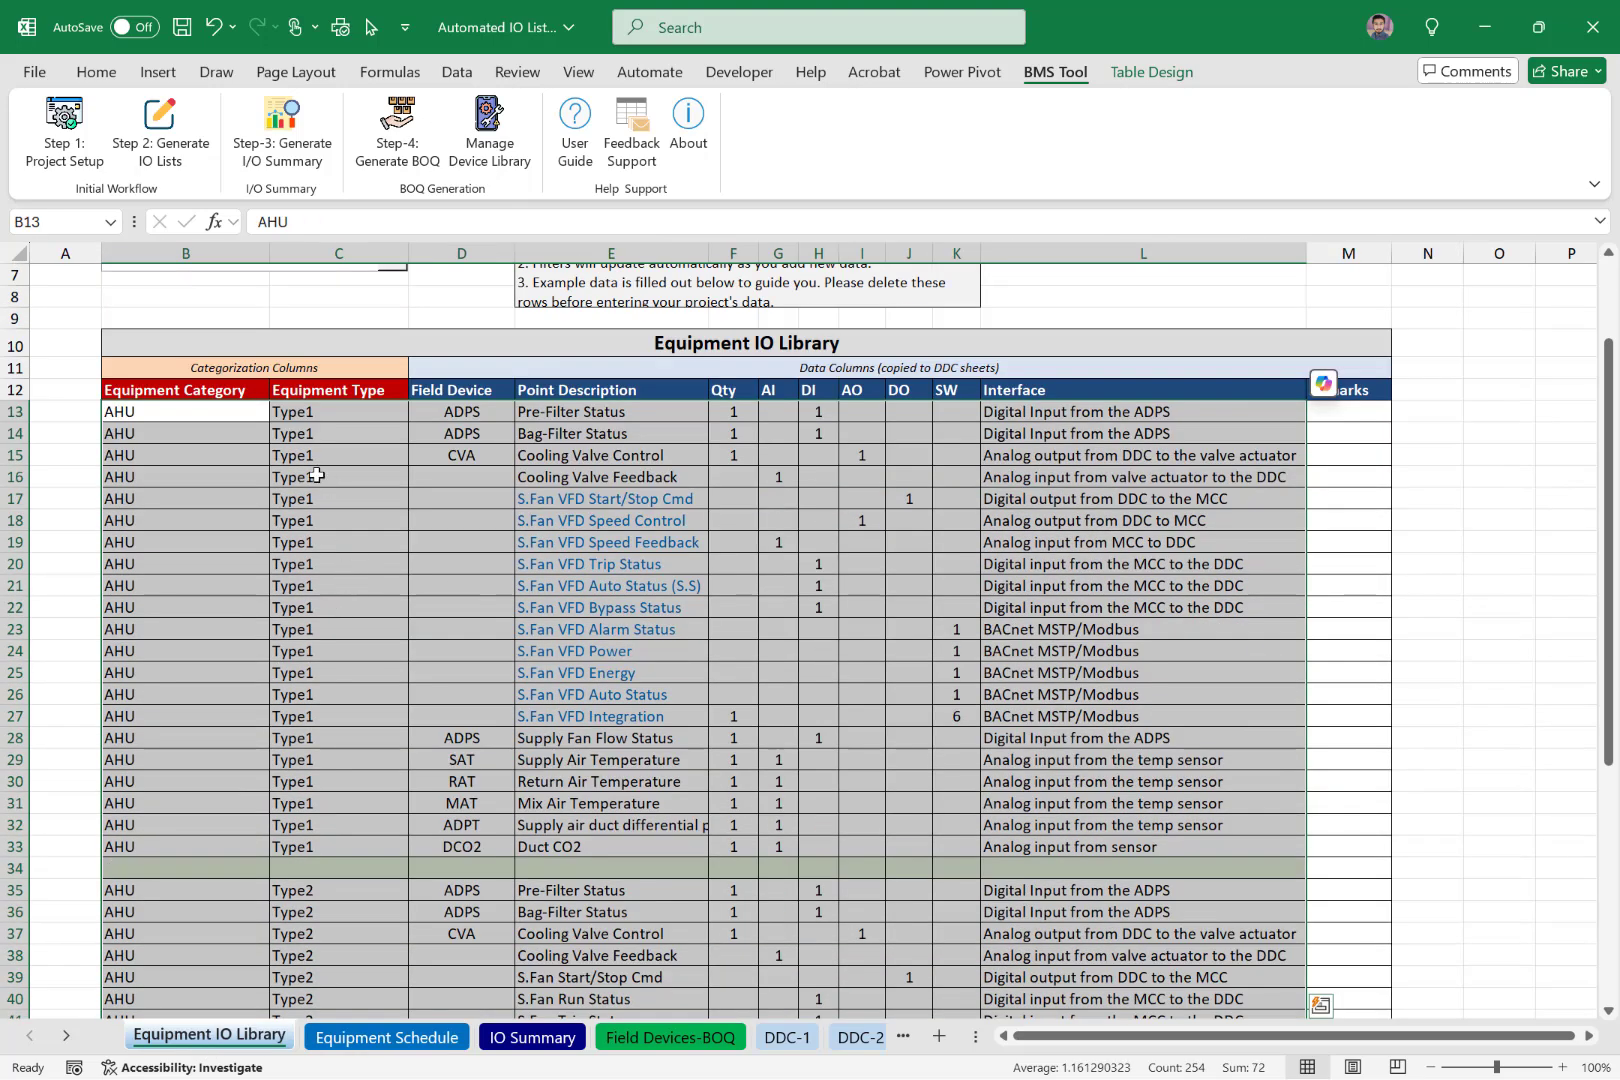
{"action": "mouse_move", "coordinate": [180, 420]}
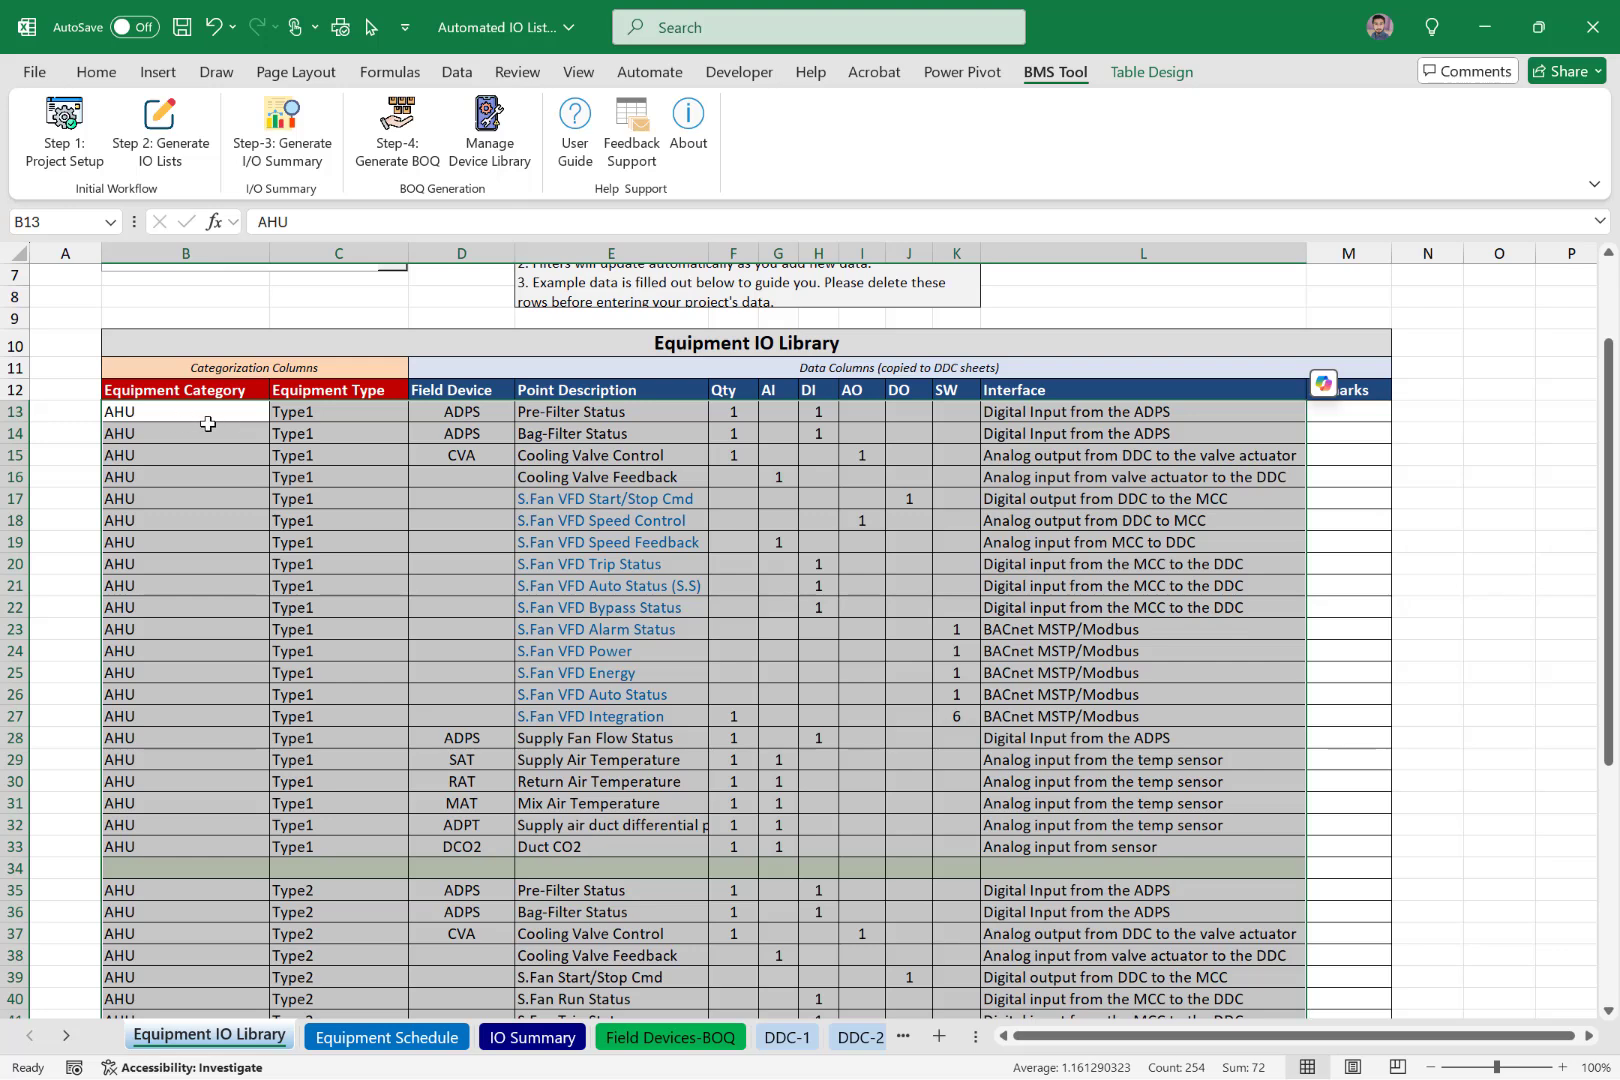
{"action": "mouse_move", "coordinate": [312, 418]}
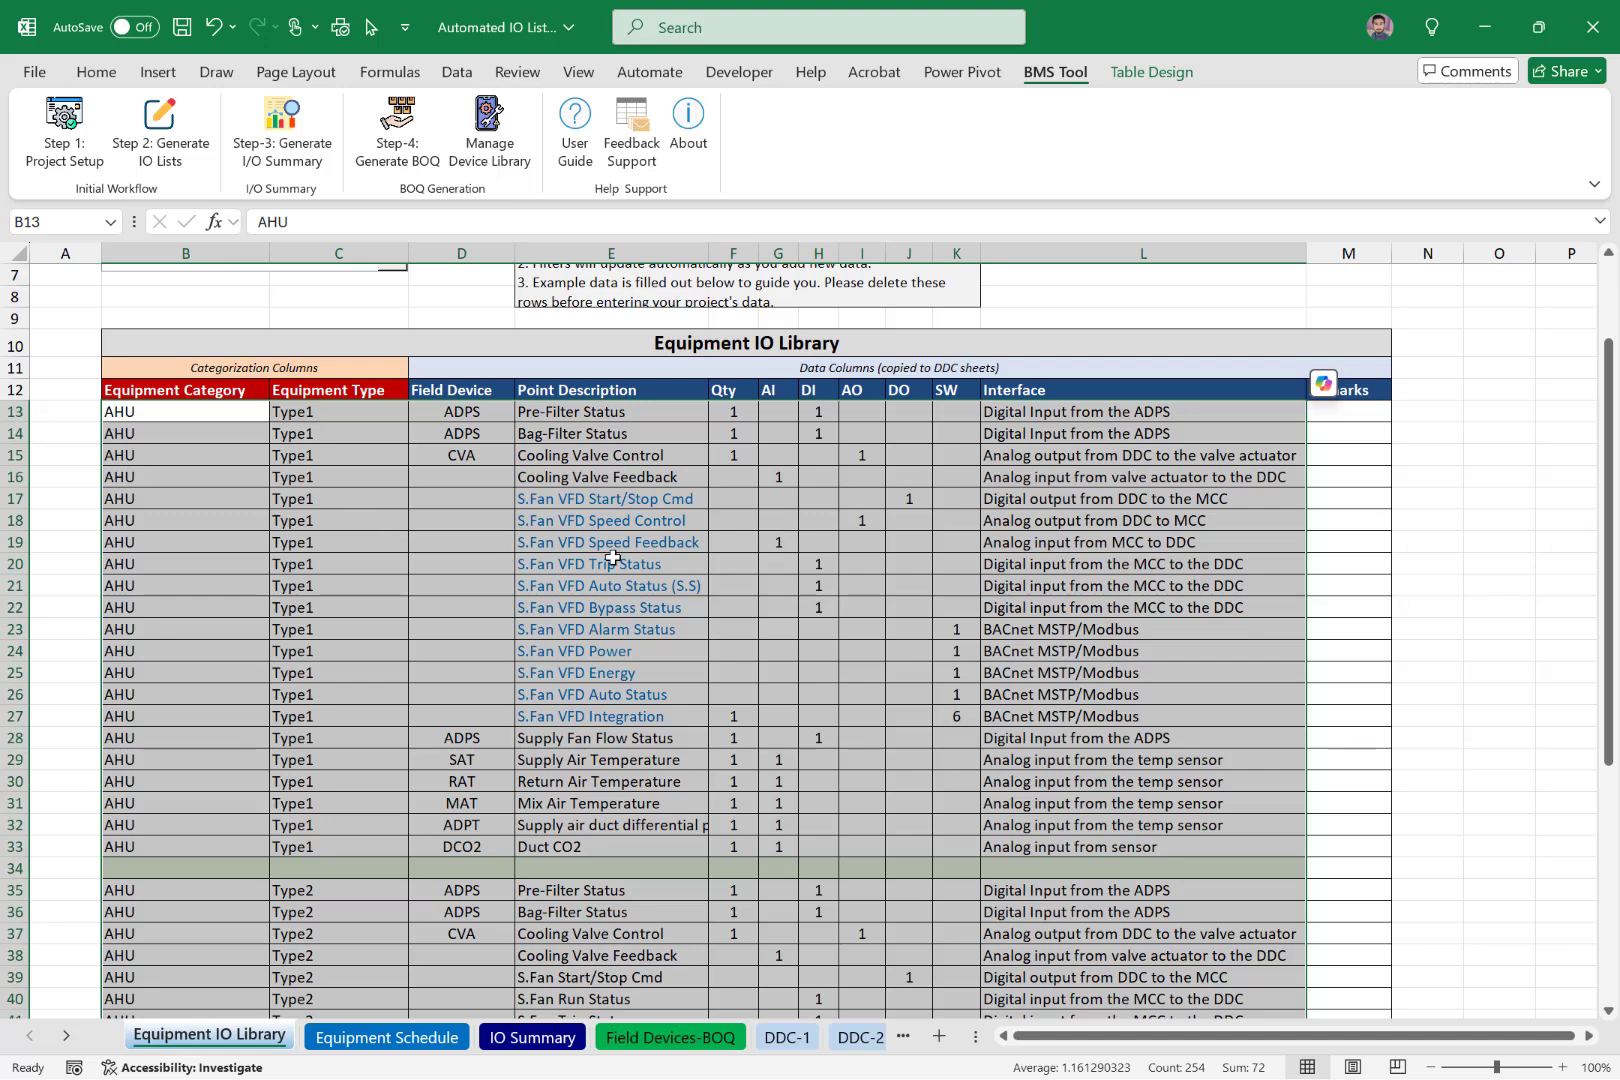
{"action": "scroll", "scroll_direction": "down", "scroll_amount": 3}
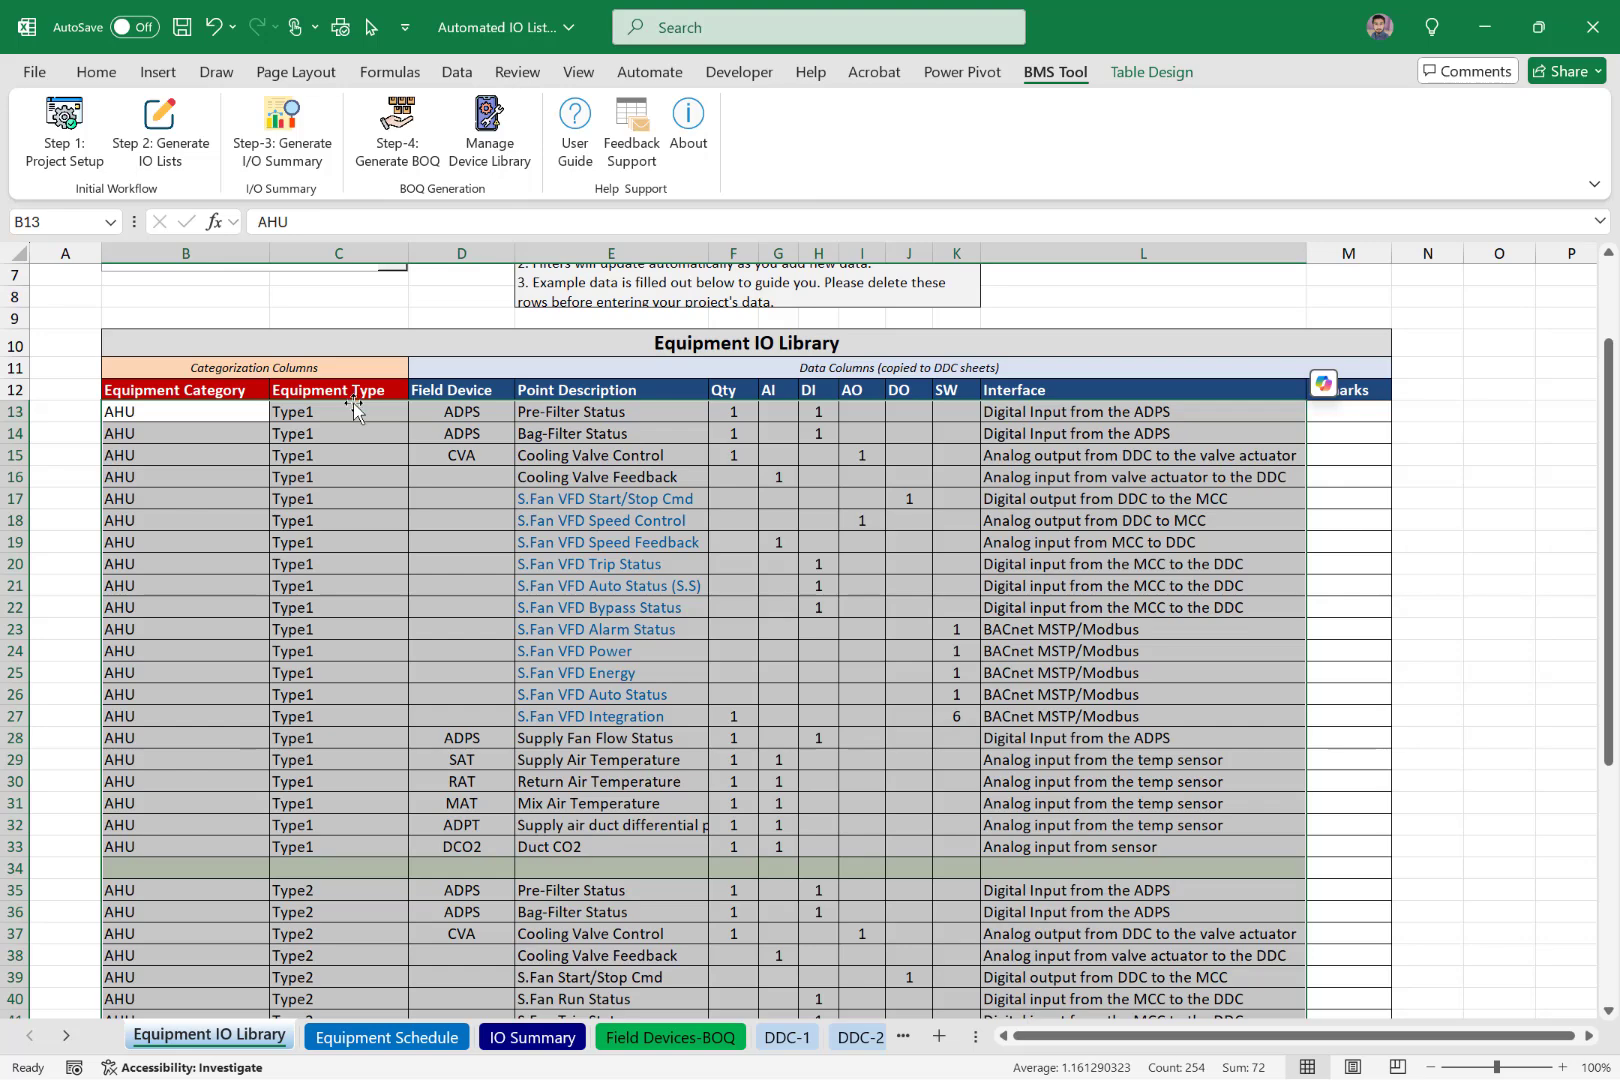
{"action": "scroll", "scroll_direction": "down", "scroll_amount": 3}
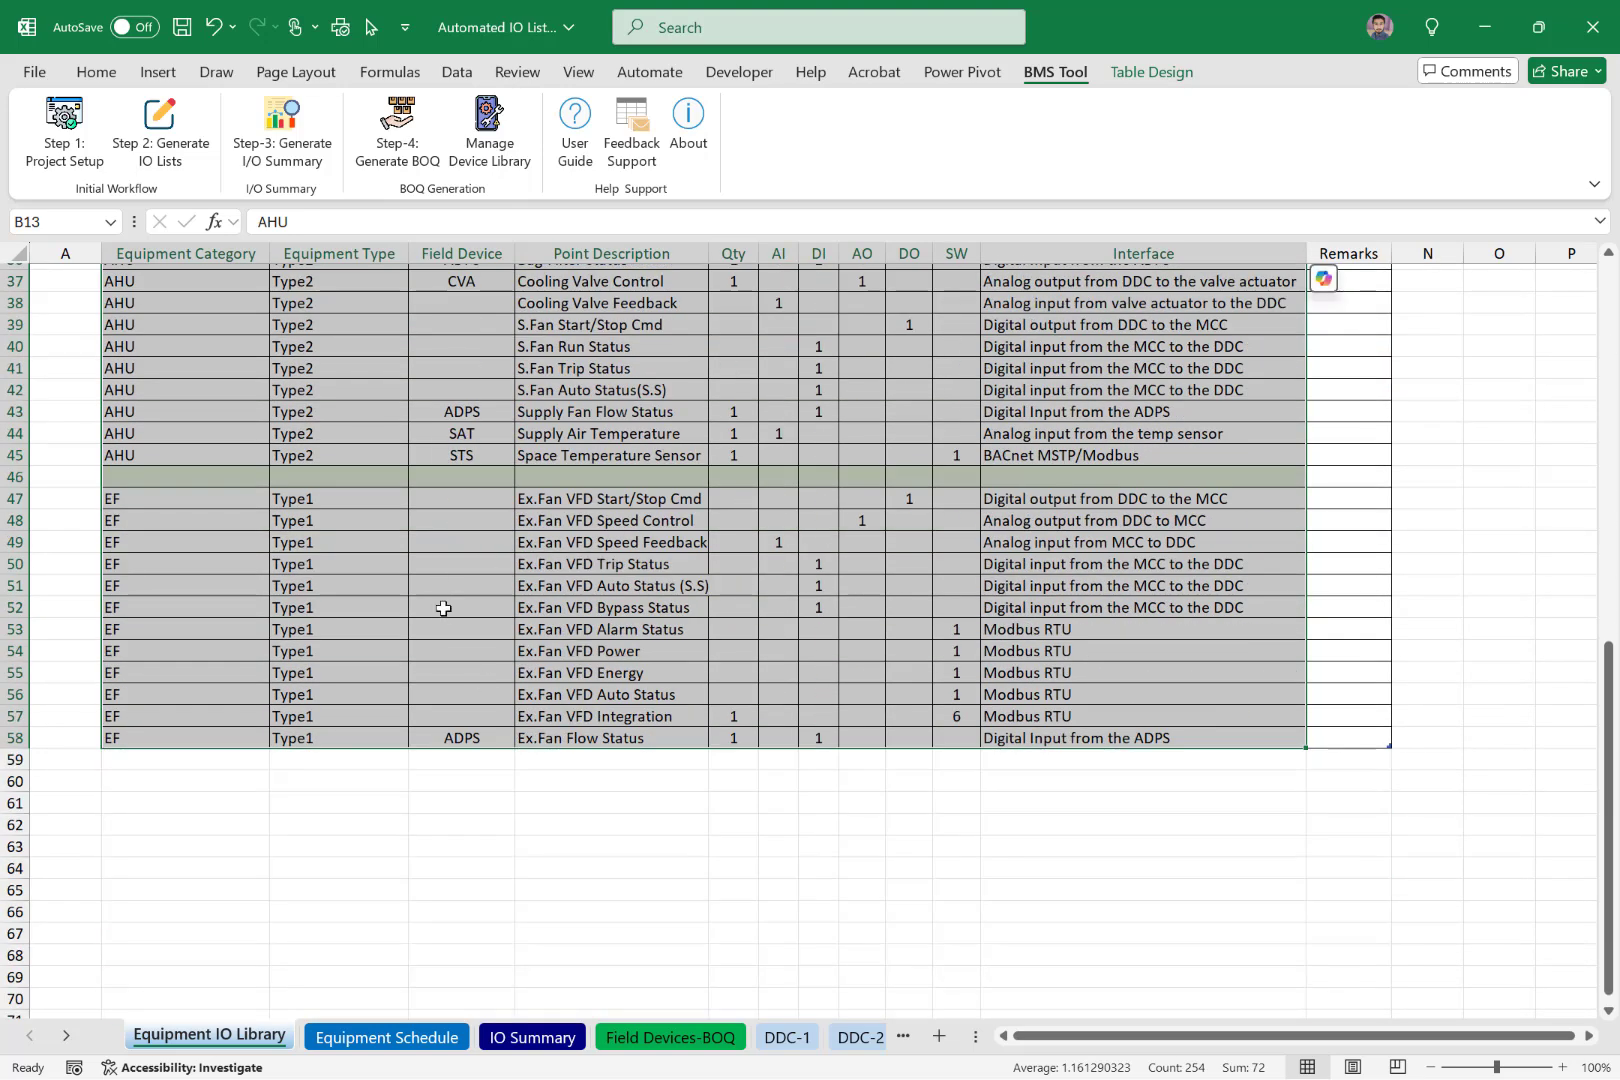
{"action": "mouse_move", "coordinate": [732, 566]}
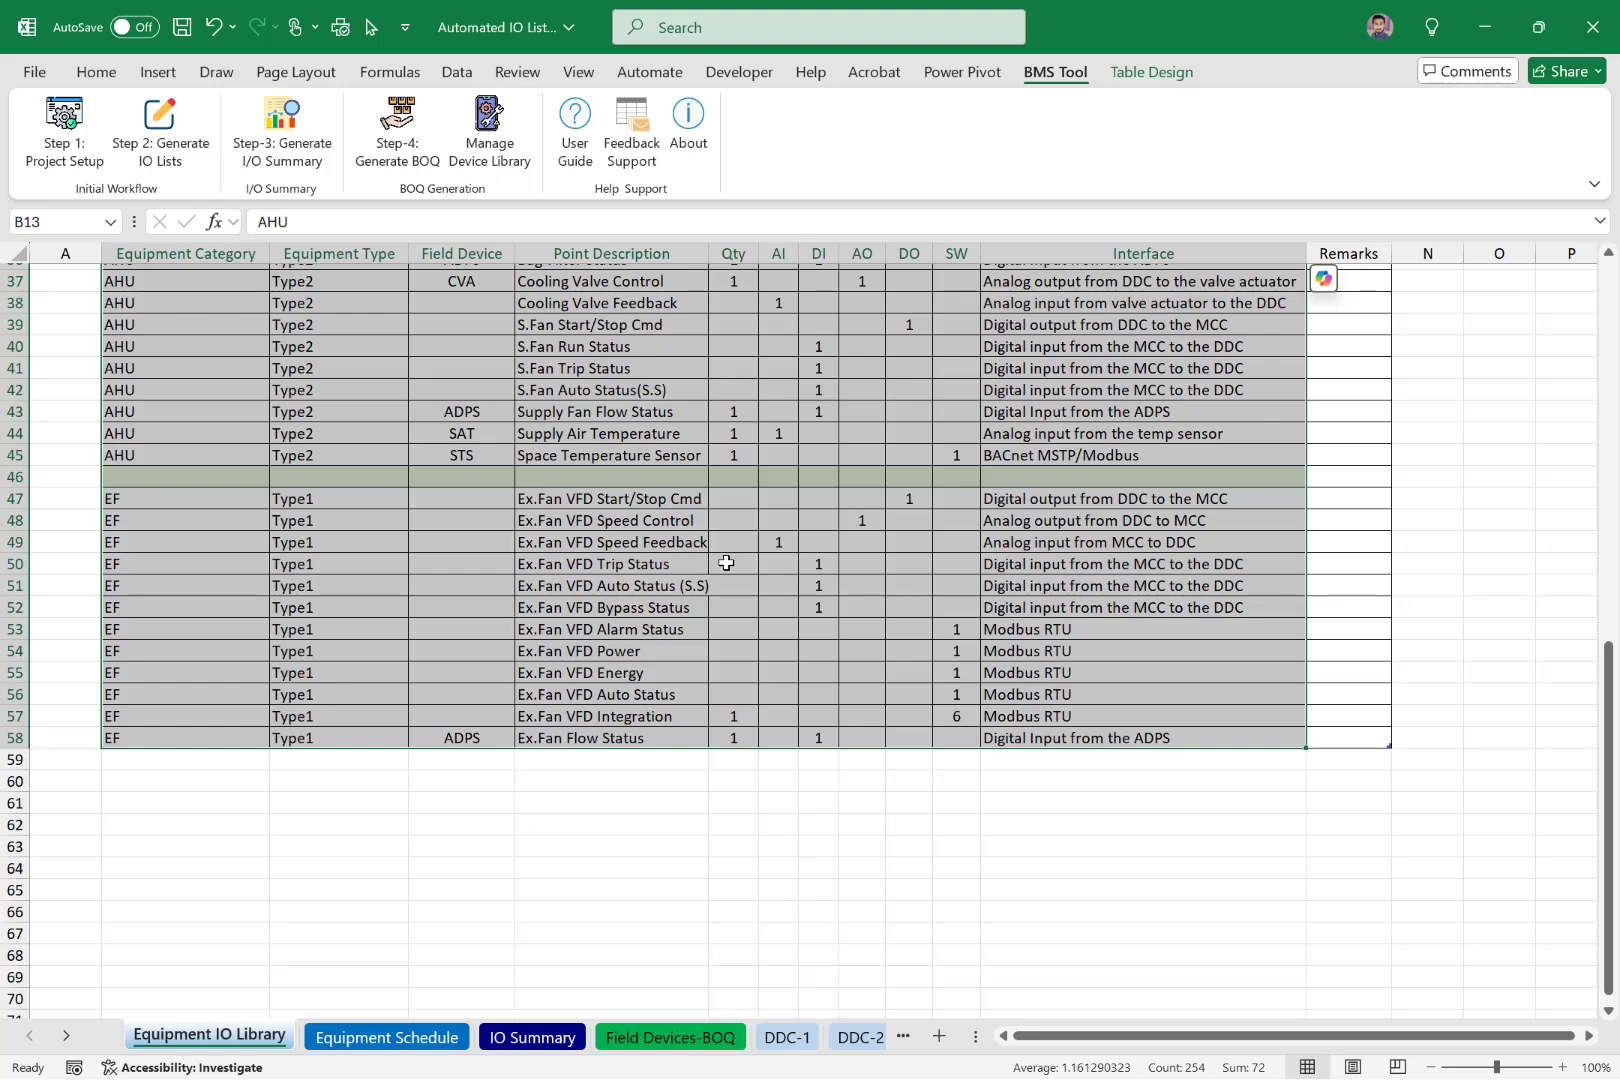
Return to the Equipment Schedule and select the first units' category and type.
{"action": "left_click", "coordinate": [386, 1036]}
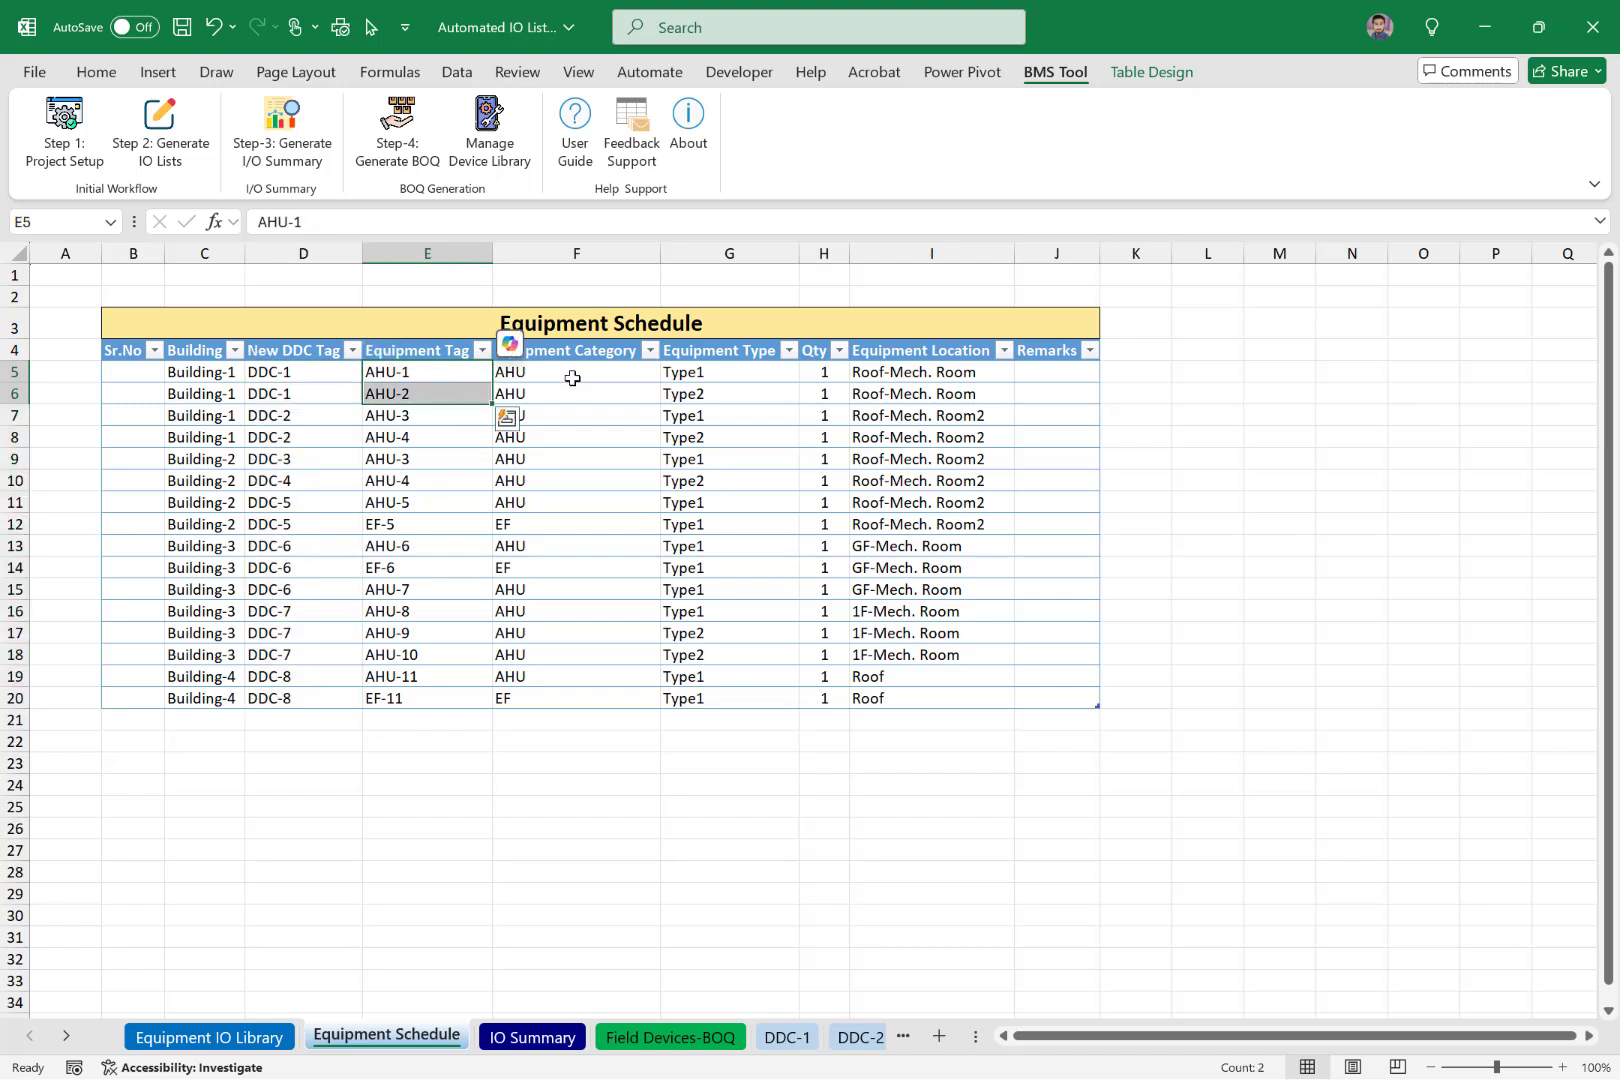
{"action": "left_click_drag", "start_coordinate": [576, 372], "coordinate": [728, 394]}
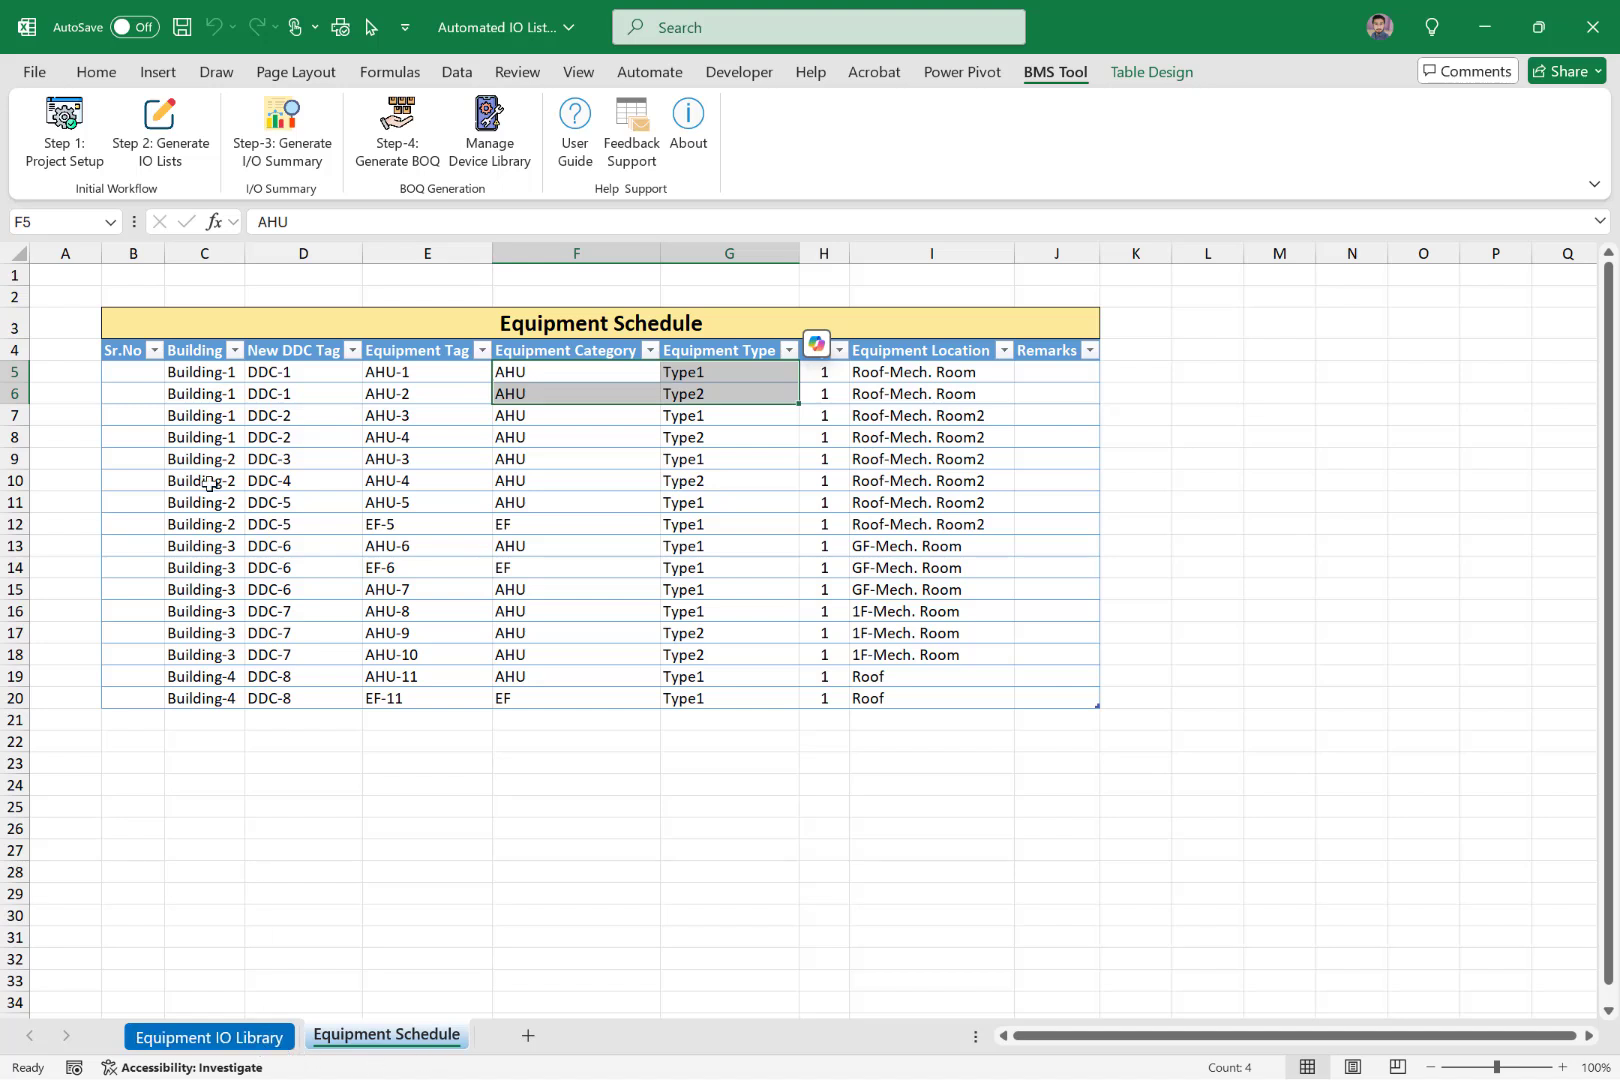
Run Step 2: Generate IO Lists with Spare IO Percentage 15 to create DDC-1 to DDC-8.
{"action": "left_click", "coordinate": [160, 120]}
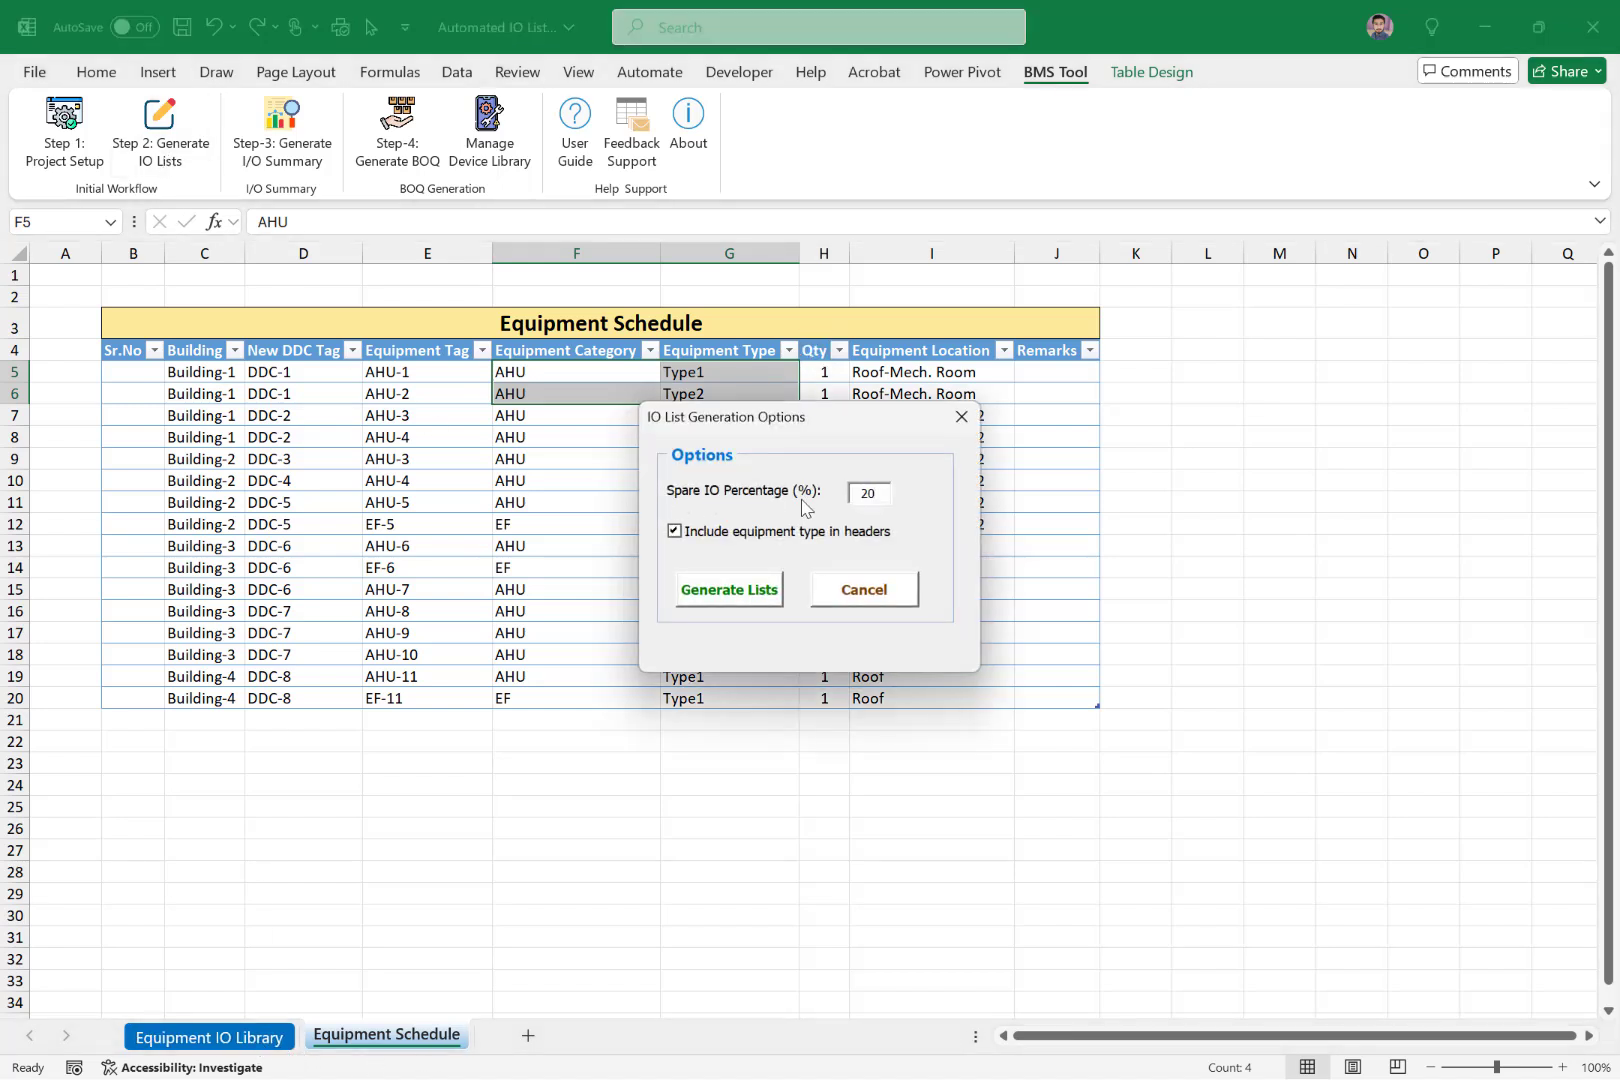
{"action": "left_click", "coordinate": [868, 494]}
{"action": "type", "text": "15"}
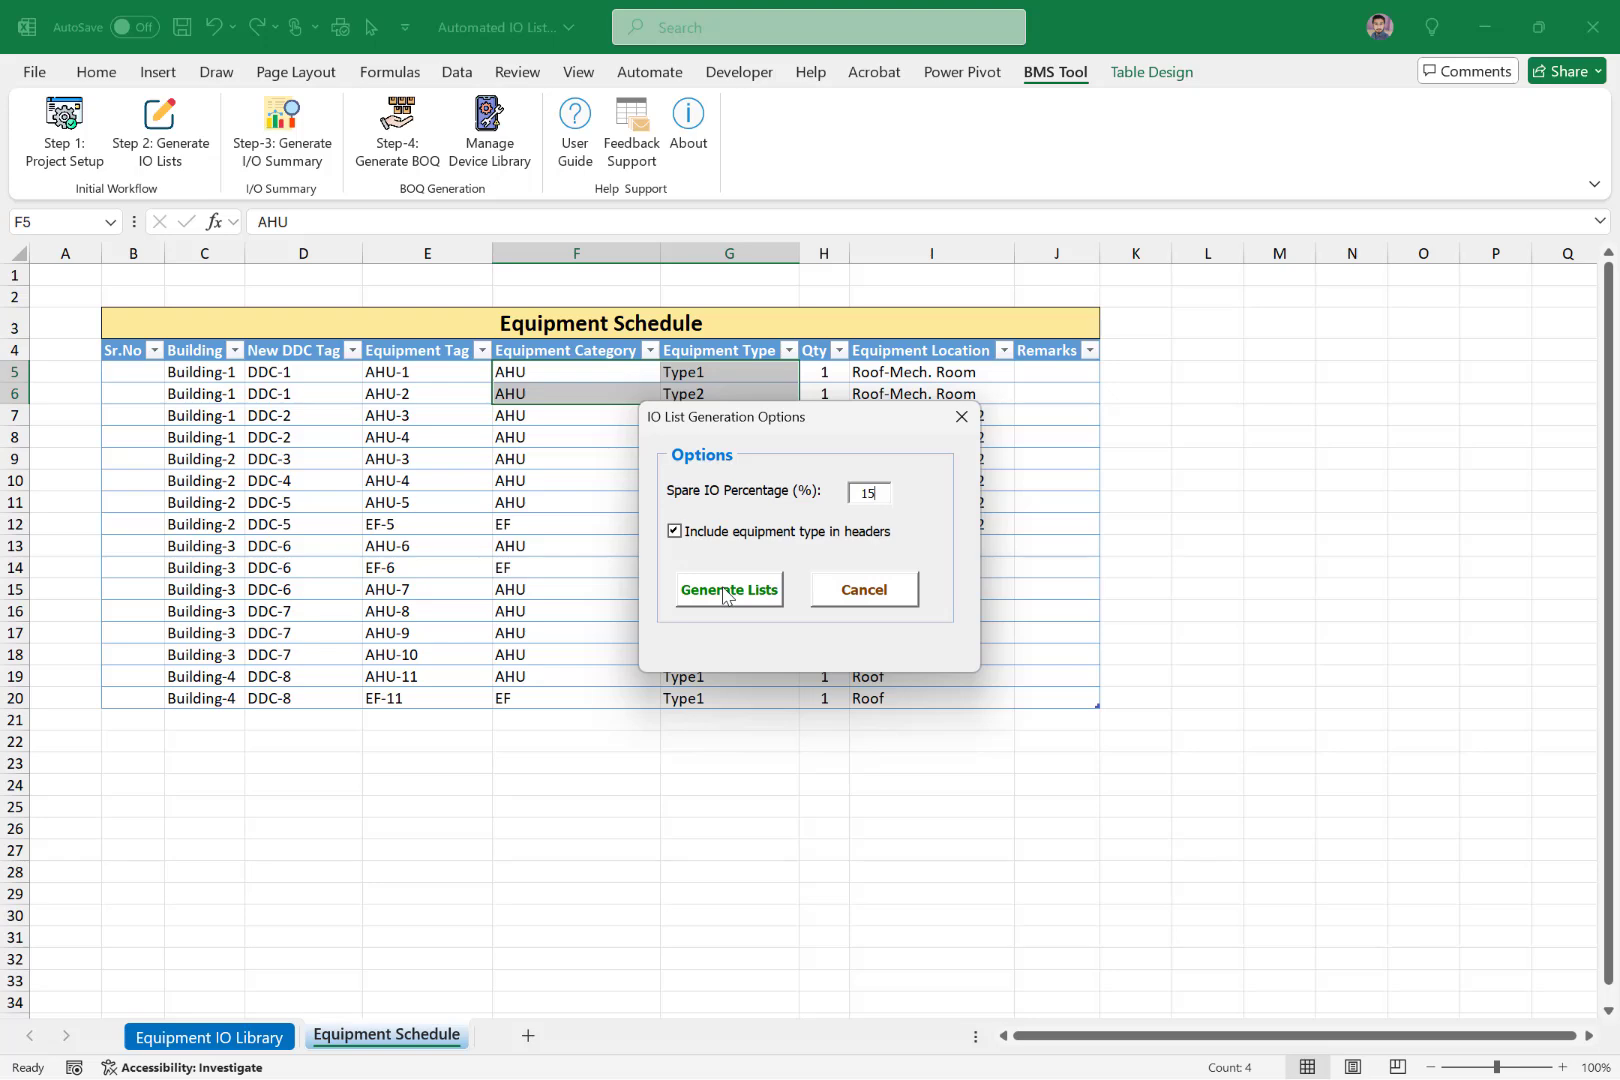
{"action": "left_click", "coordinate": [728, 590]}
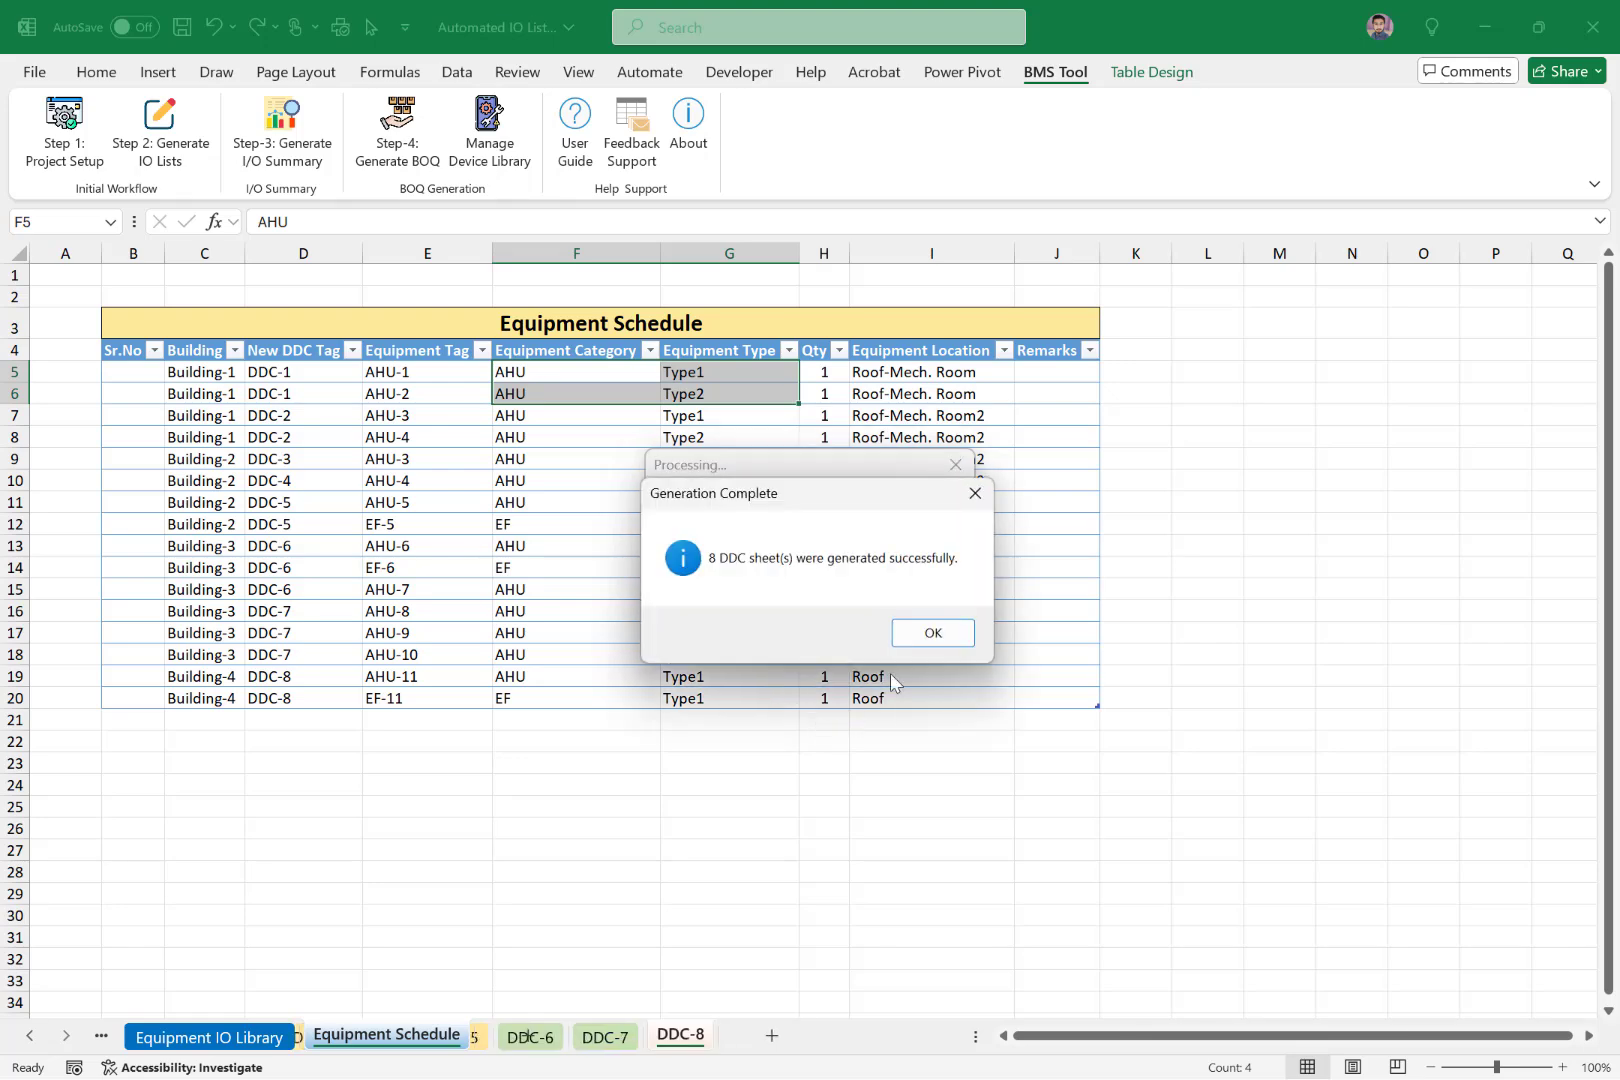
{"action": "left_click", "coordinate": [932, 634]}
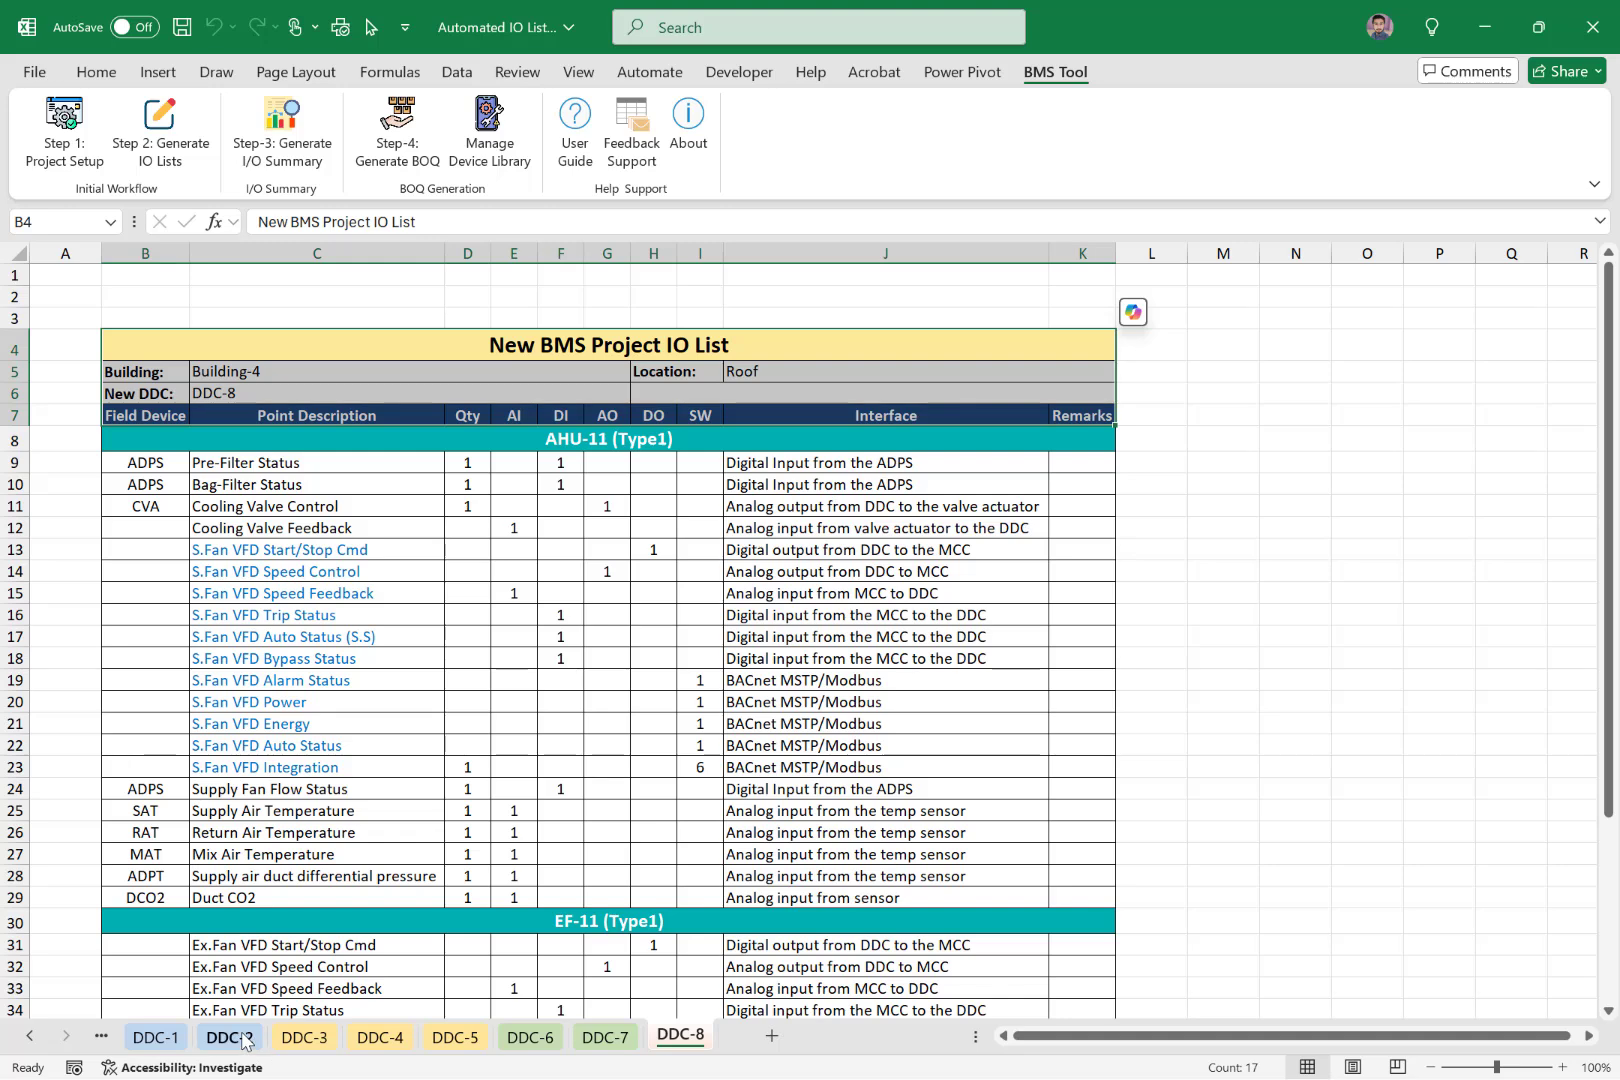
Review the generated DDC-2 IO list sheet.
{"action": "left_click", "coordinate": [228, 1038]}
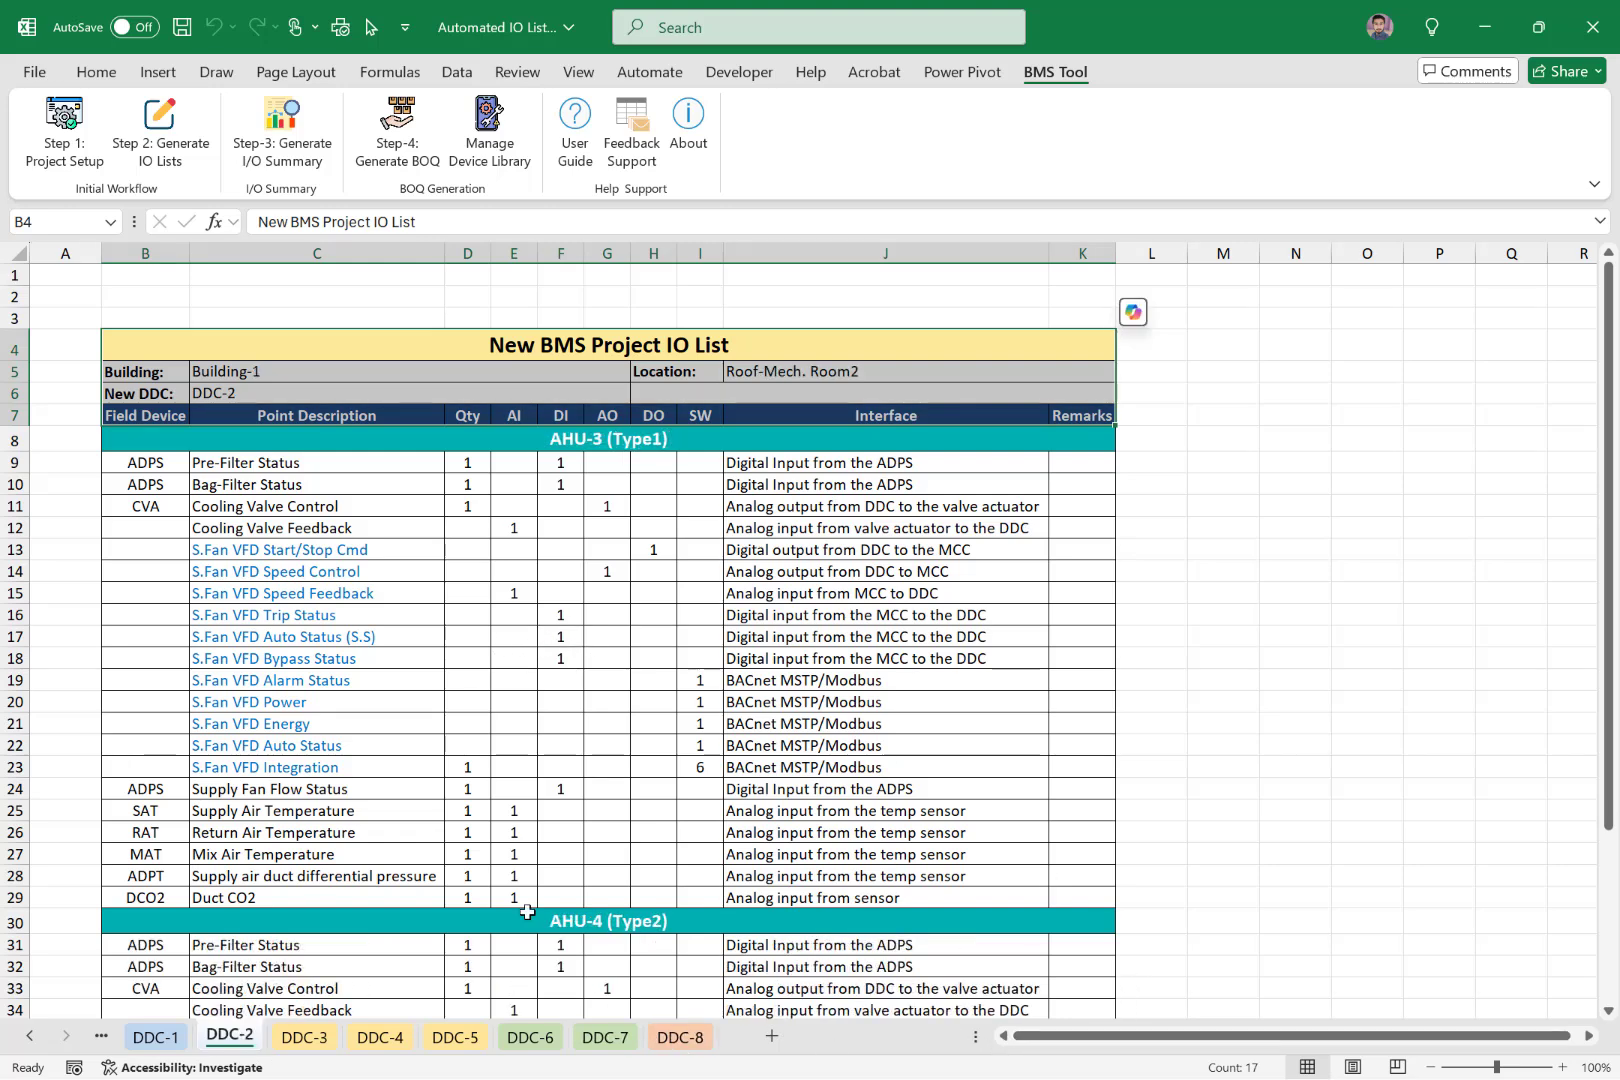
{"action": "mouse_move", "coordinate": [738, 492]}
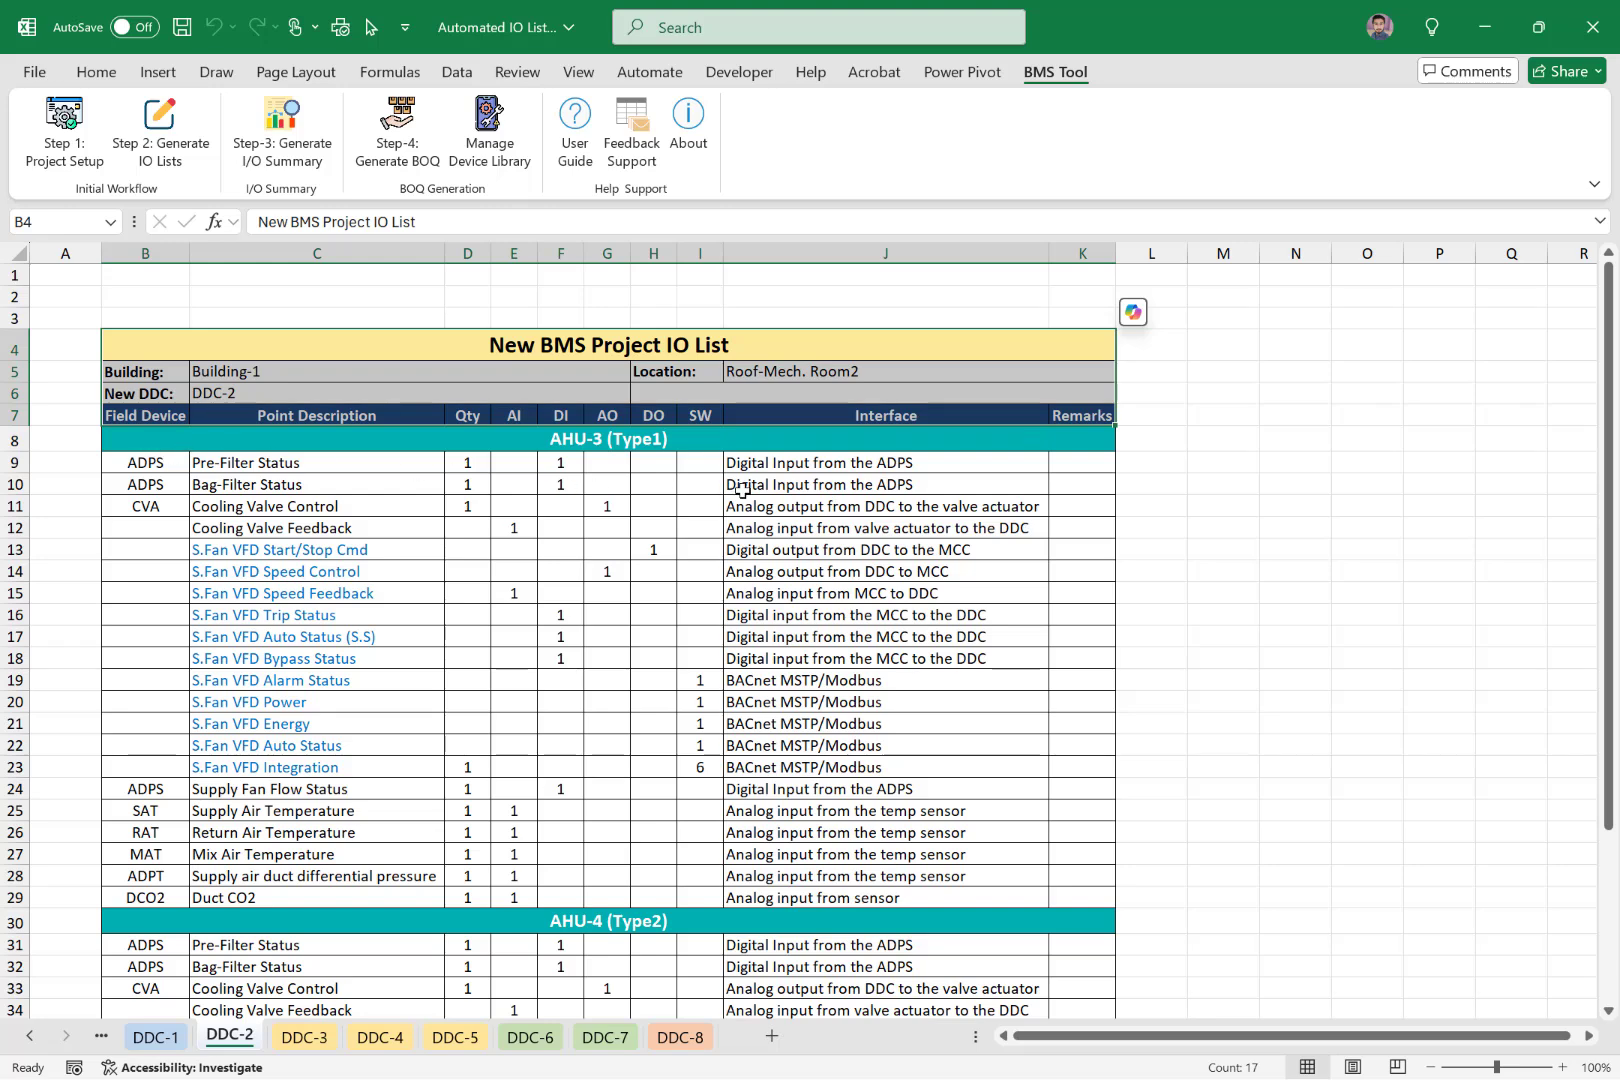
{"action": "left_click", "coordinate": [412, 440]}
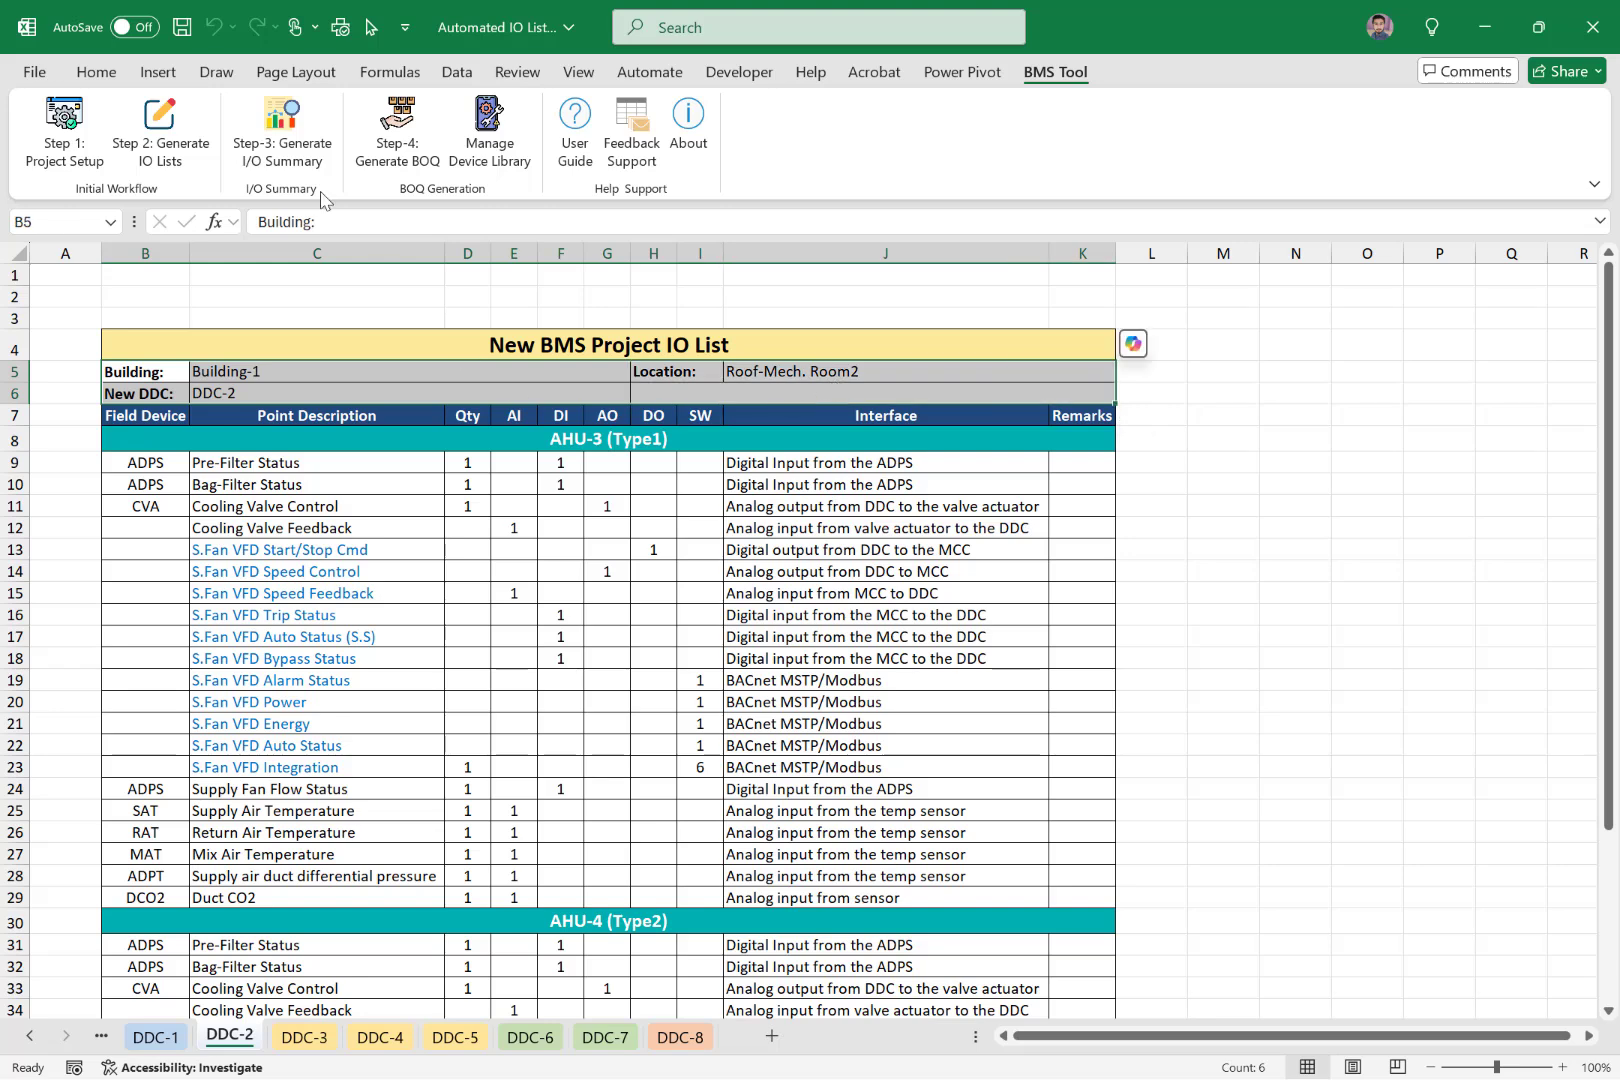
Run Step-3: Generate I/O Summary and select the Total Points with 15% Spare table.
{"action": "left_click", "coordinate": [680, 1036]}
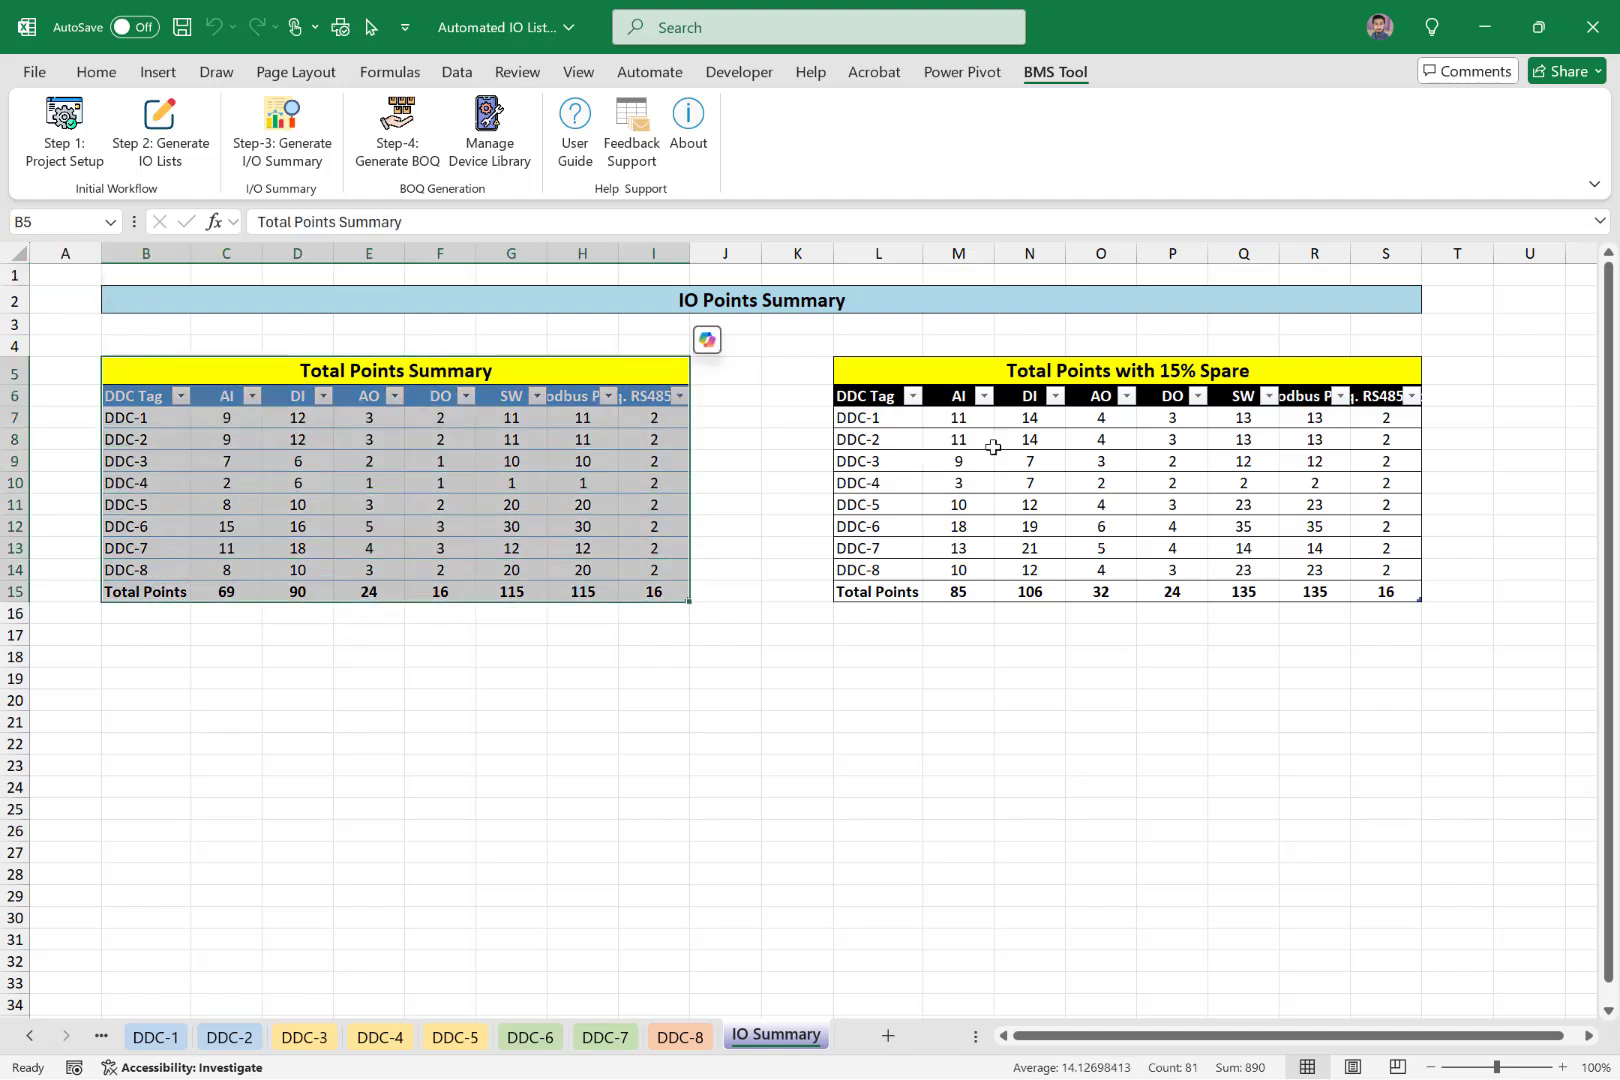
{"action": "left_click_drag", "start_coordinate": [878, 418], "coordinate": [1384, 592]}
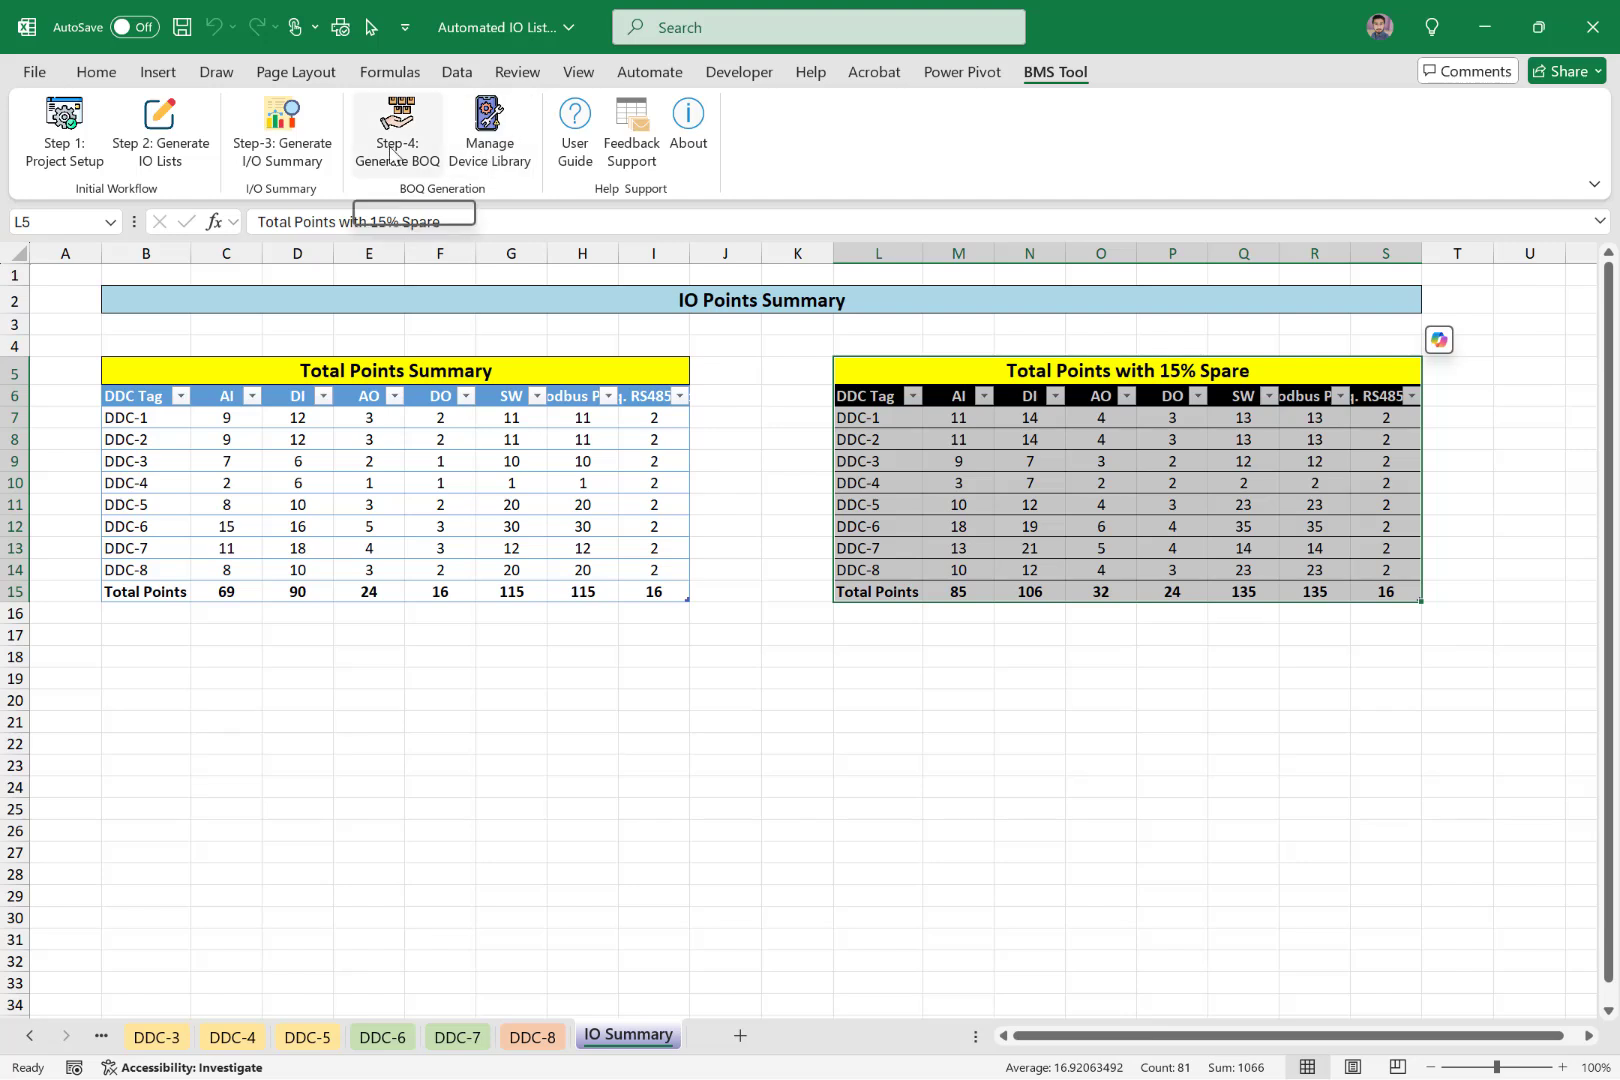
Run Step-4: Generate BOQ to create the Field Devices BOQ sheet.
{"action": "left_click", "coordinate": [394, 120]}
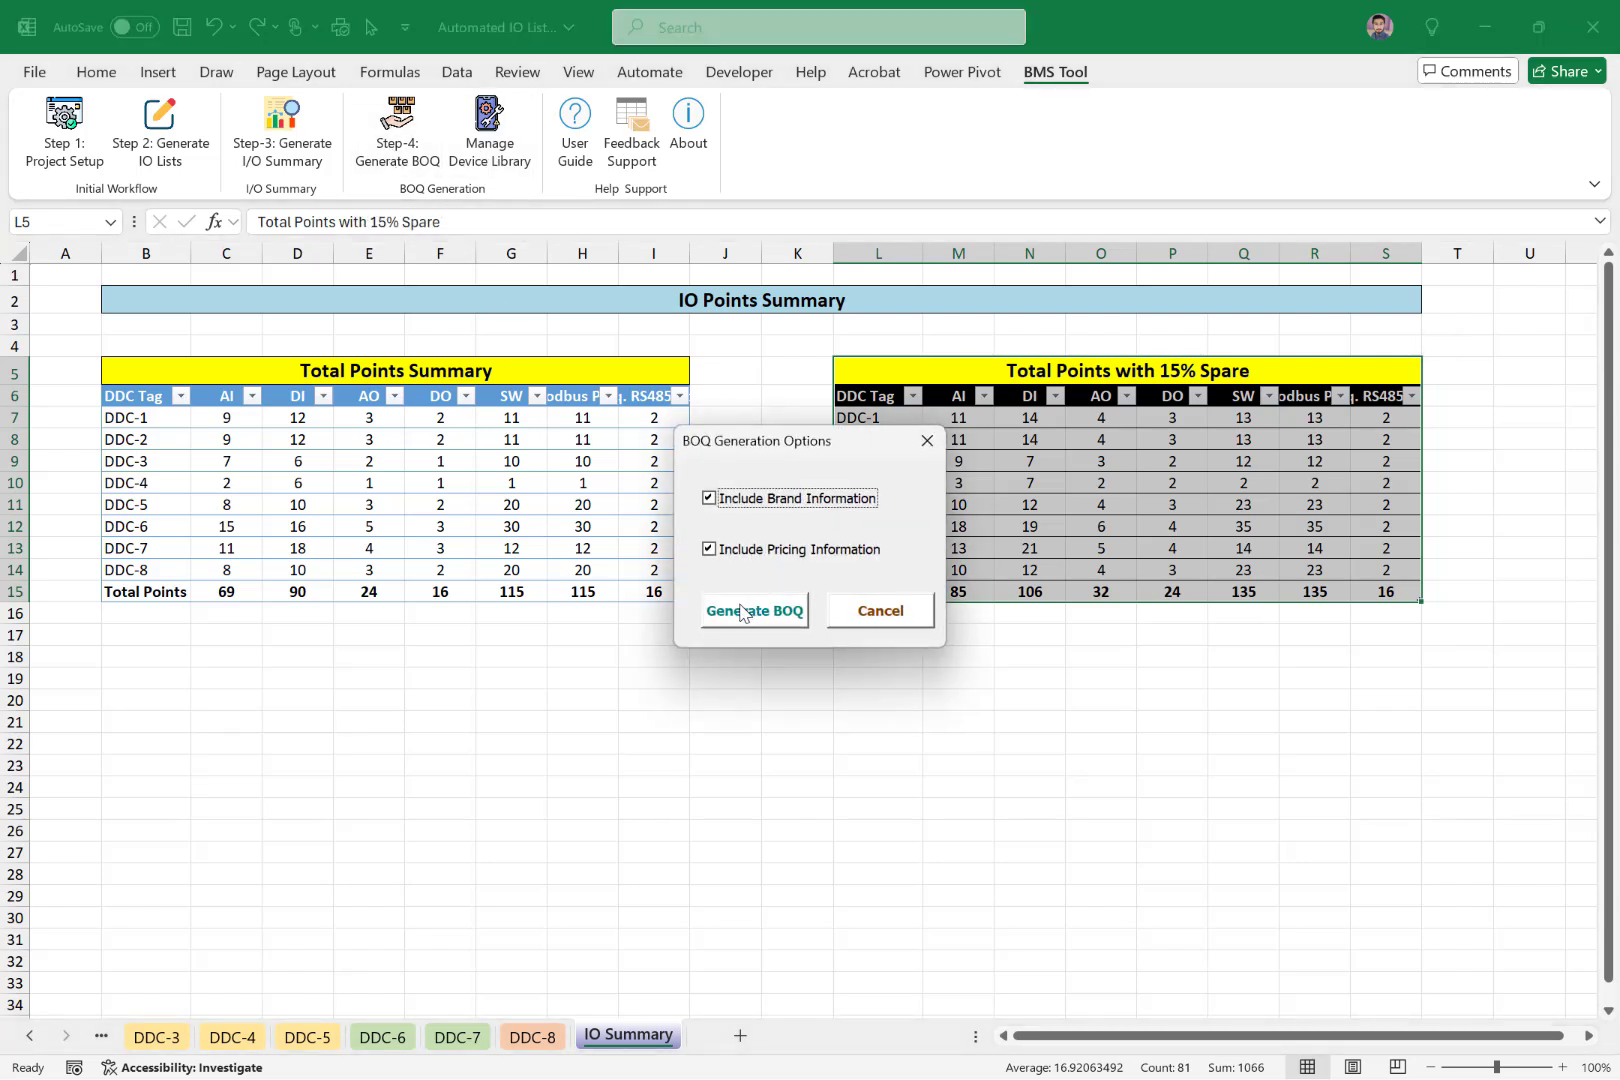
{"action": "left_click", "coordinate": [754, 612]}
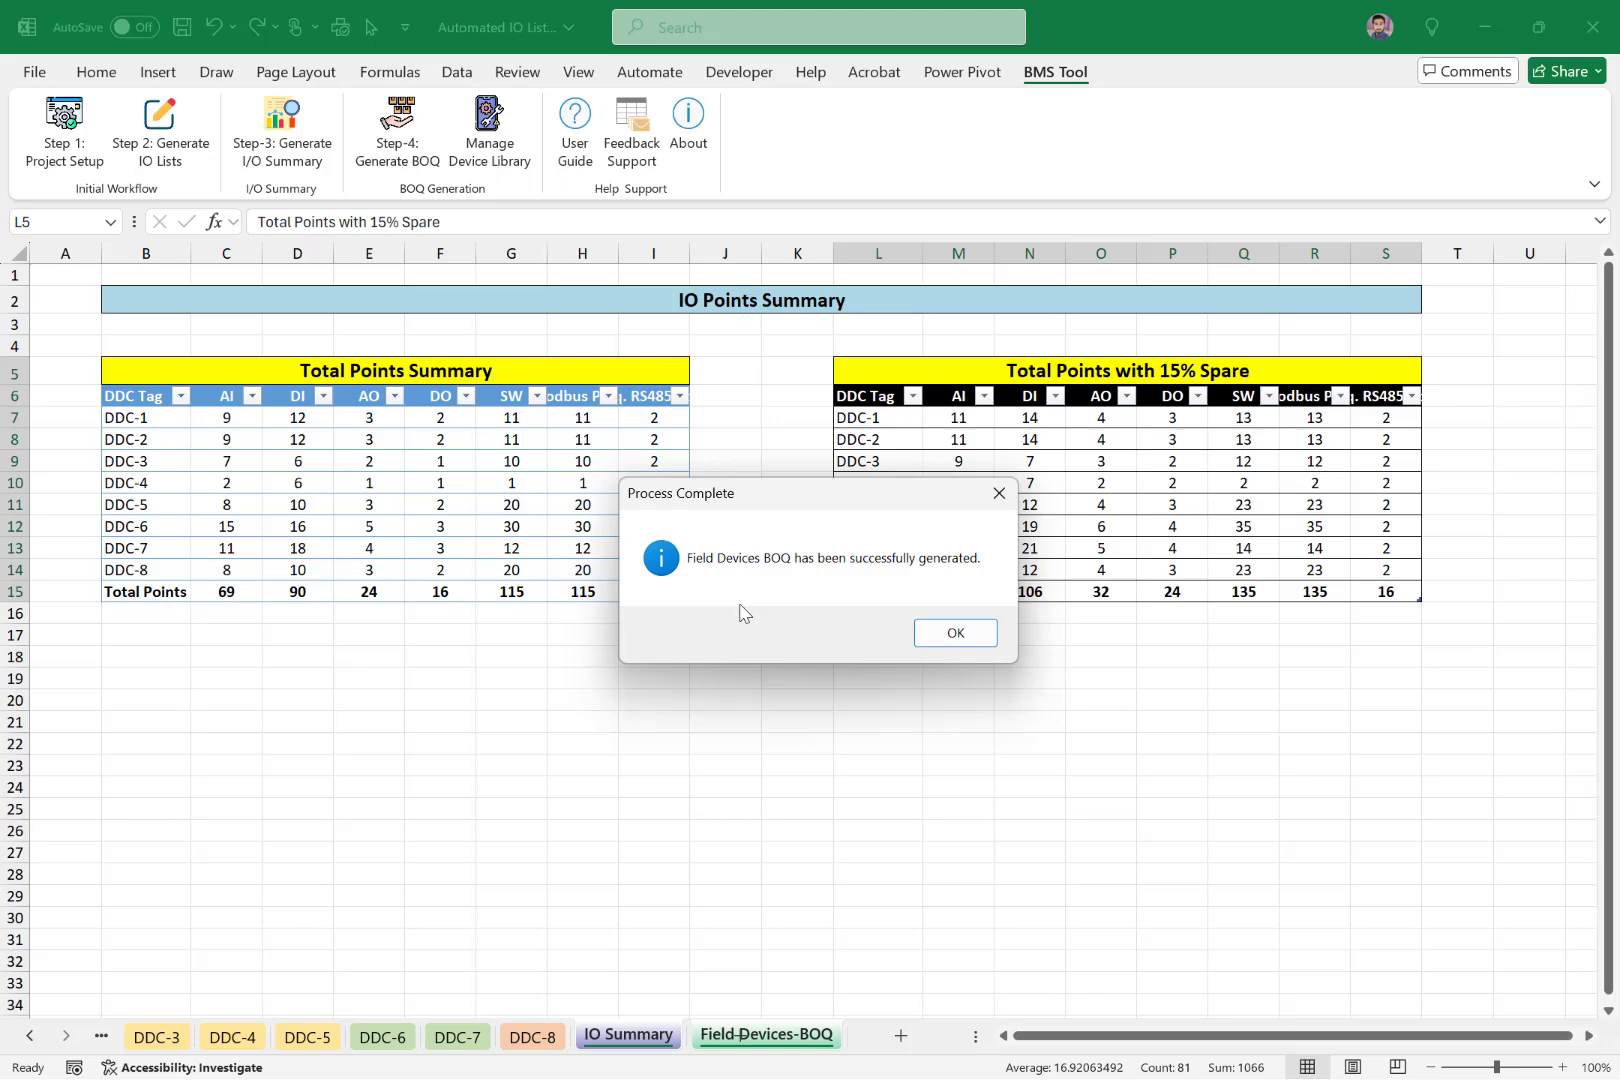
{"action": "left_click", "coordinate": [956, 634]}
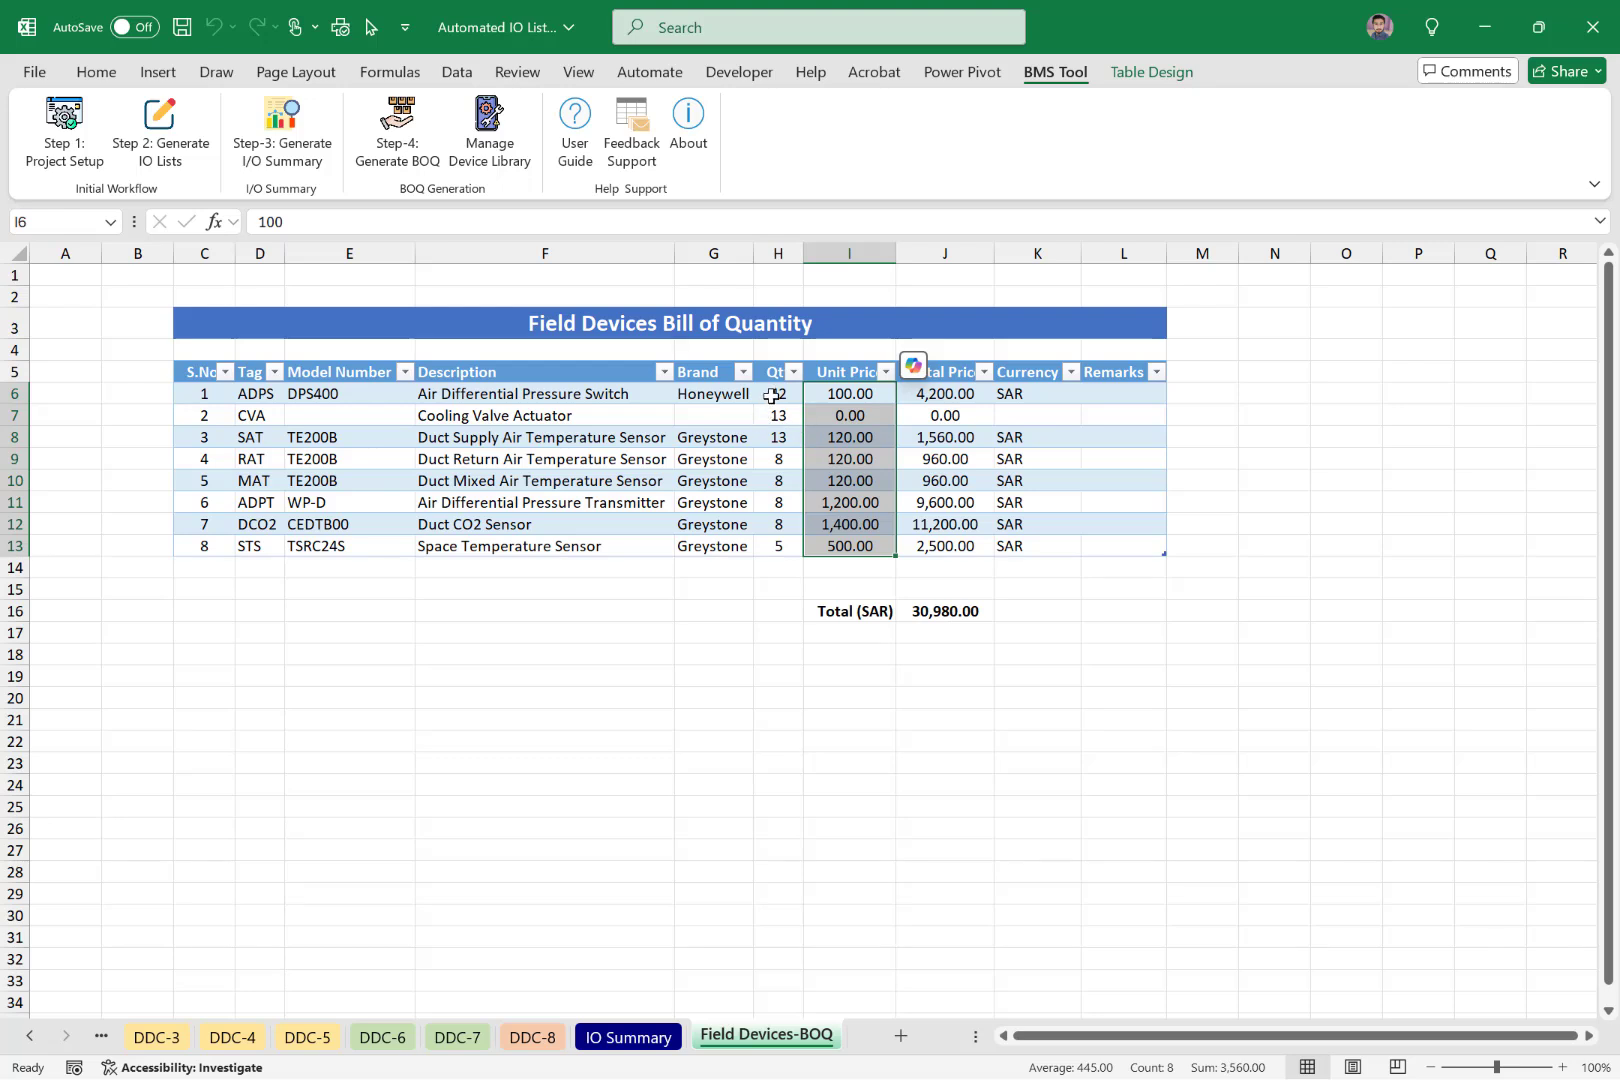
Regenerate the BOQ with Include Brand and Pricing Information unchecked.
{"action": "left_click", "coordinate": [396, 116]}
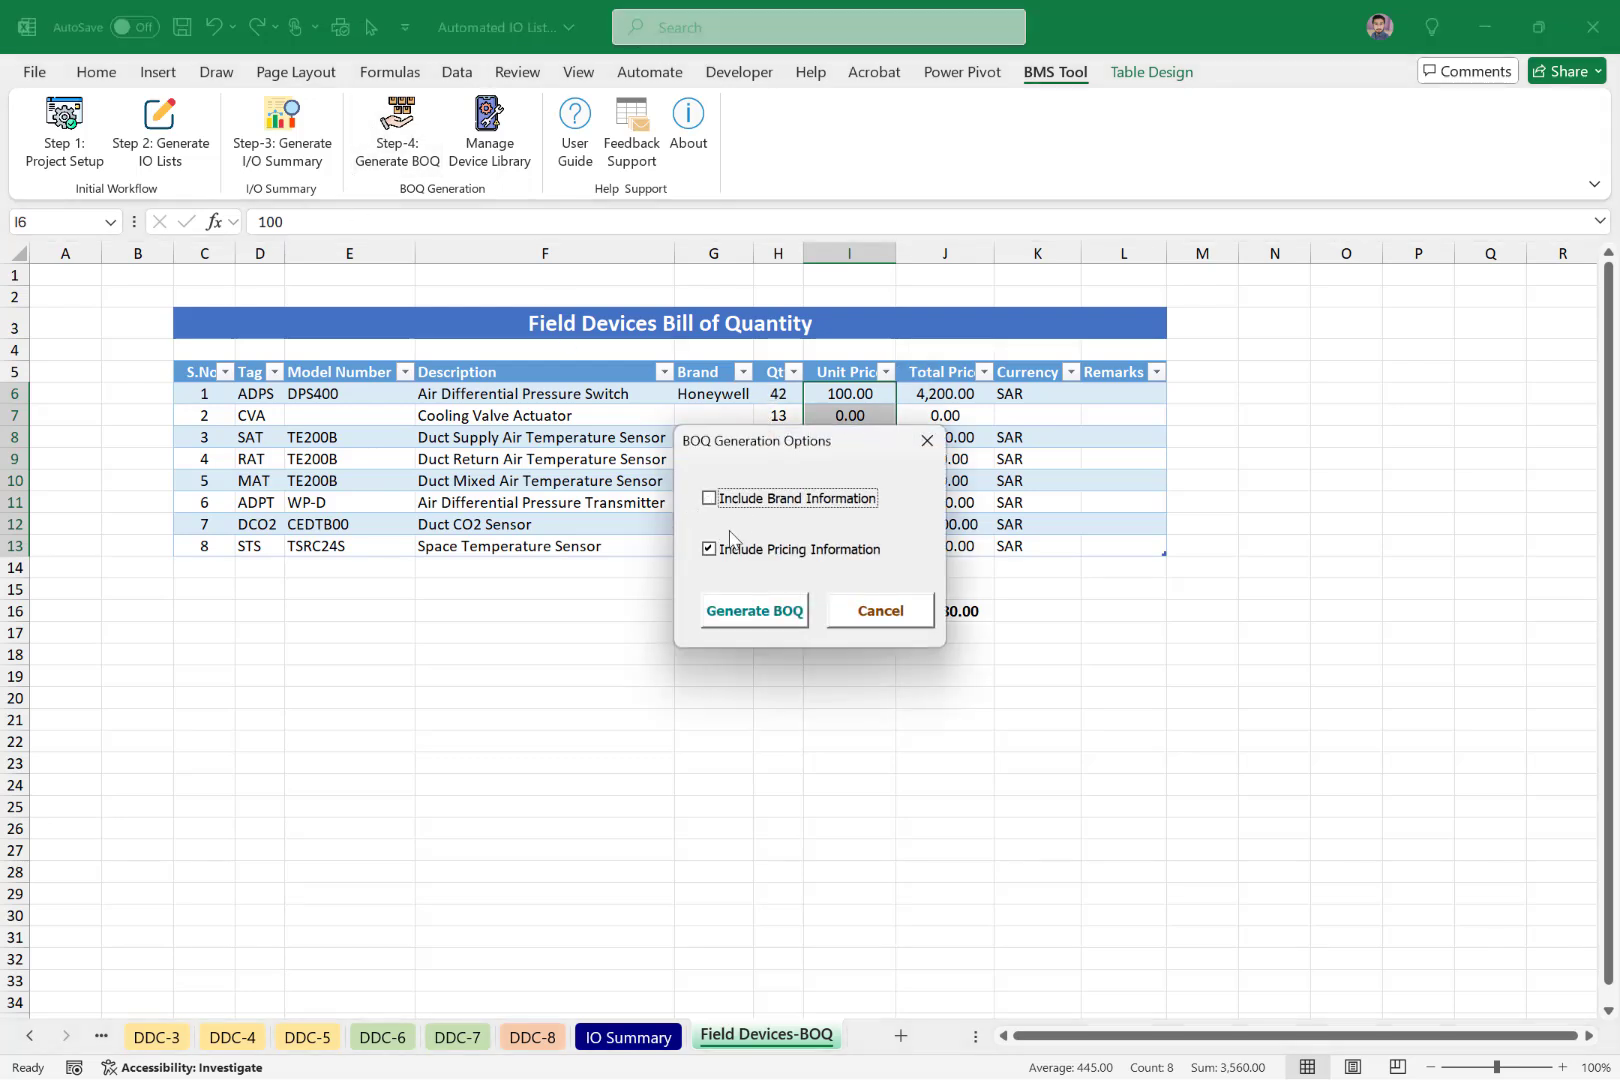
{"action": "left_click", "coordinate": [754, 612]}
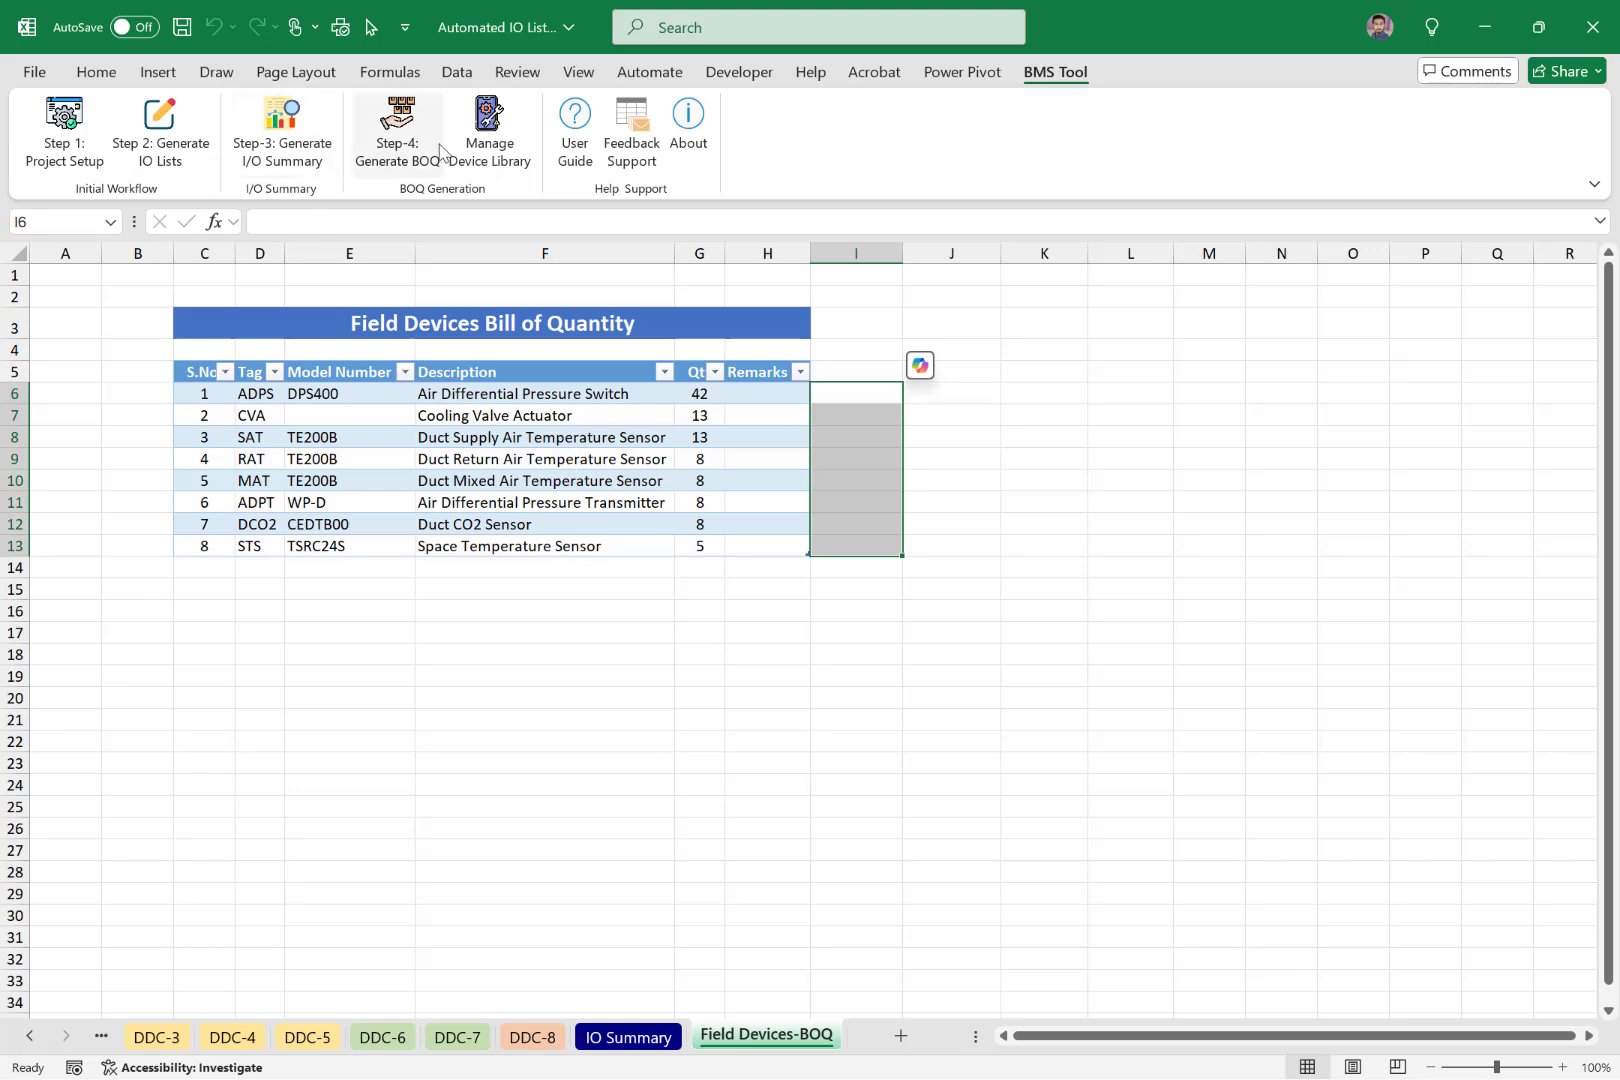
{"action": "left_click", "coordinate": [490, 118]}
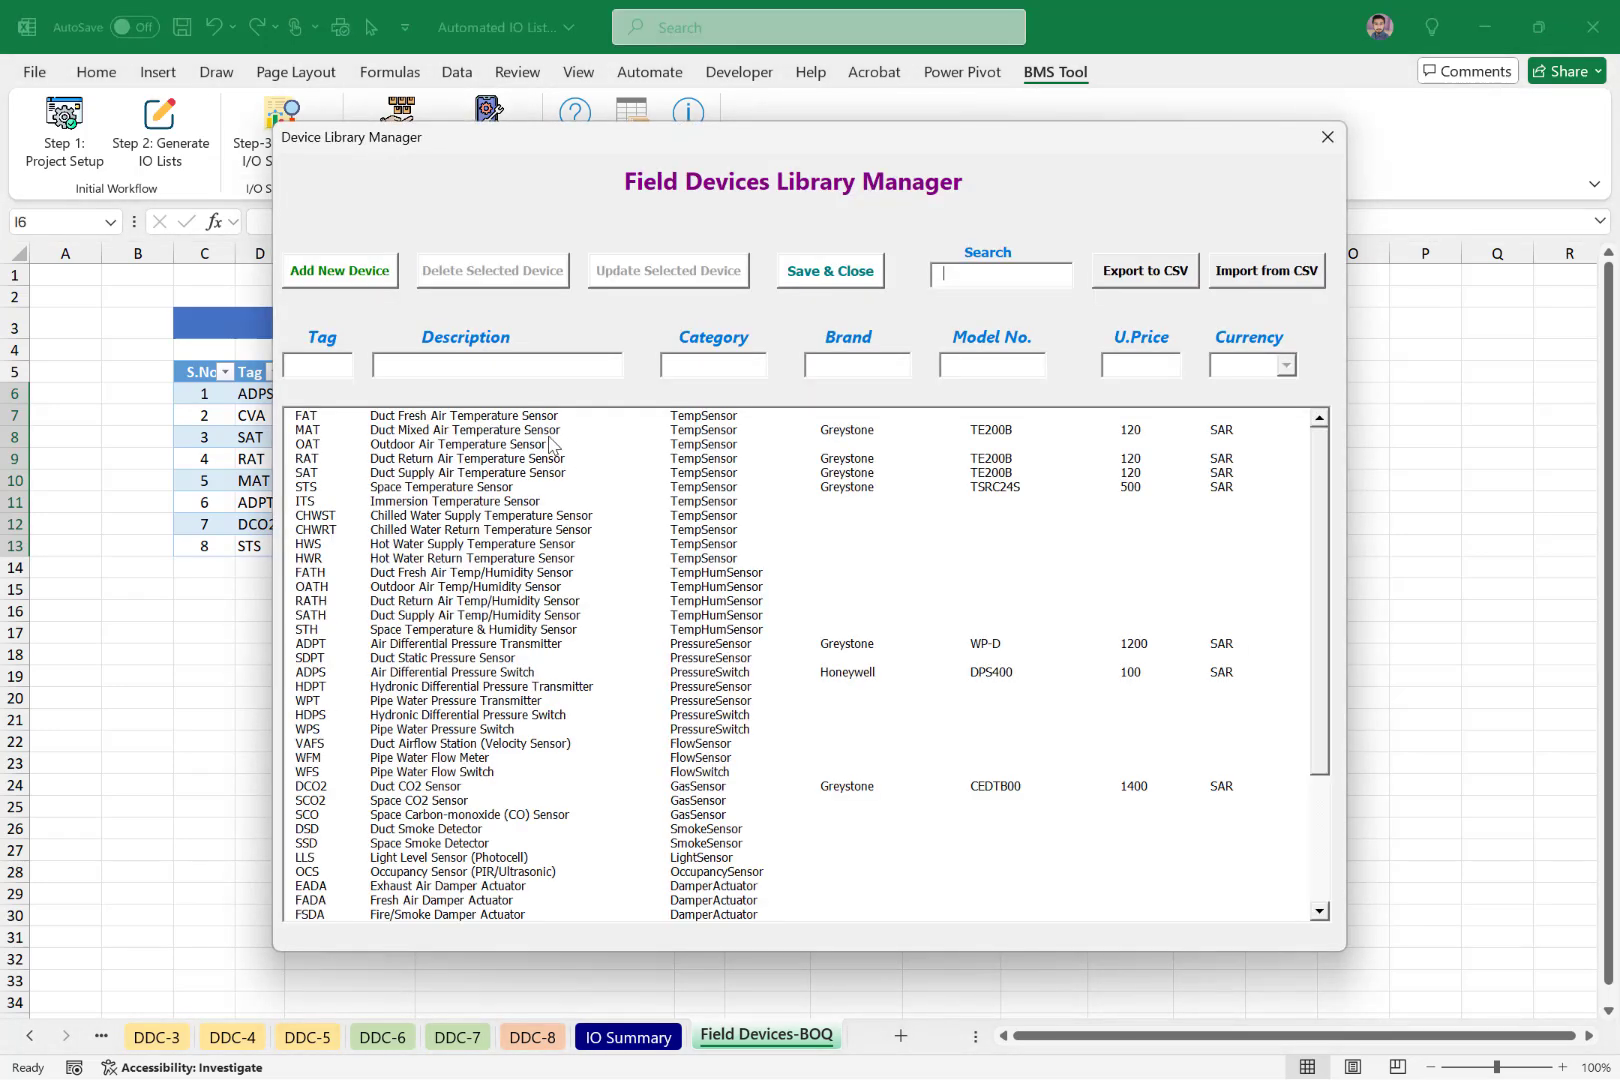
{"action": "mouse_move", "coordinate": [744, 200]}
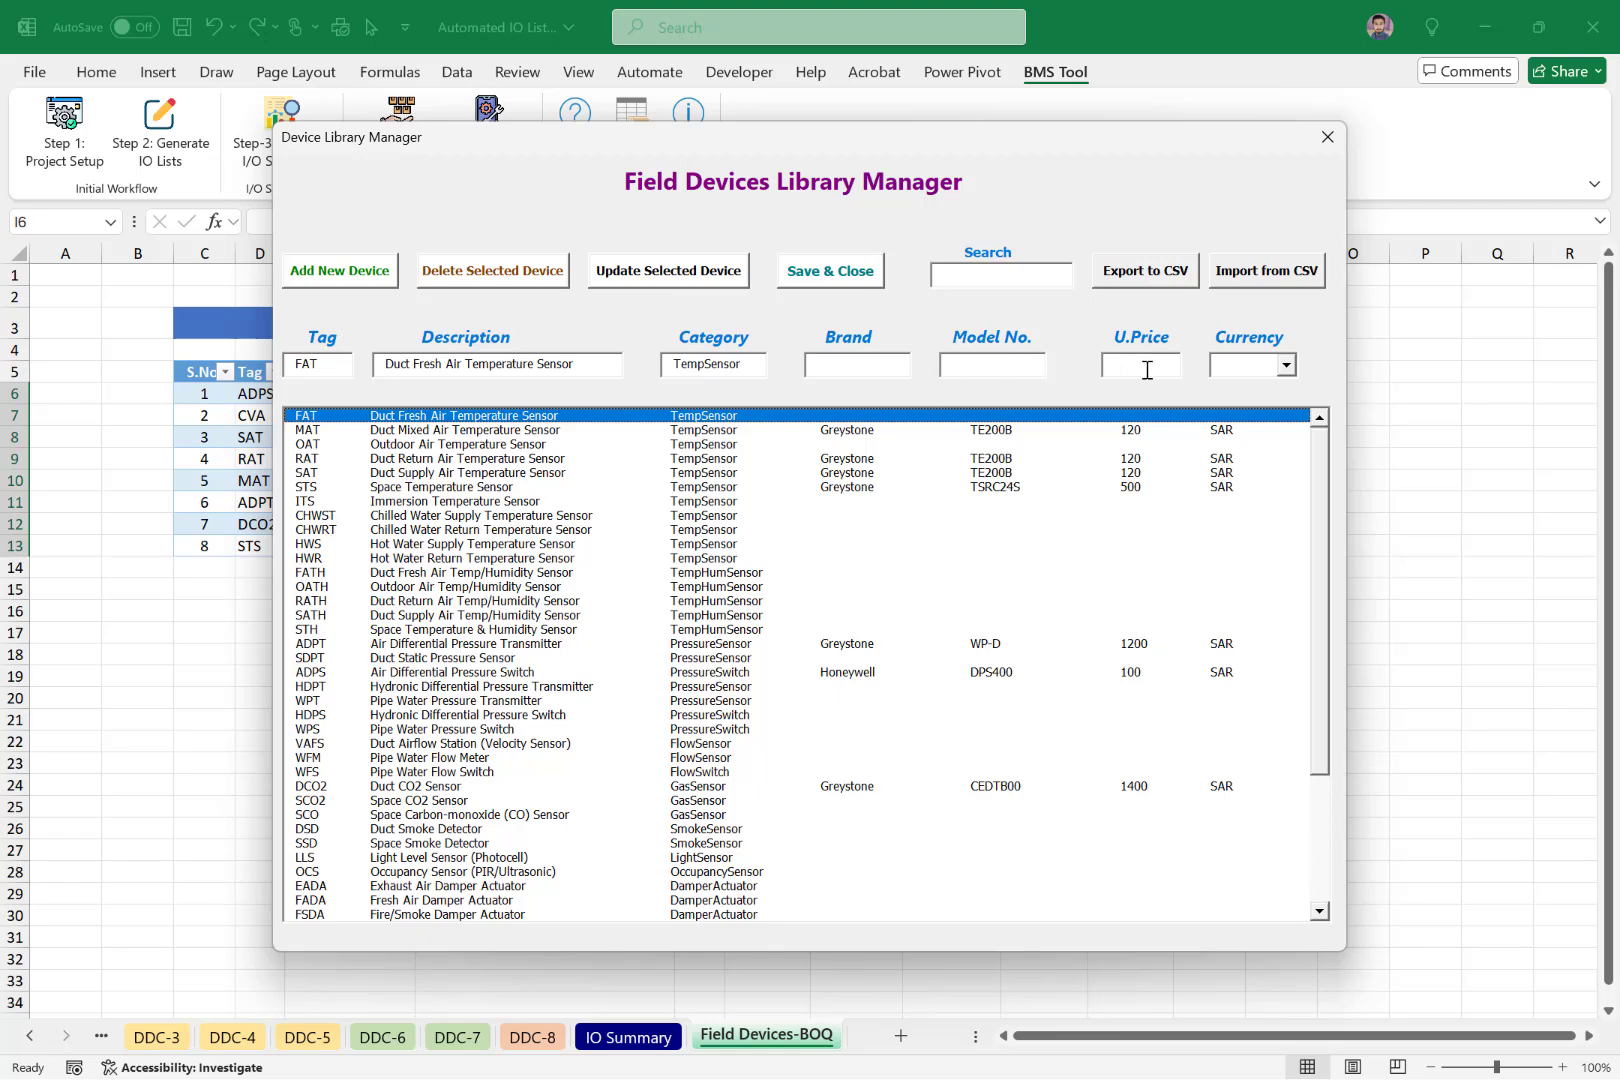
{"action": "mouse_move", "coordinate": [942, 430]}
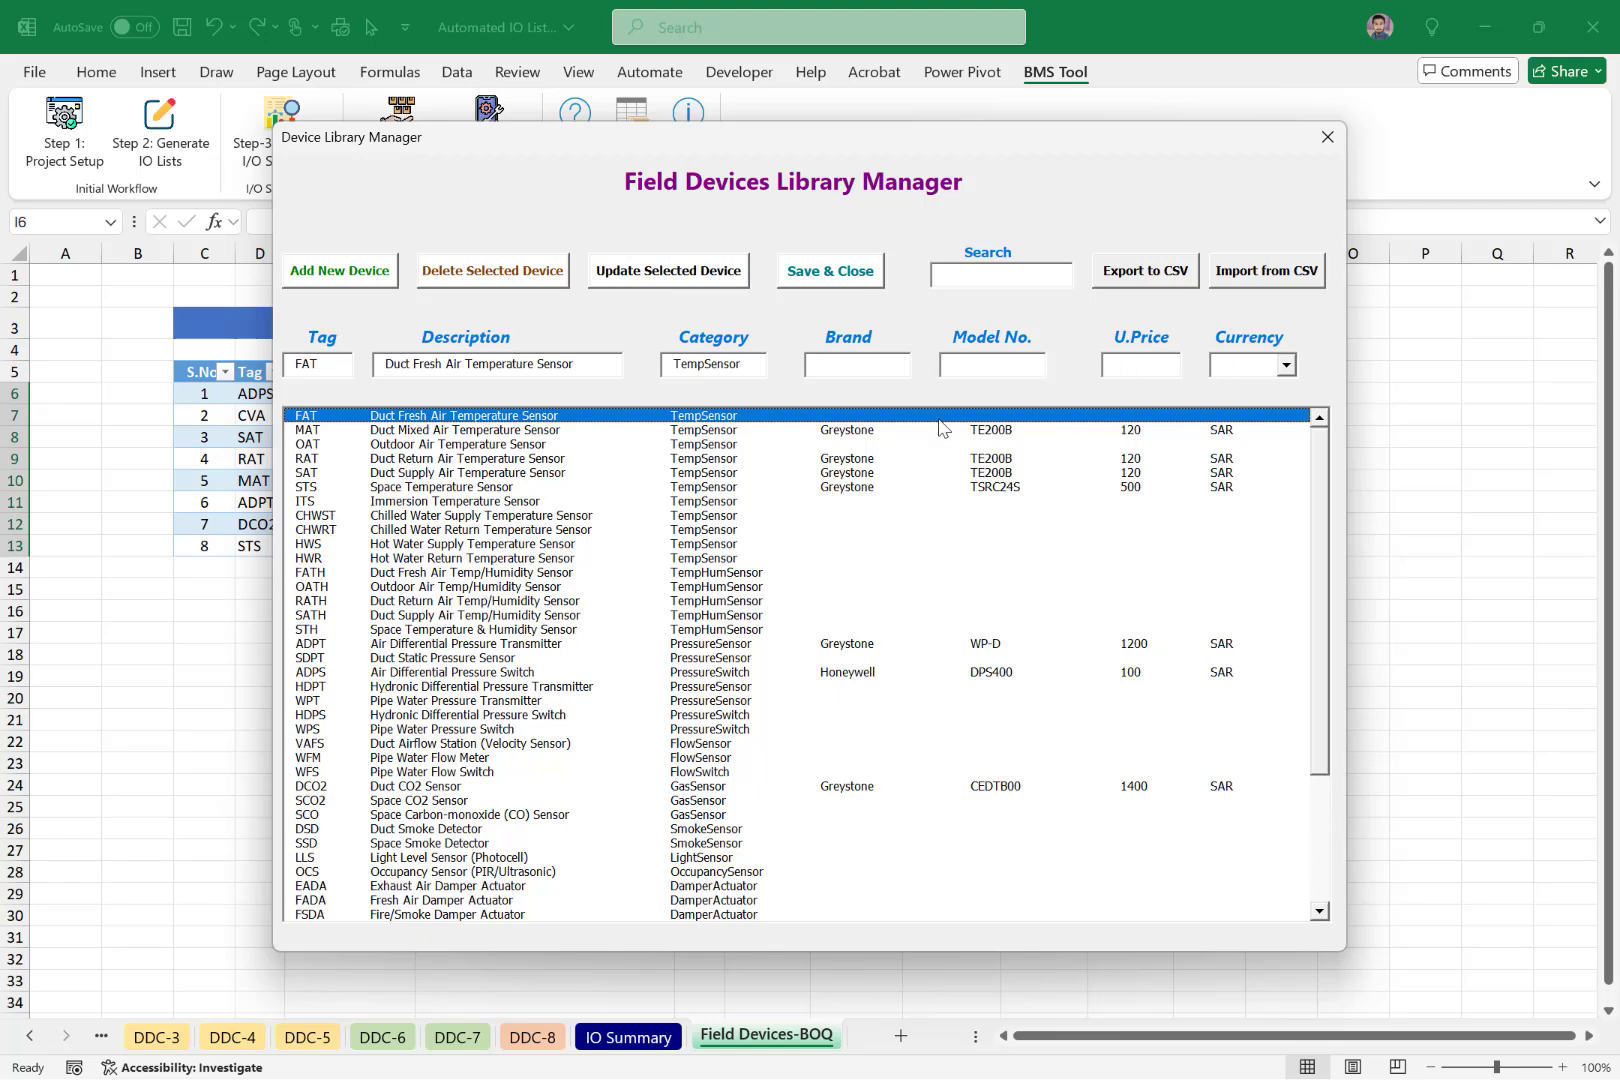
{"action": "scroll", "scroll_direction": "down", "scroll_amount": 3}
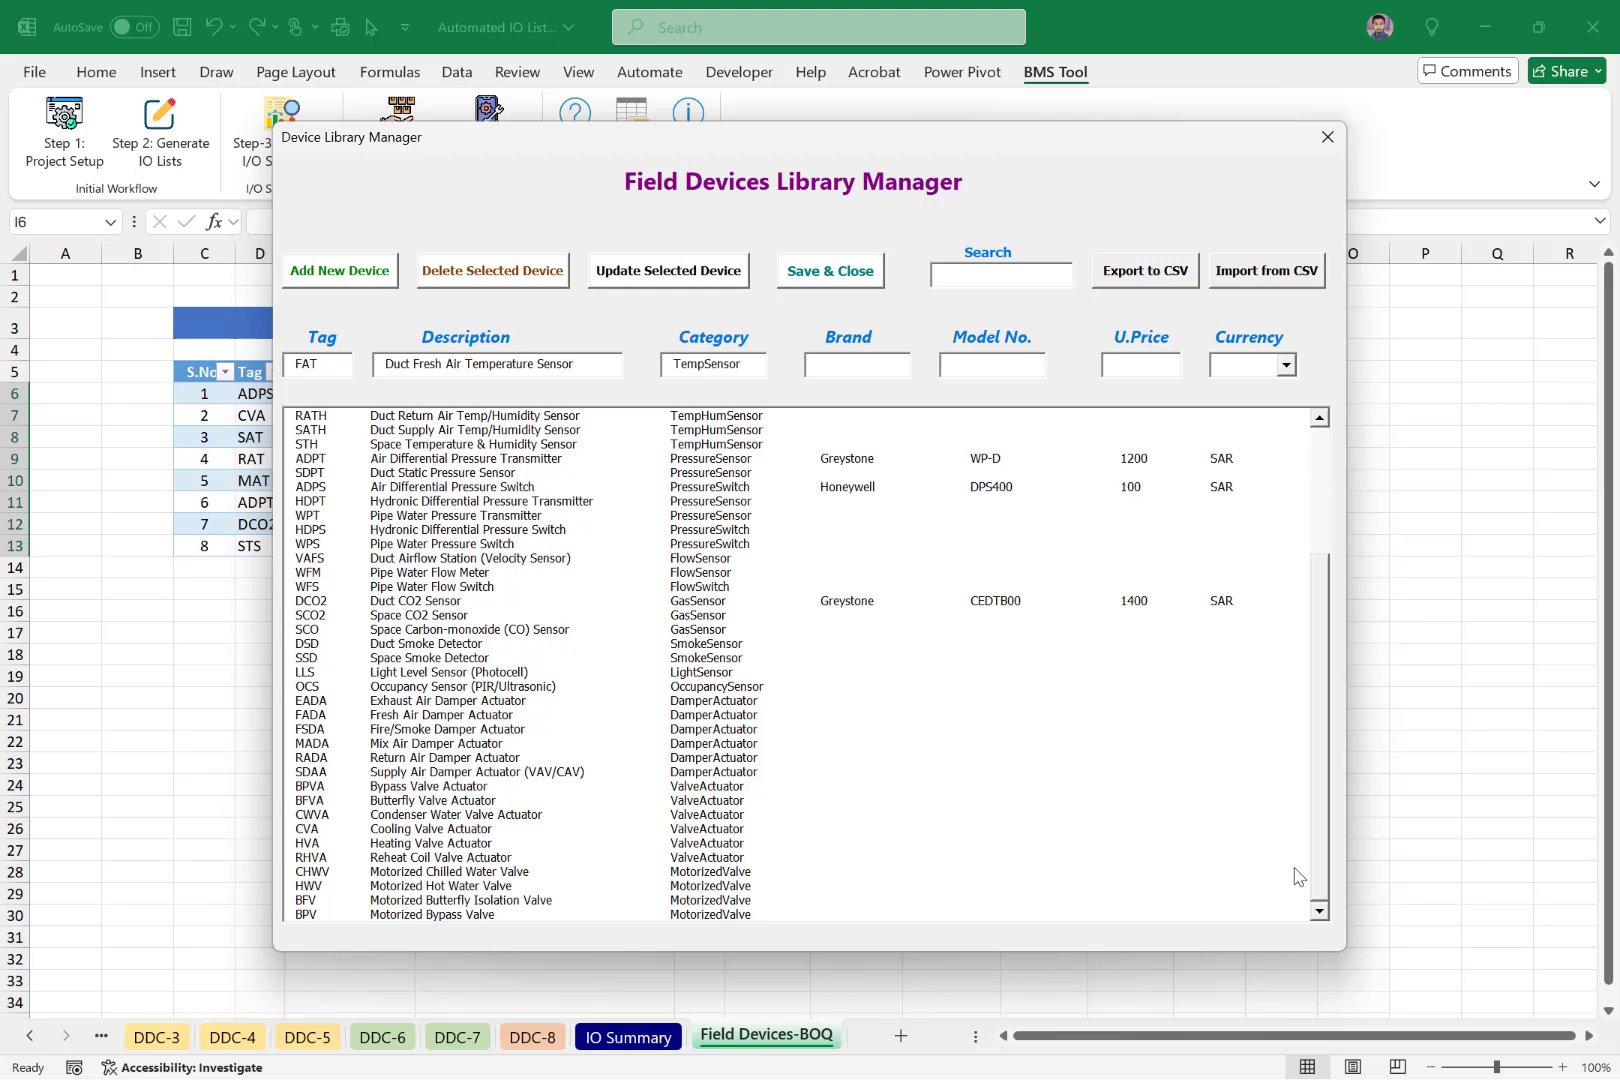
{"action": "mouse_move", "coordinate": [696, 616]}
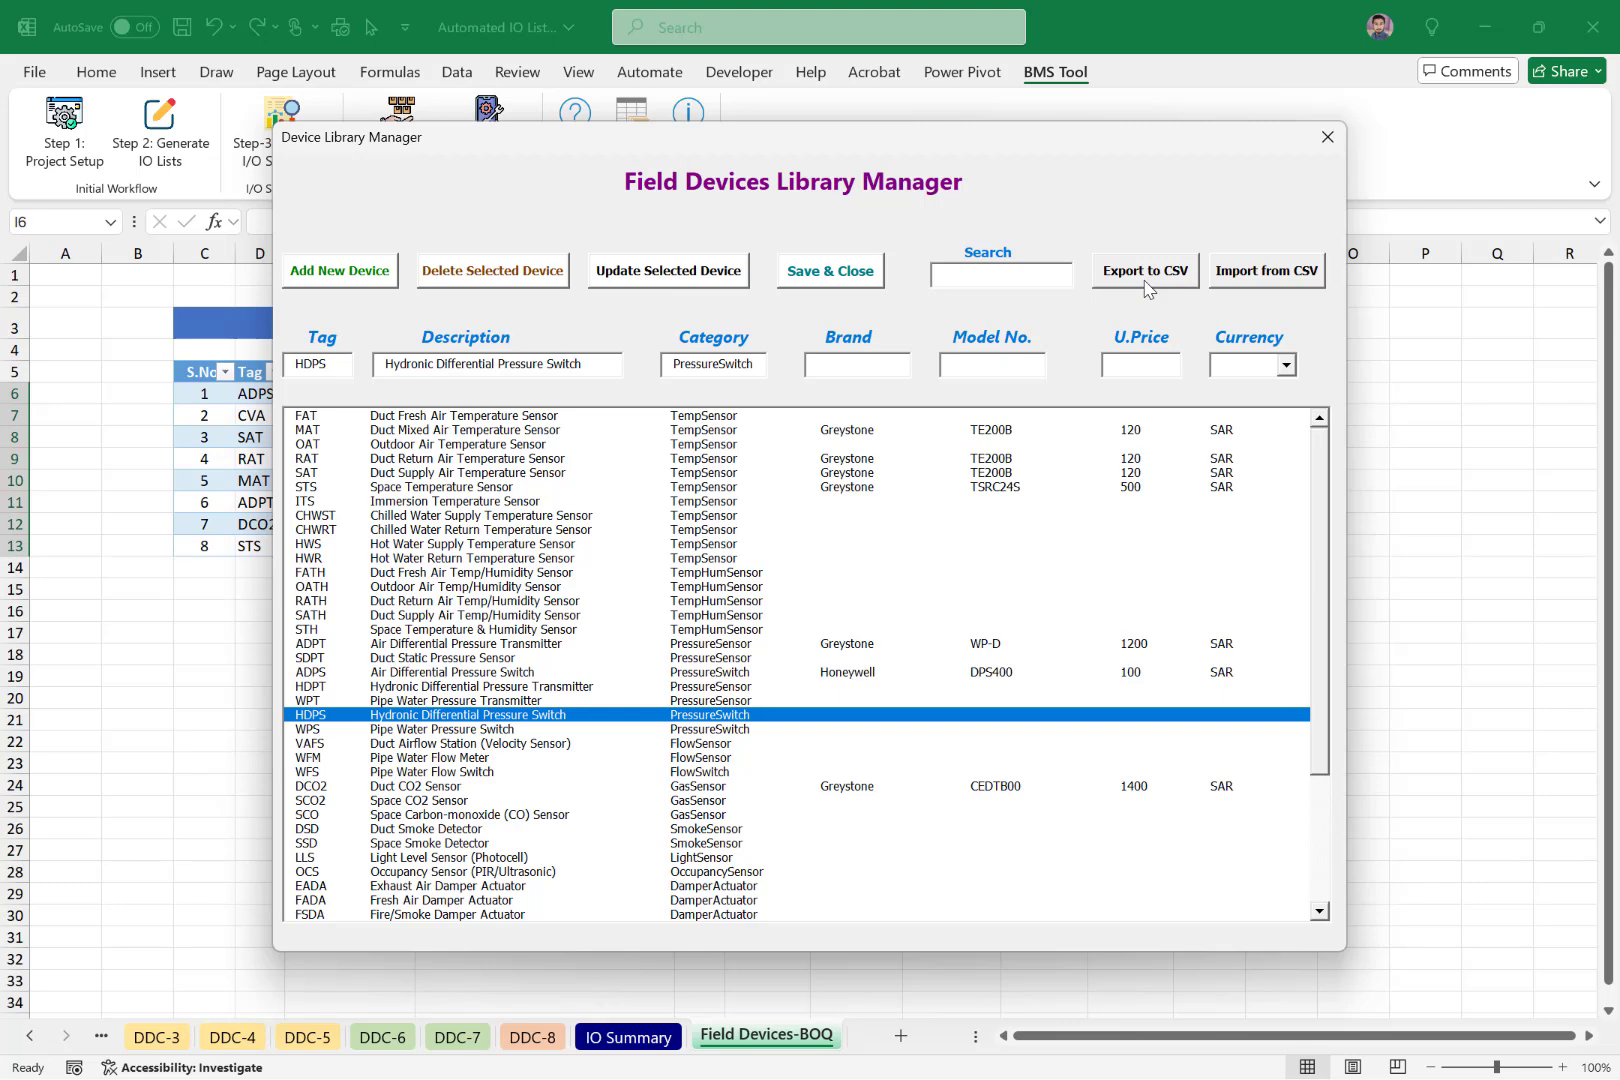
{"action": "left_click", "coordinate": [828, 272]}
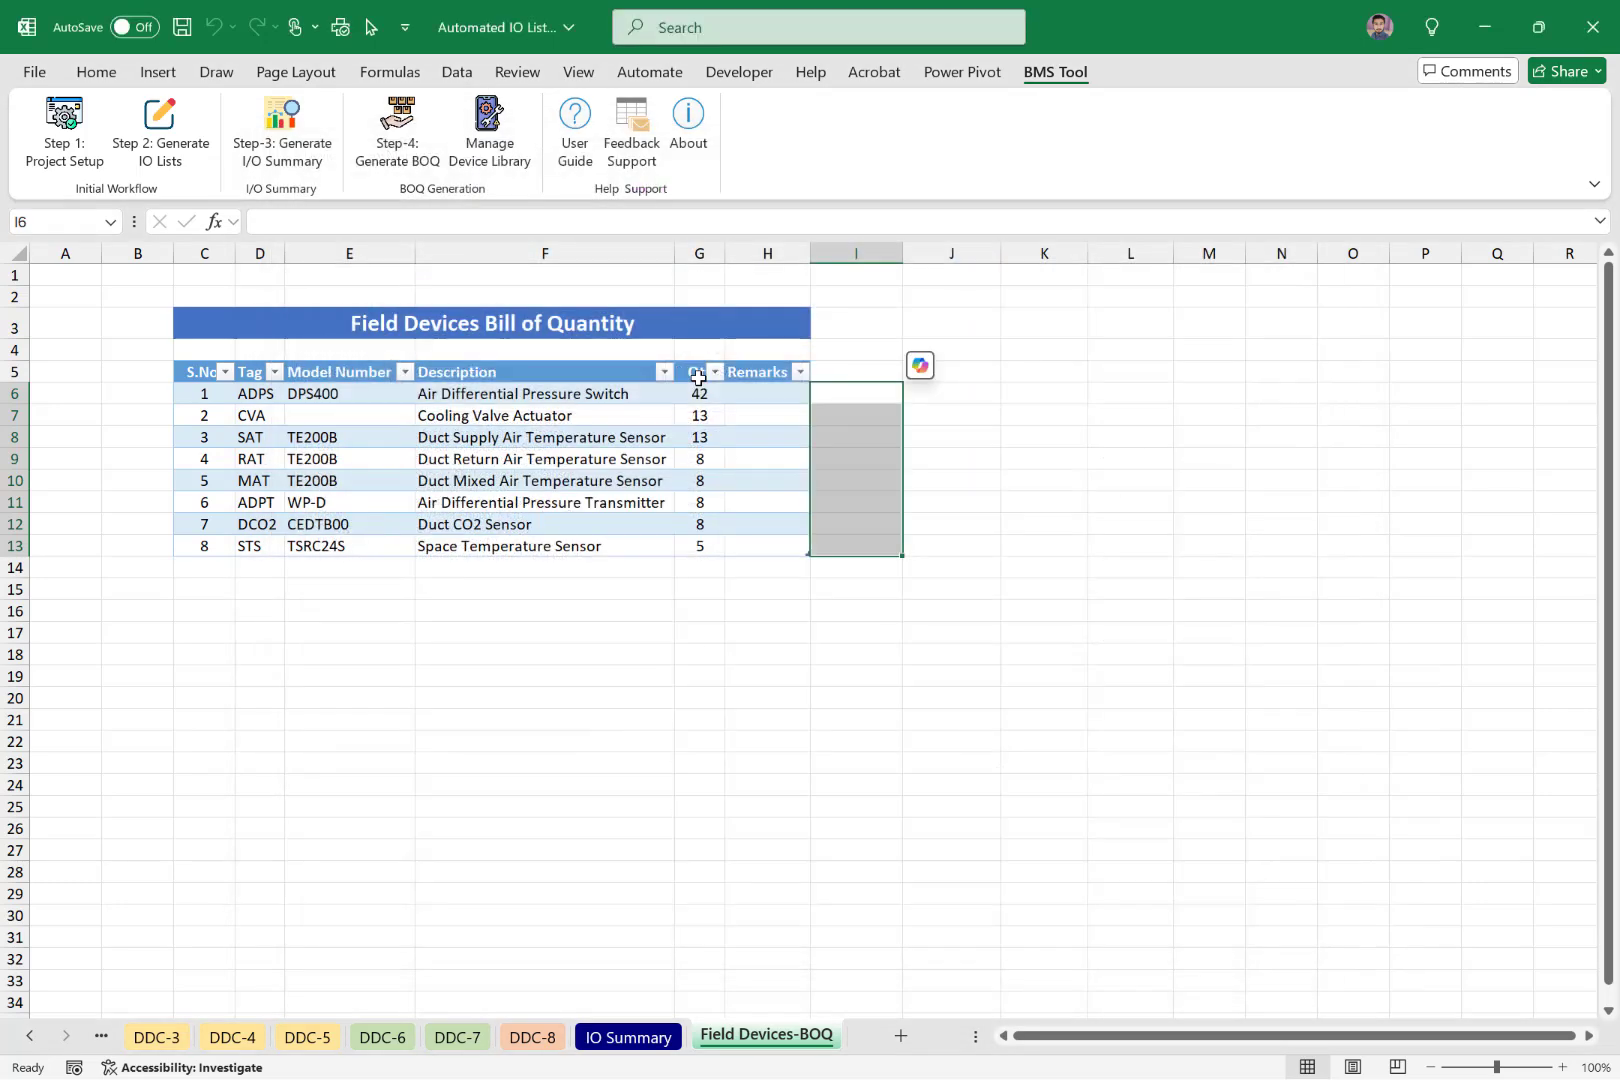